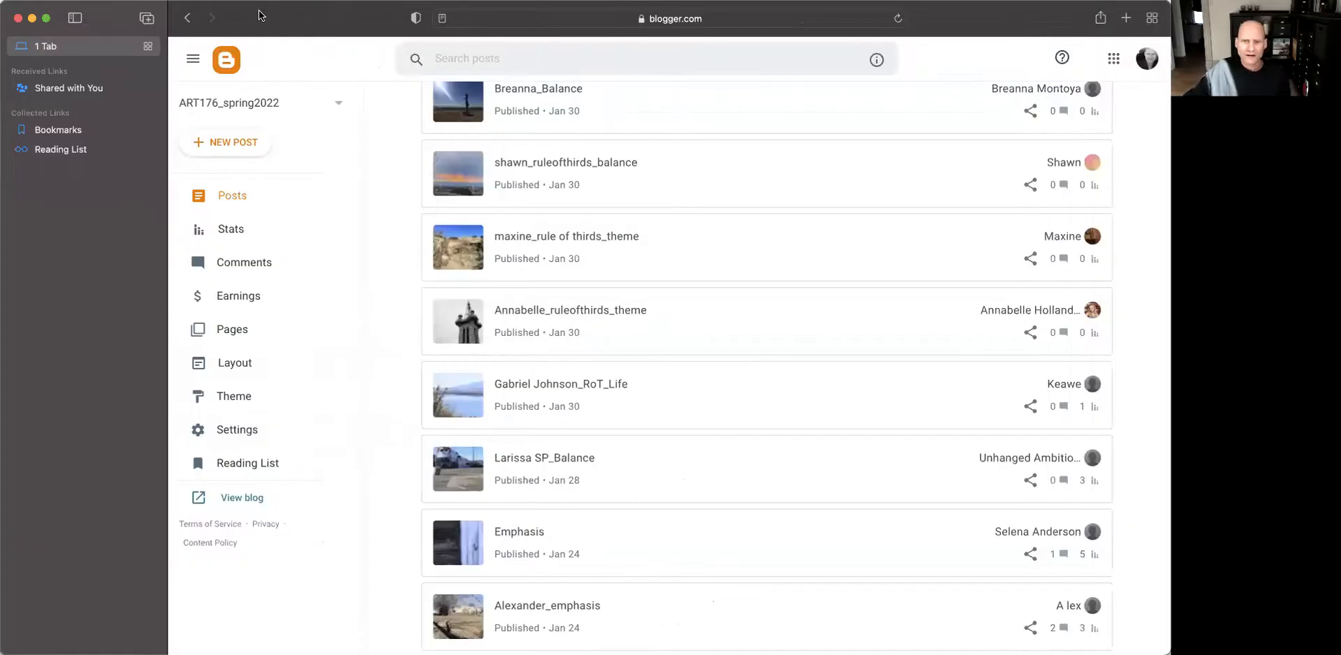
scroll("down", 3)
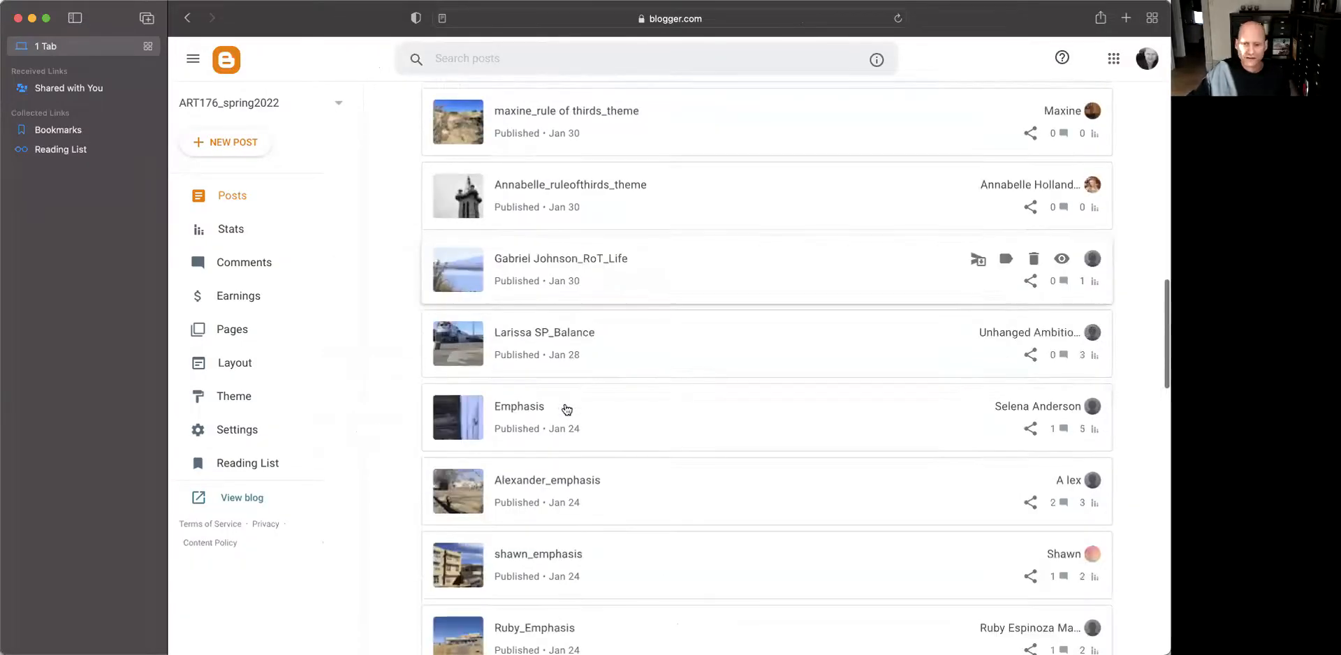
scroll("down", 3)
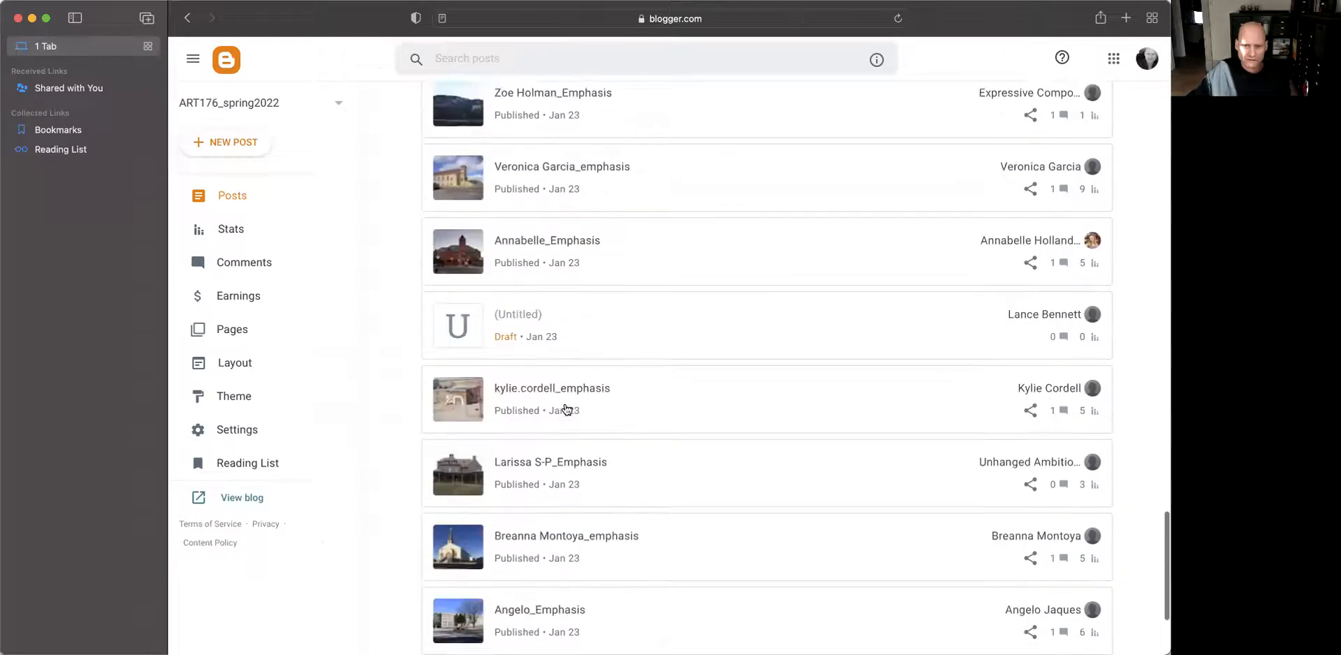
scroll("down", 3)
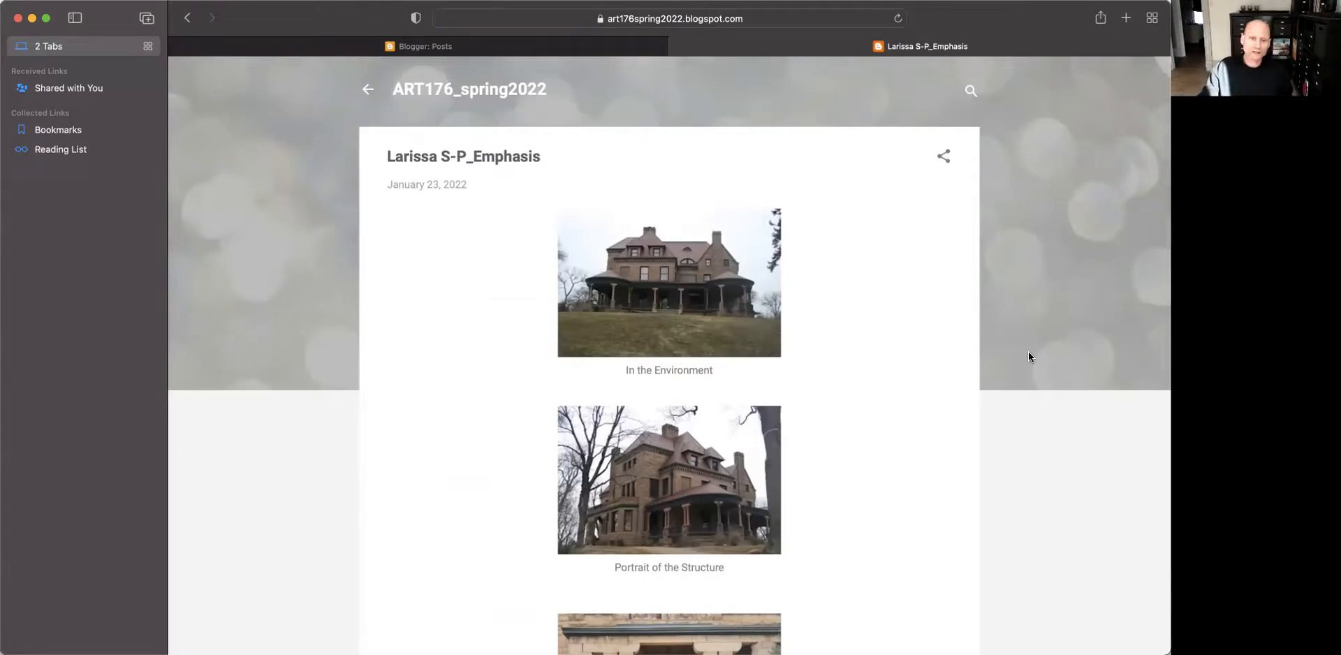
mouse_move(689, 452)
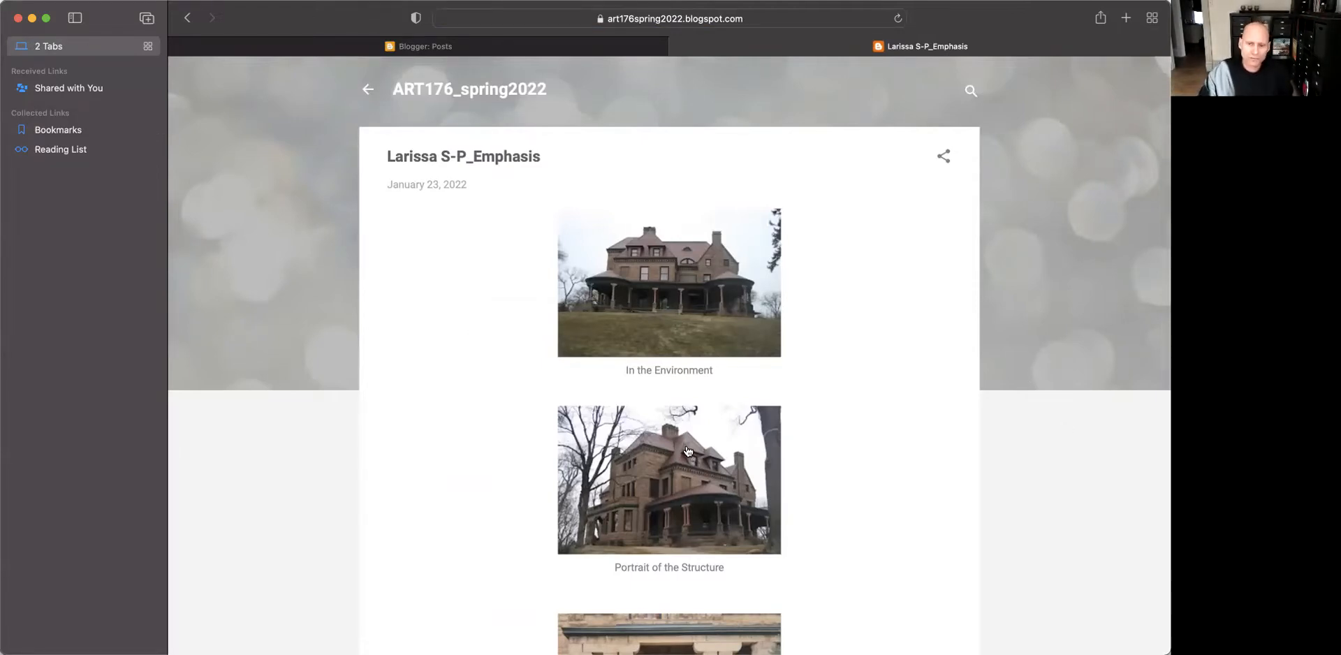
scroll("down", 3)
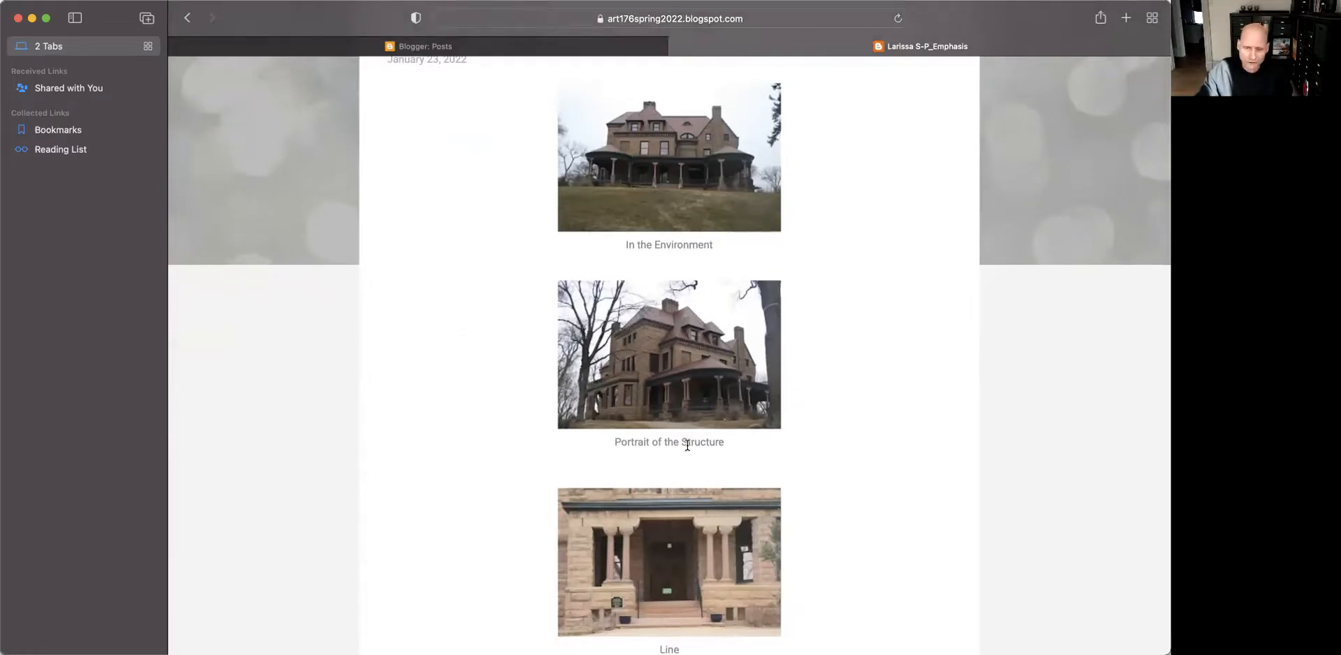
scroll("down", 3)
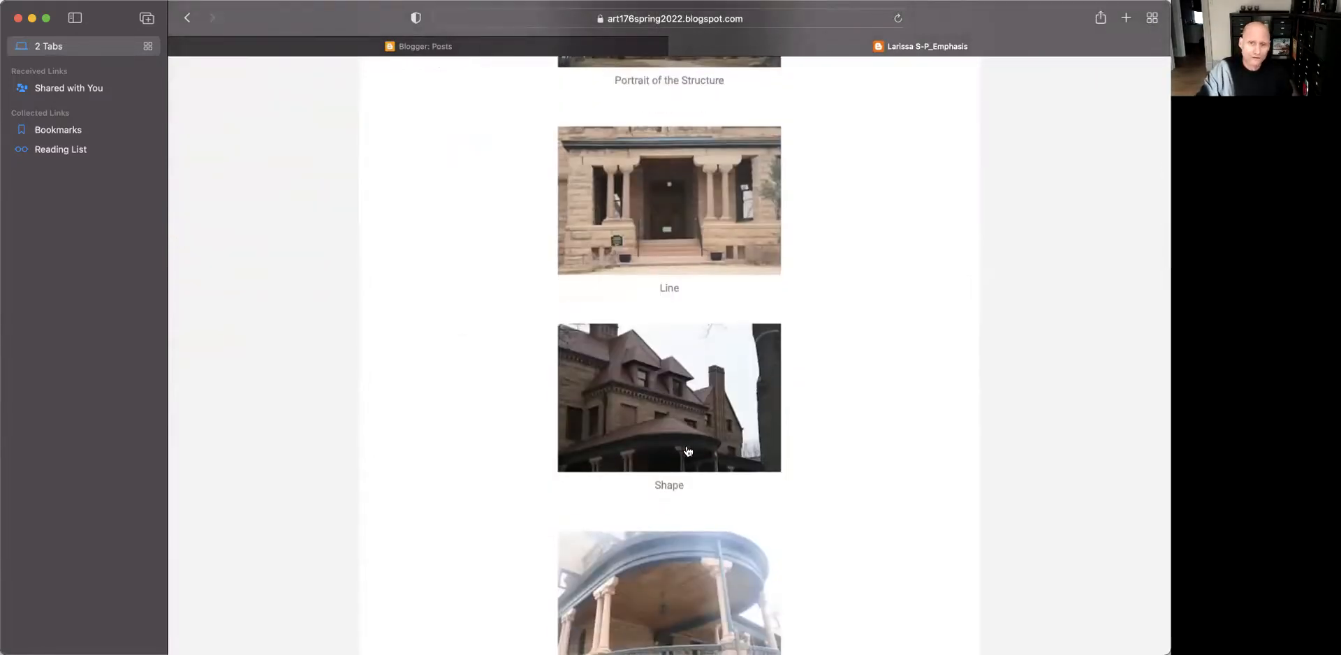
scroll("down", 3)
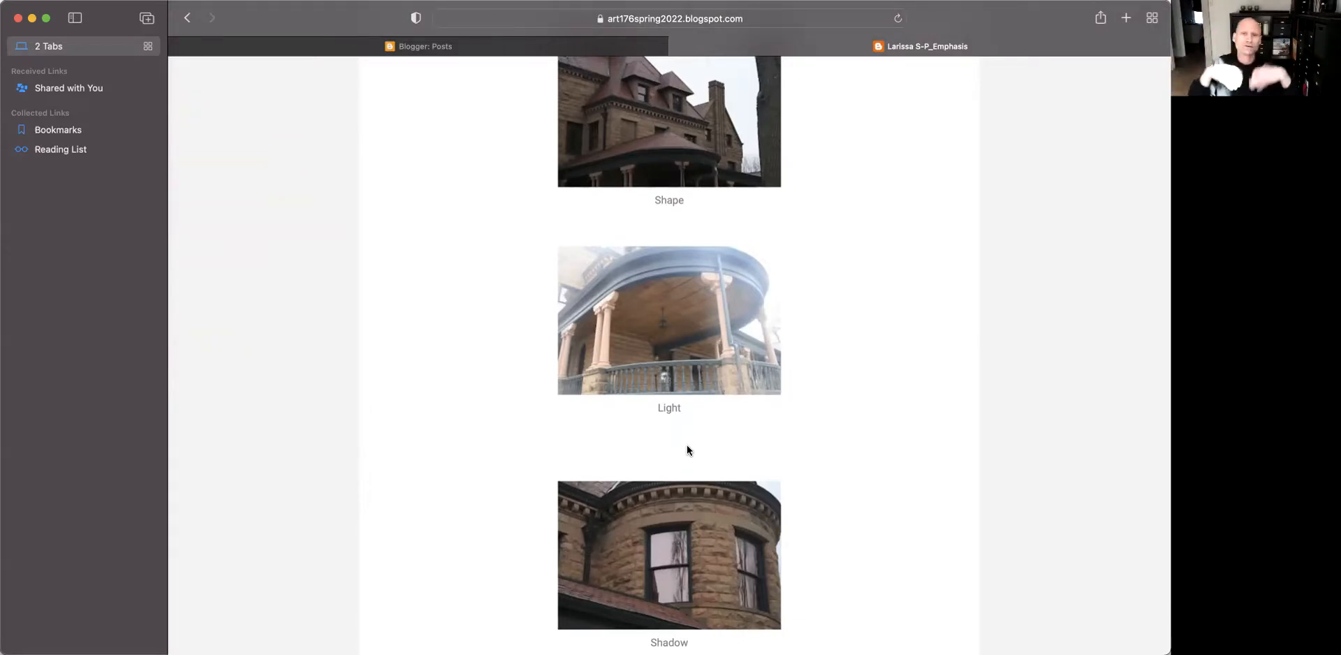
scroll("down", 3)
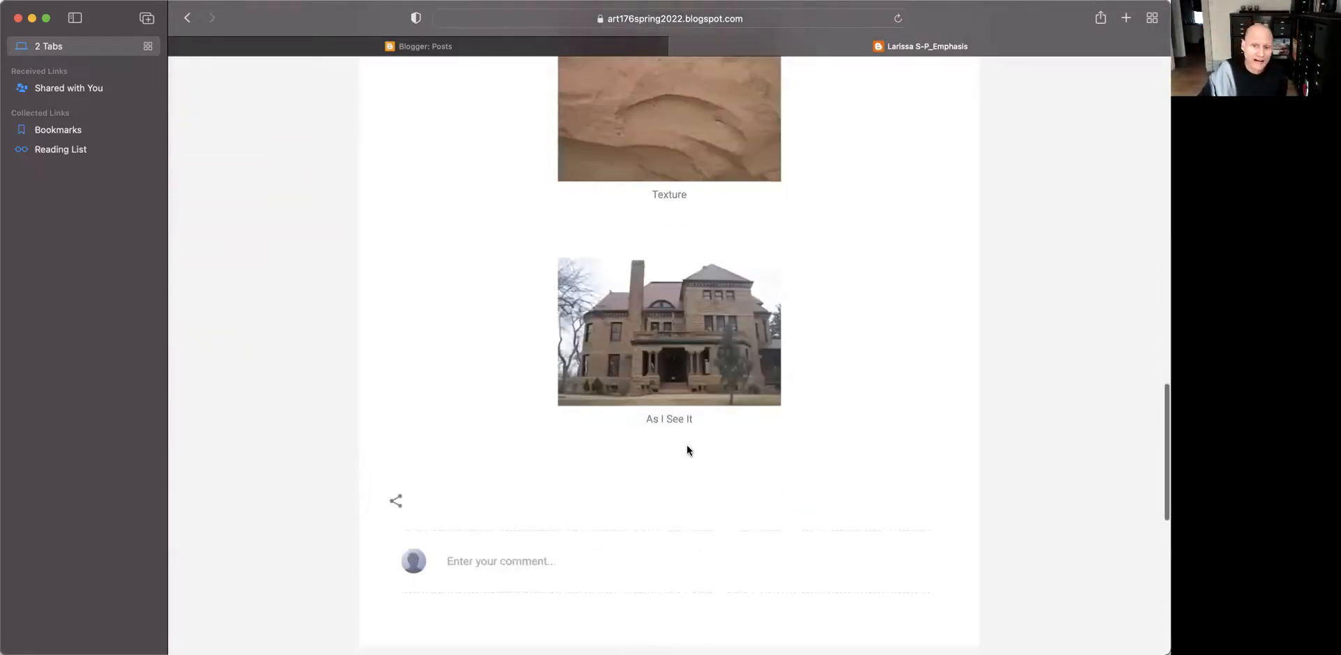
scroll("up", 3)
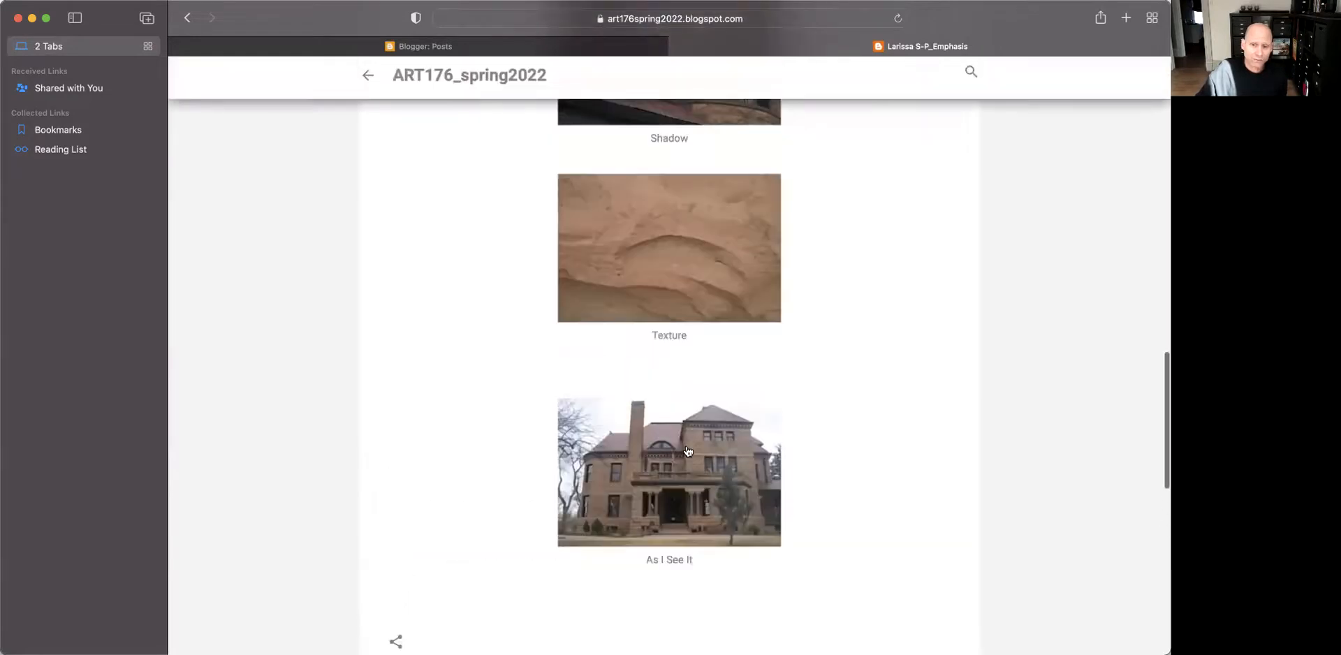
scroll("down", 3)
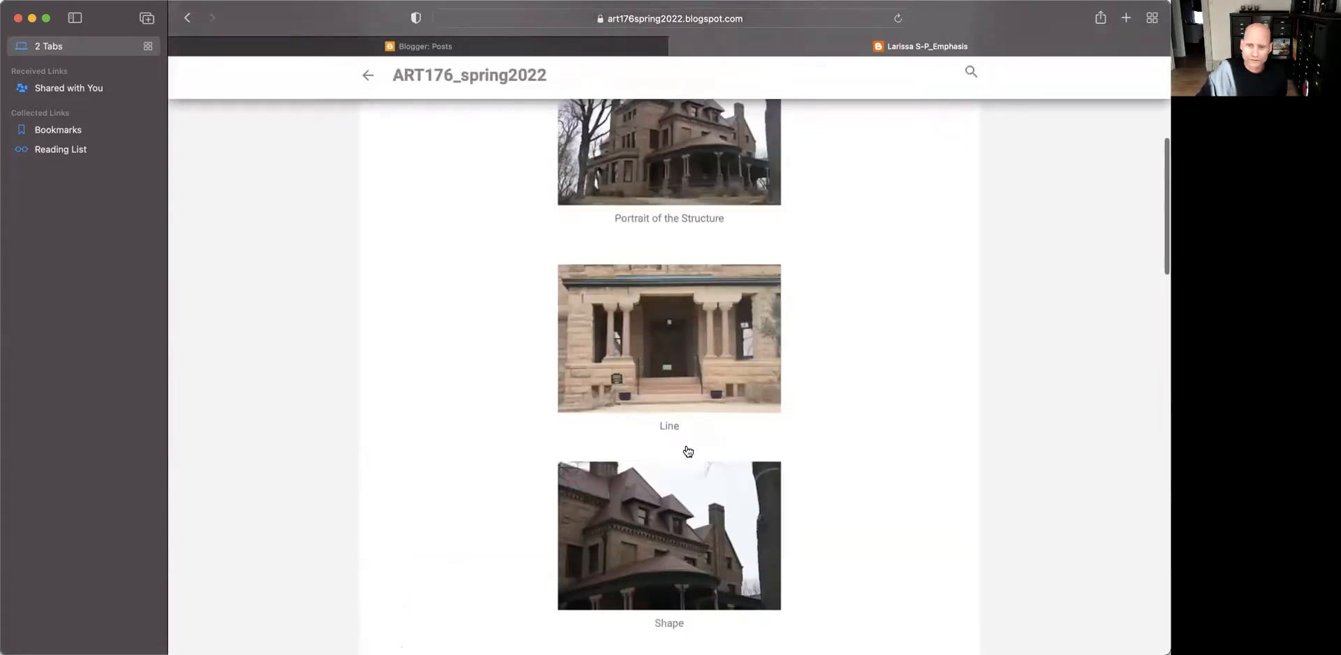
scroll("up", 3)
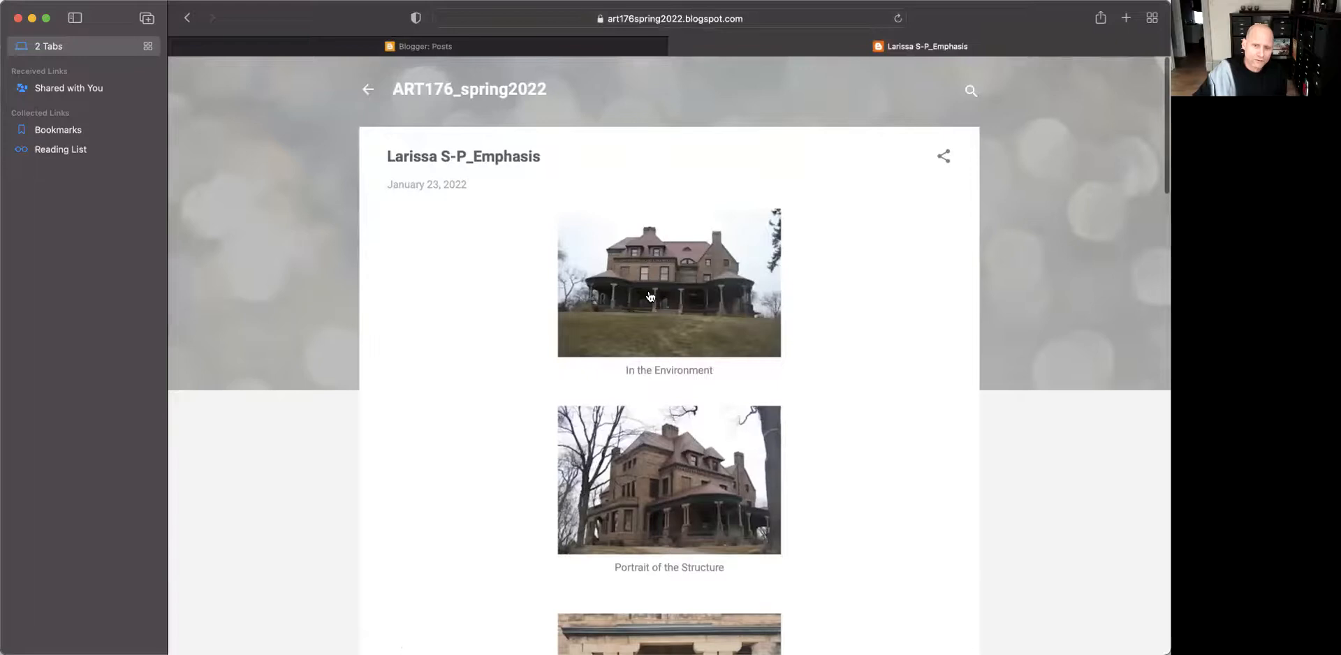
scroll("down", 3)
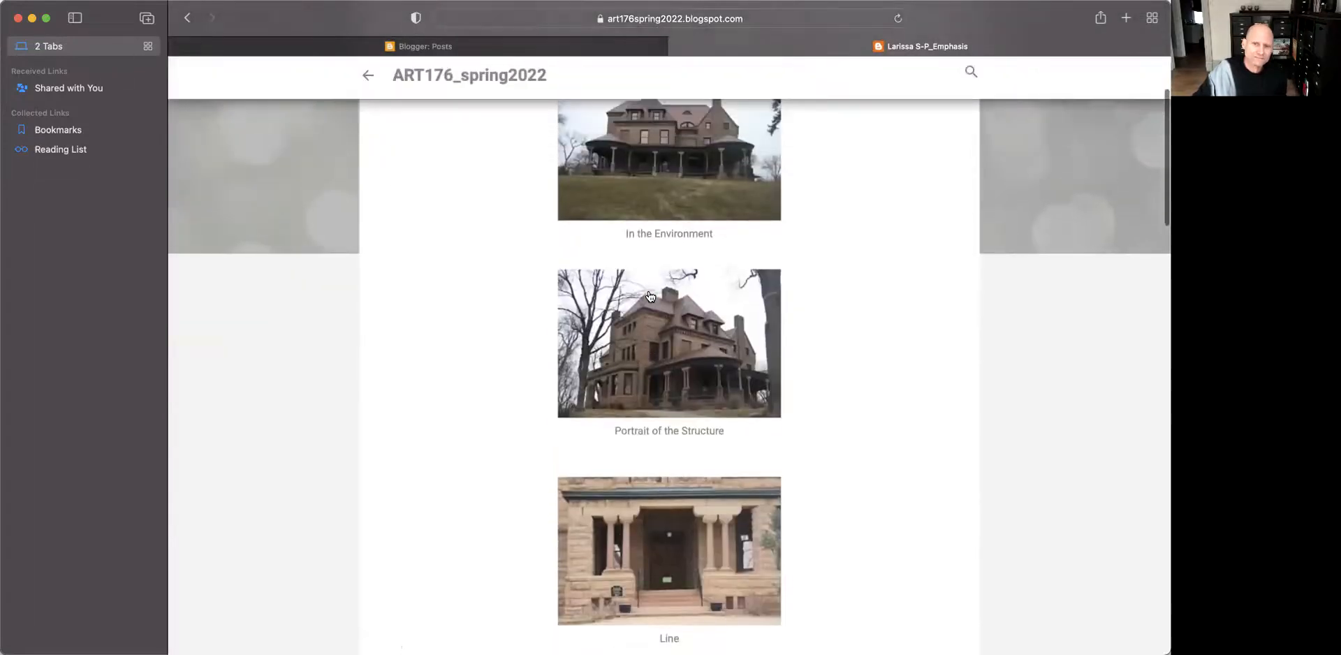
scroll("up", 3)
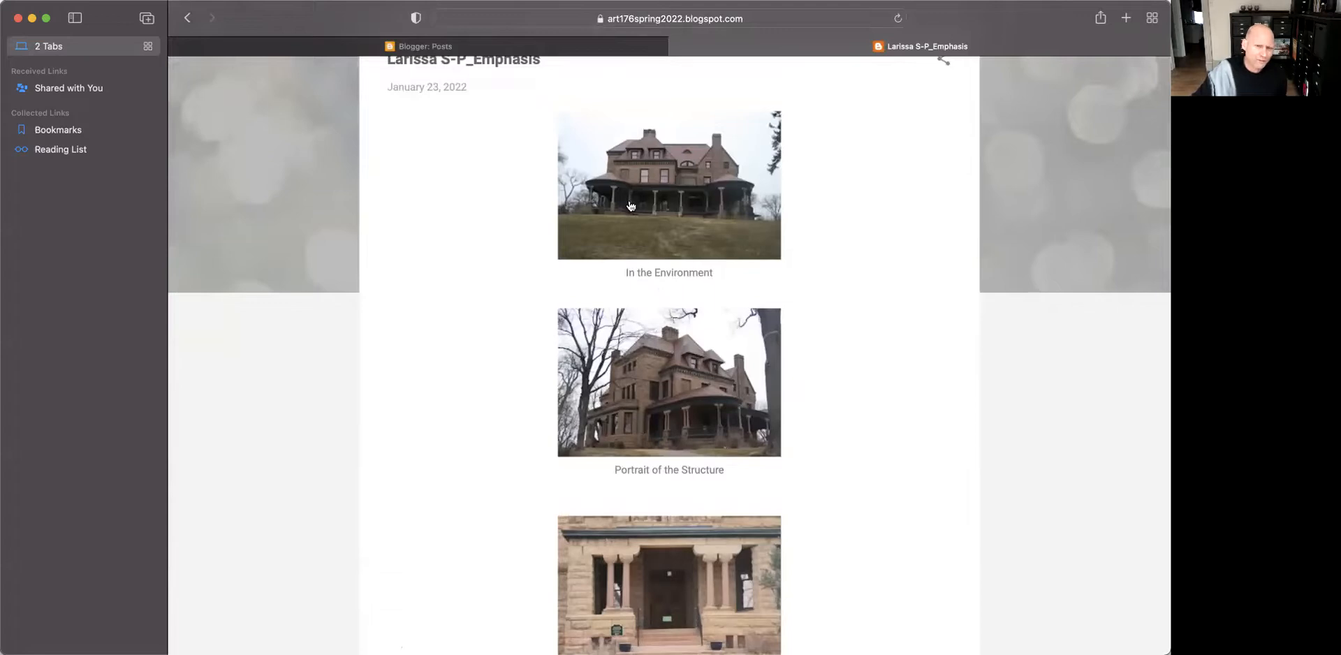
scroll("down", 3)
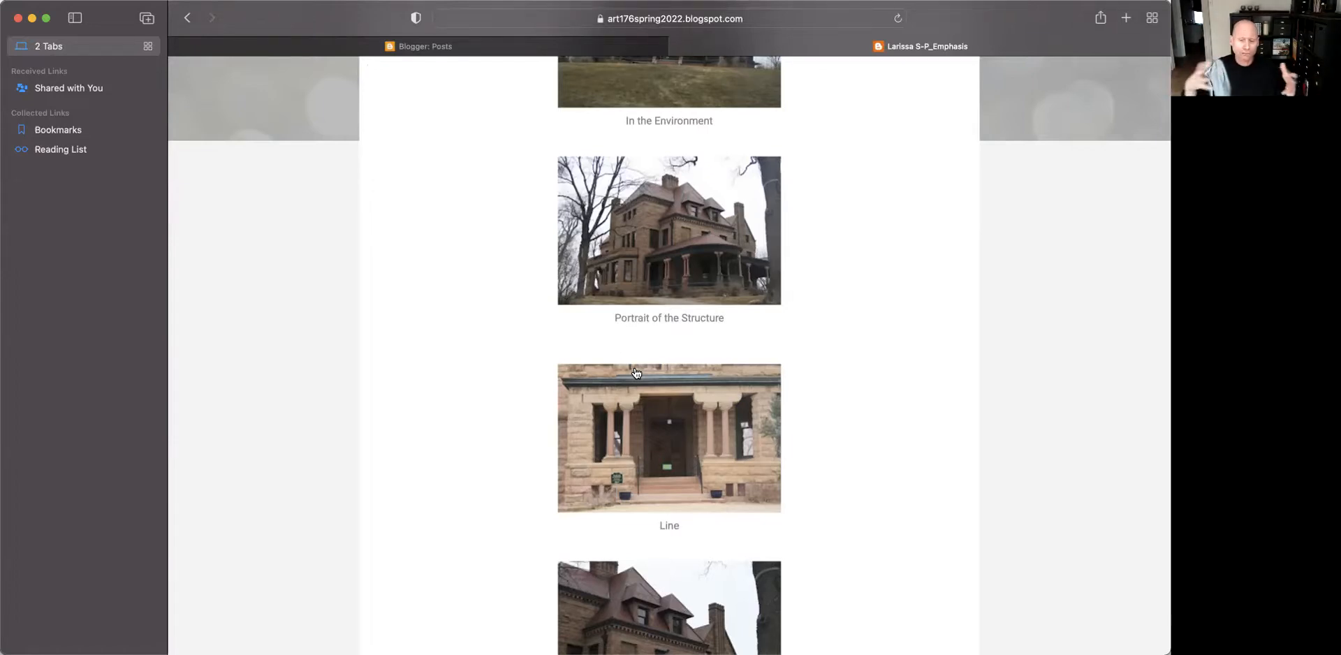
scroll("down", 3)
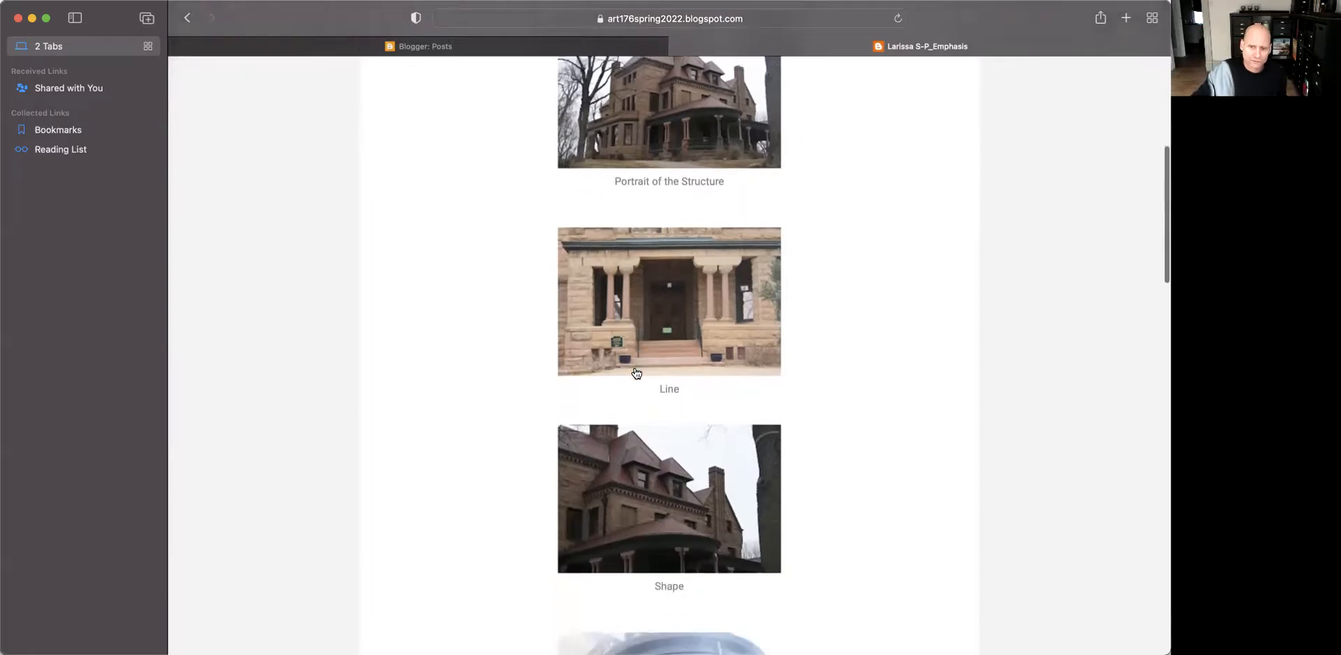
scroll("down", 3)
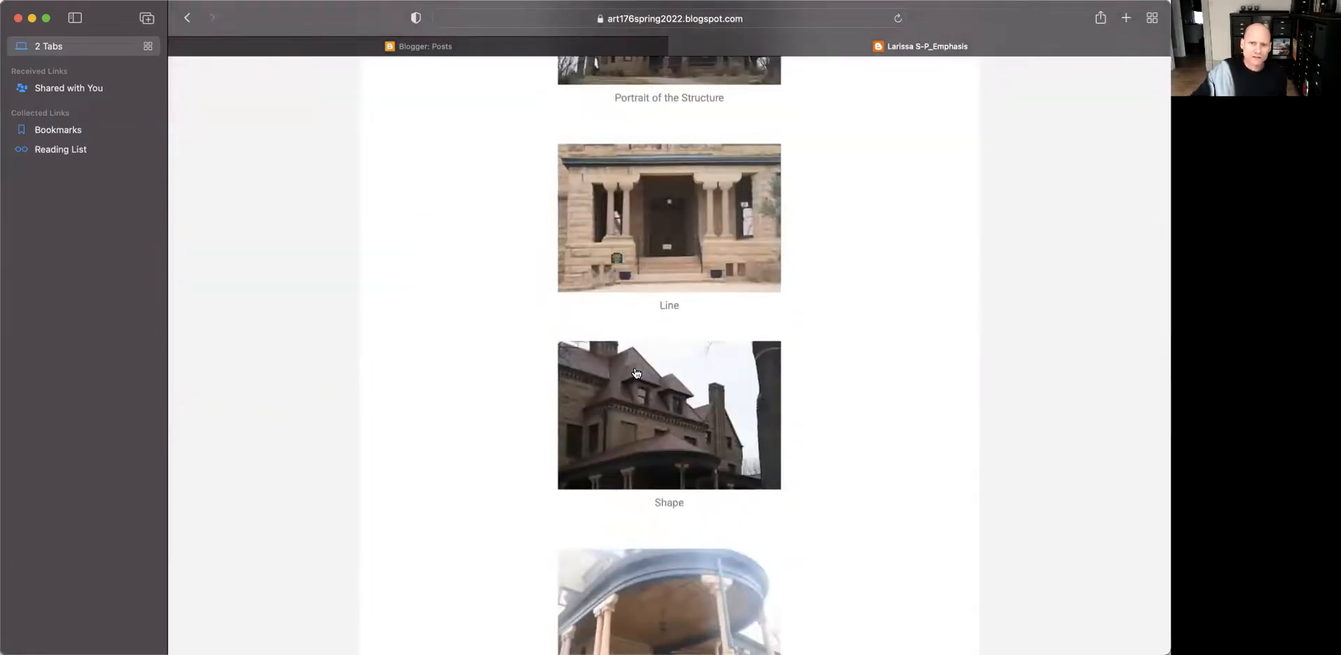
scroll("down", 3)
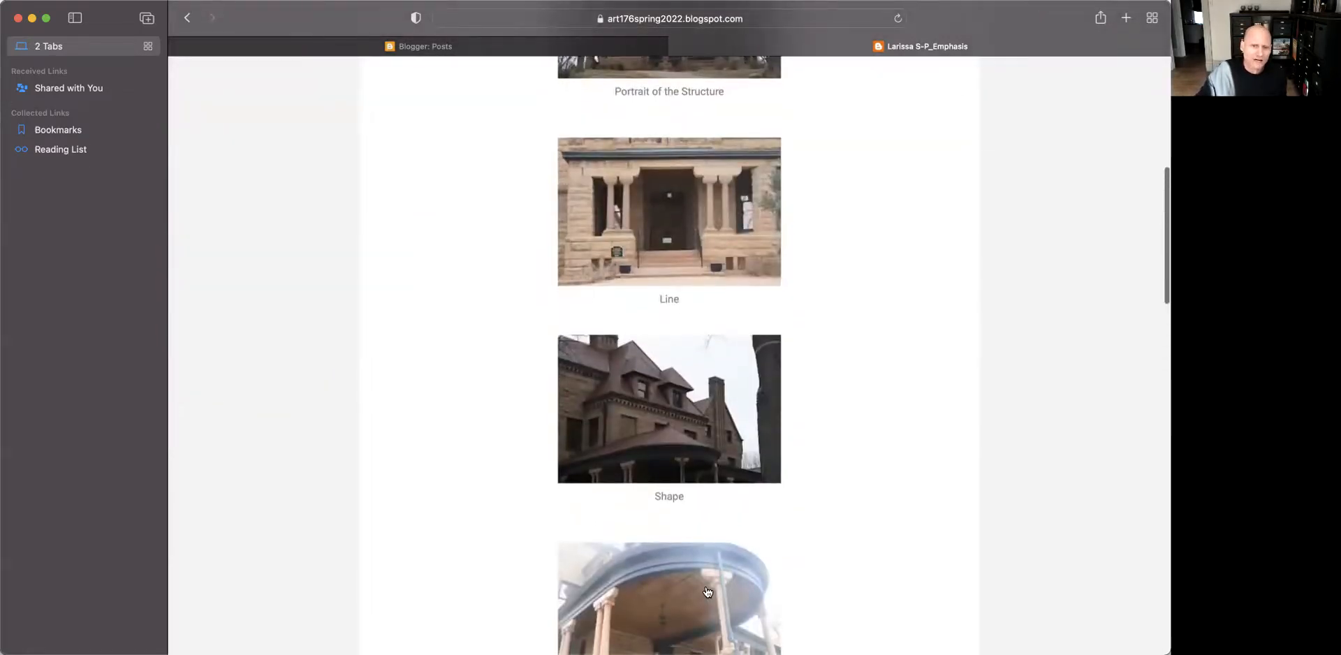
scroll("down", 3)
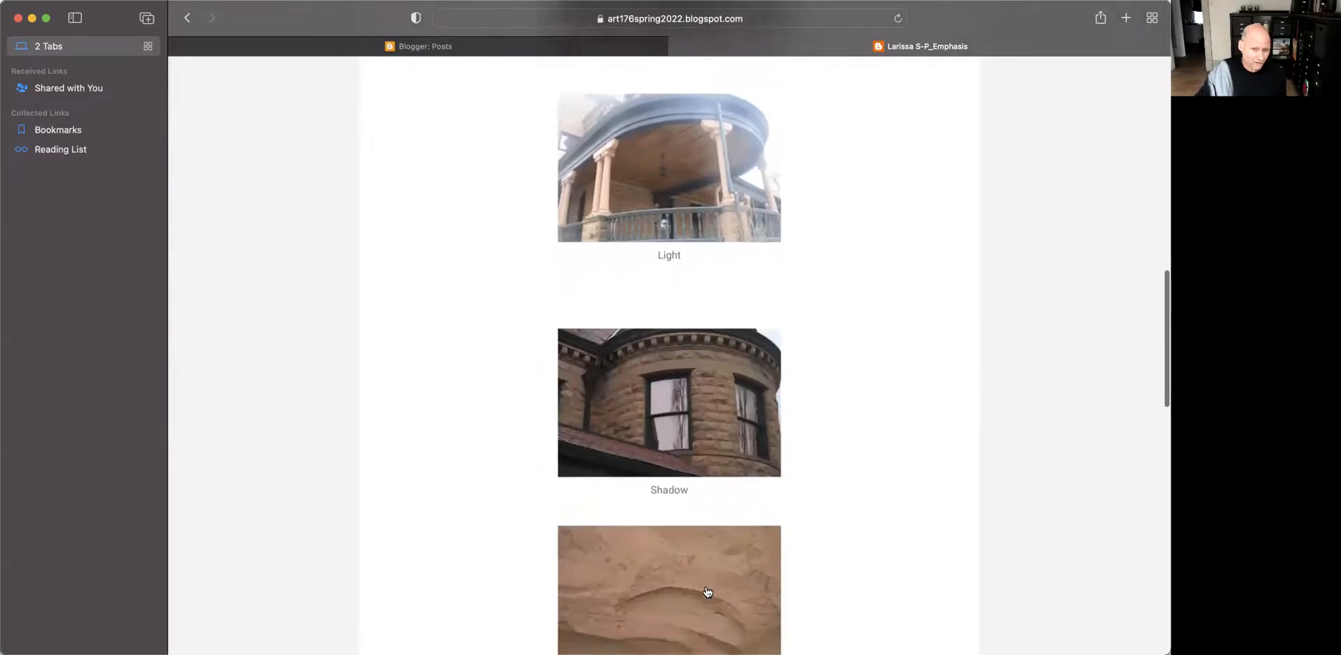
scroll("down", 3)
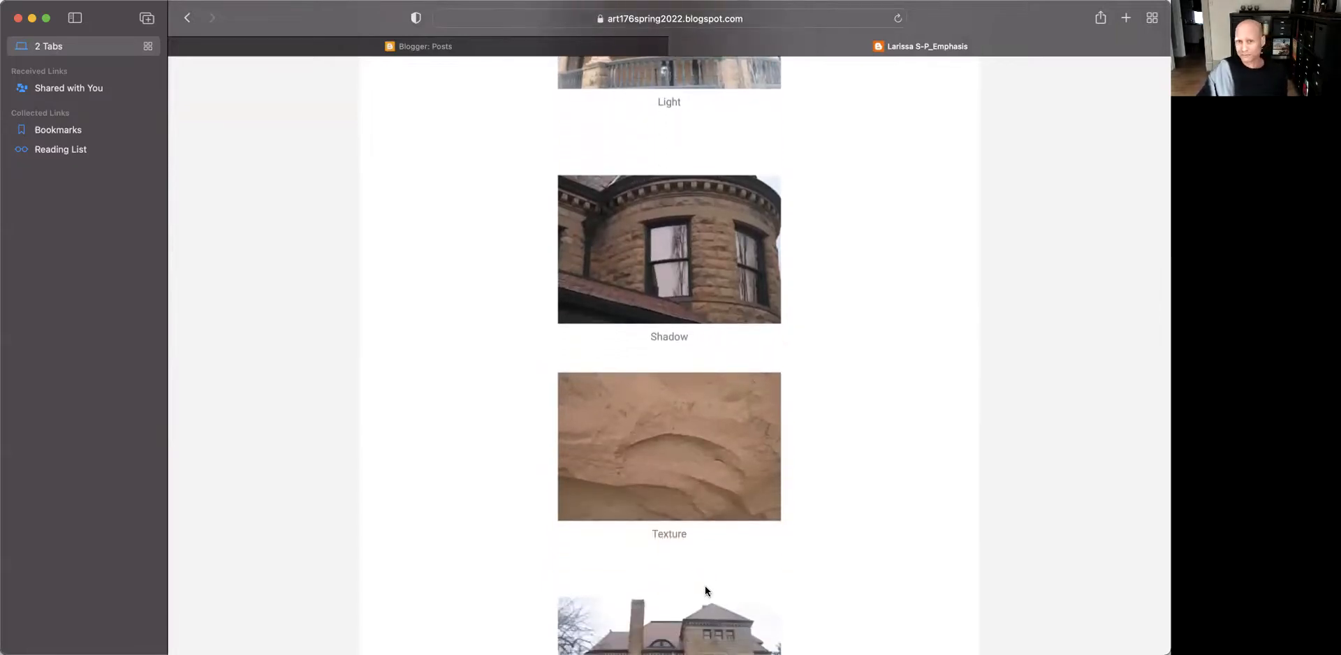
scroll("up", 3)
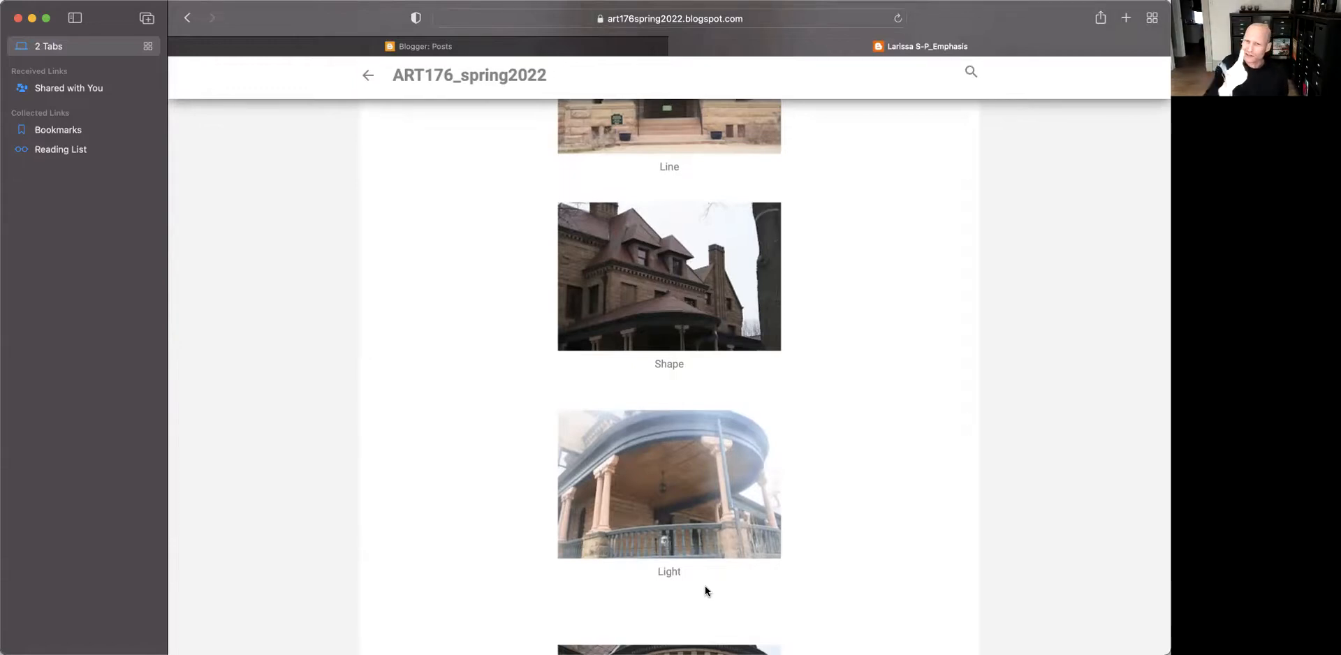
scroll("up", 3)
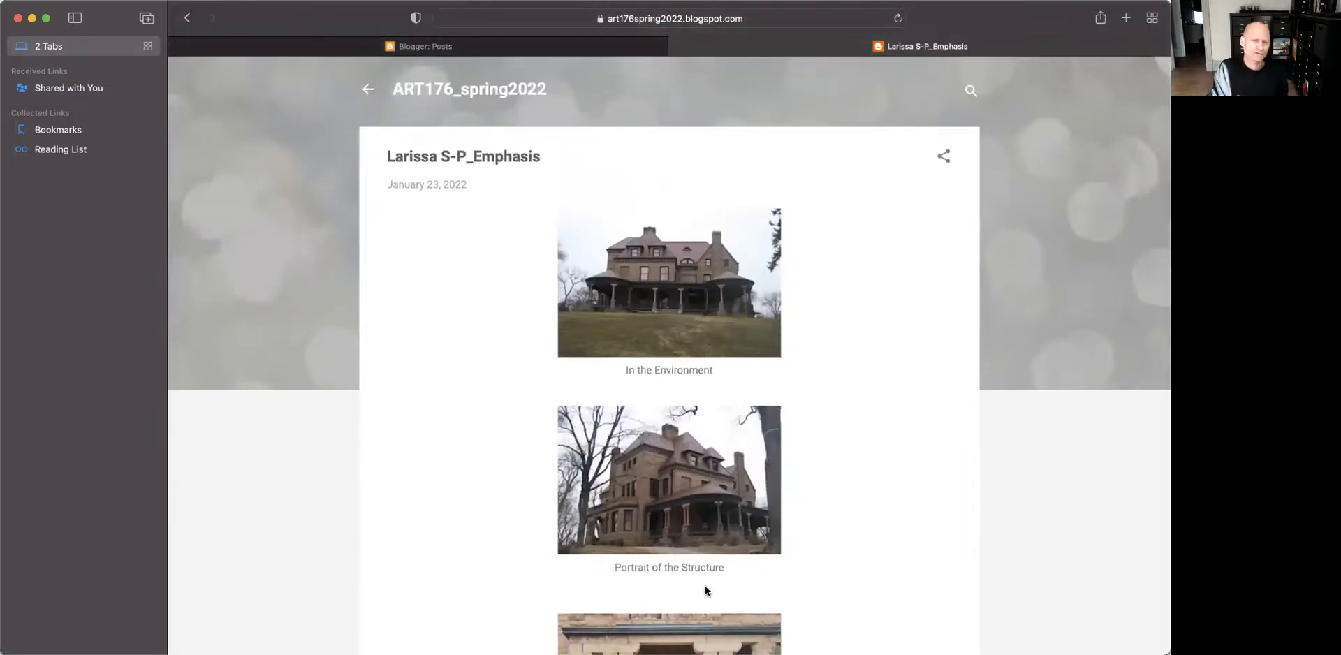
mouse_move(922, 235)
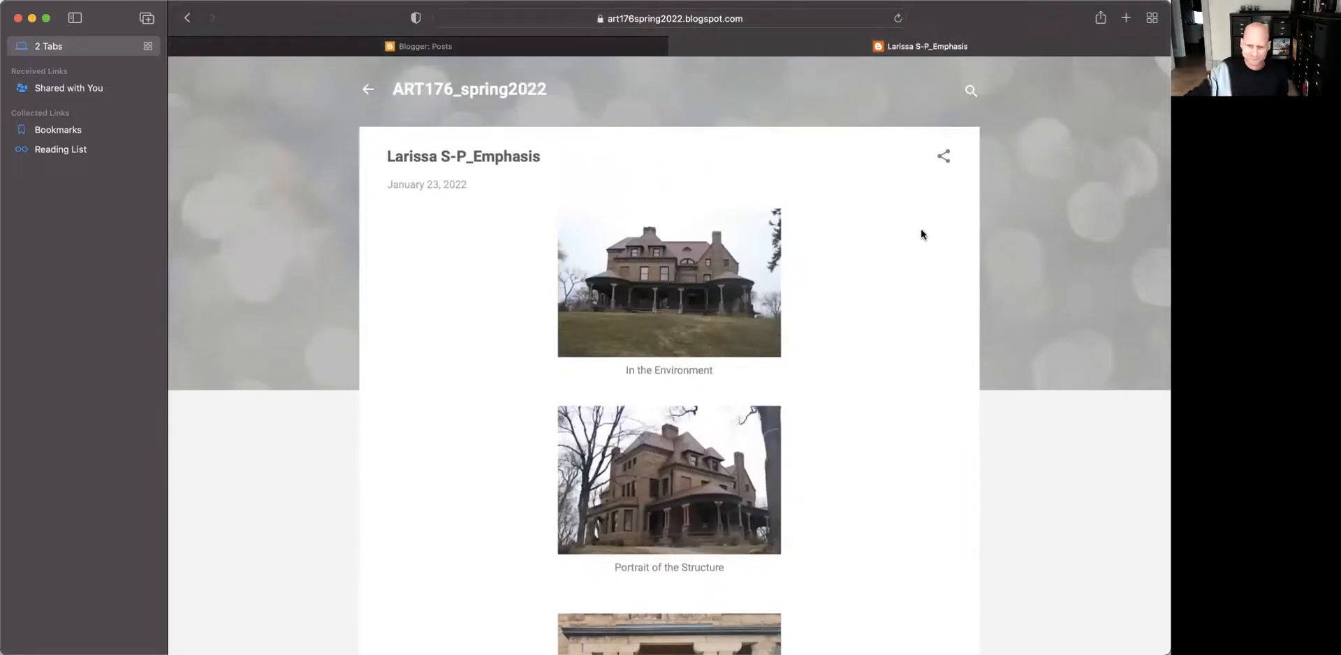
mouse_move(693, 366)
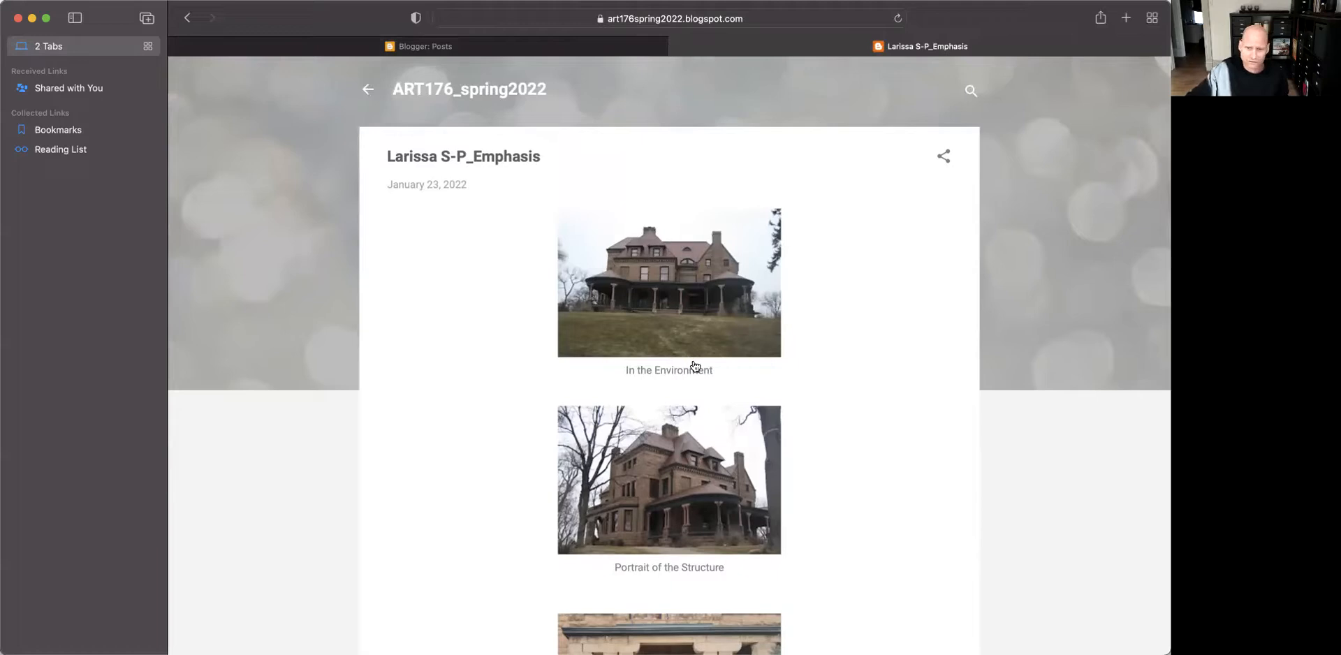
mouse_move(704, 350)
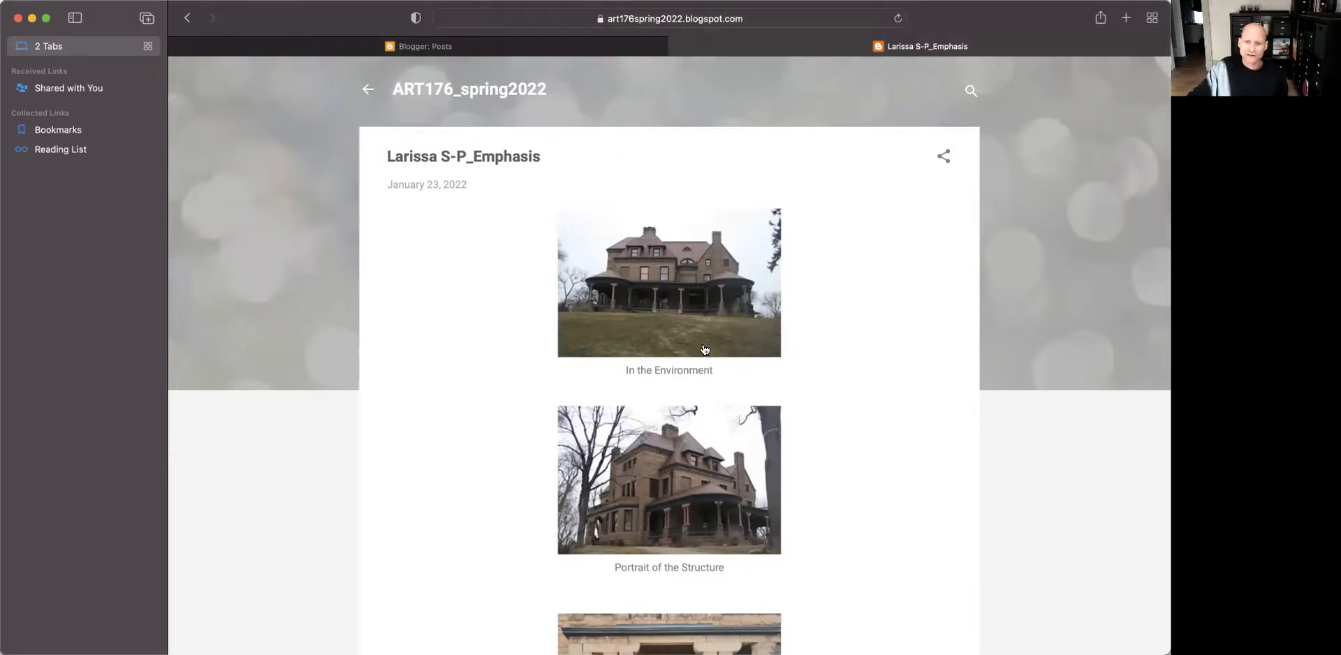
scroll("down", 3)
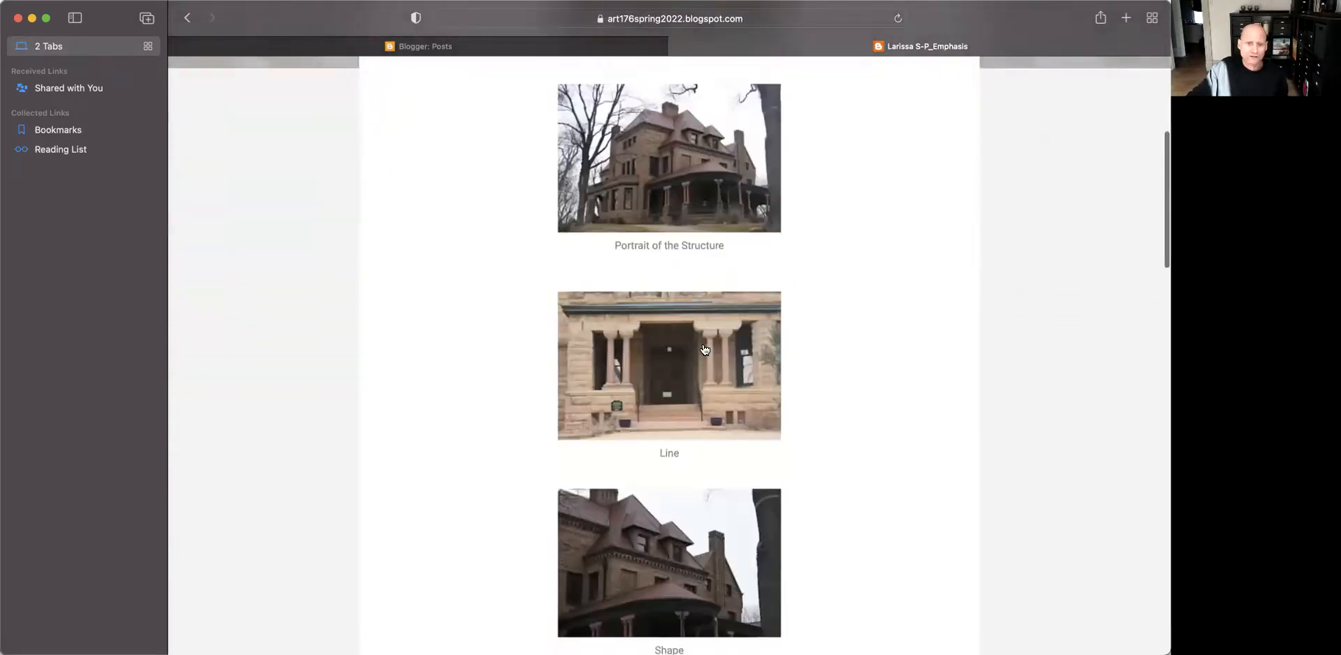
scroll("down", 3)
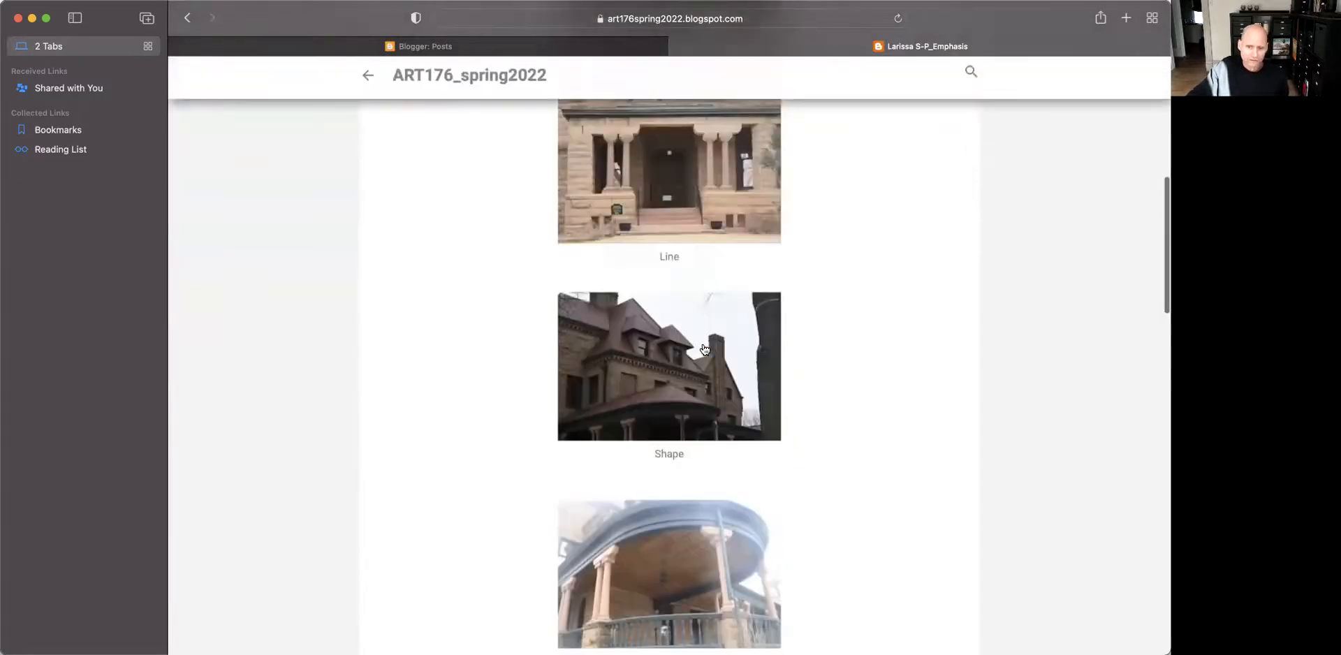
scroll("up", 3)
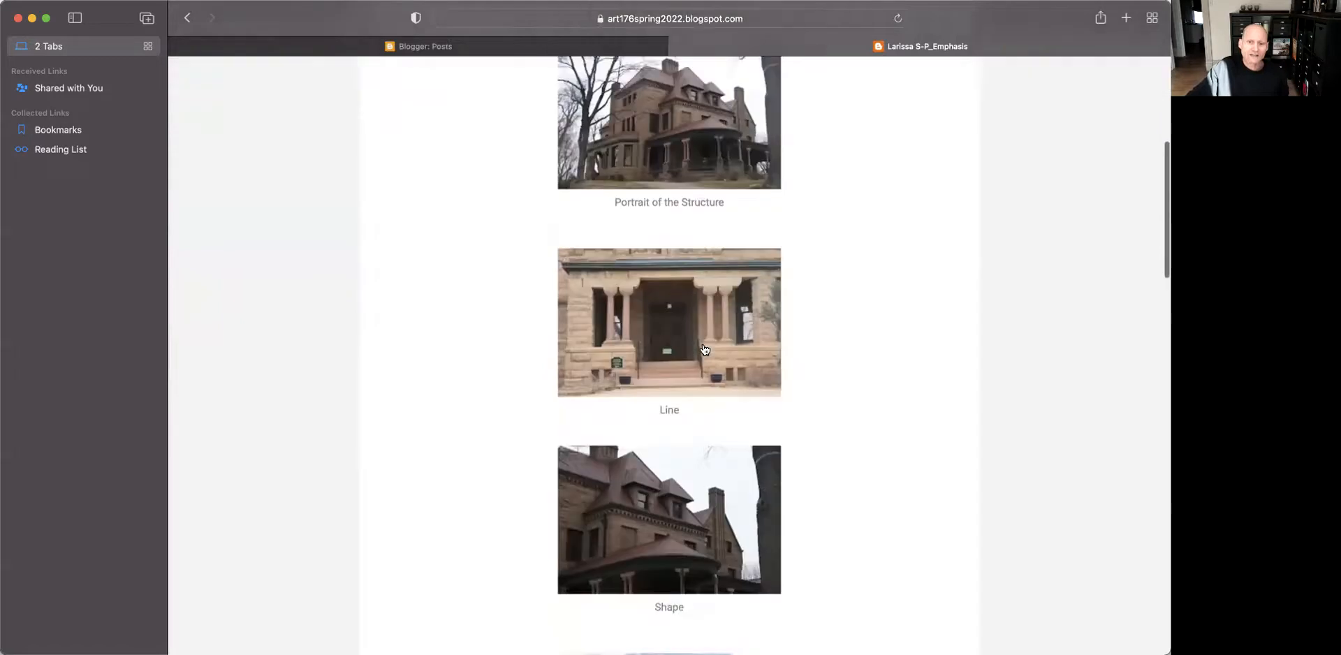
scroll("down", 3)
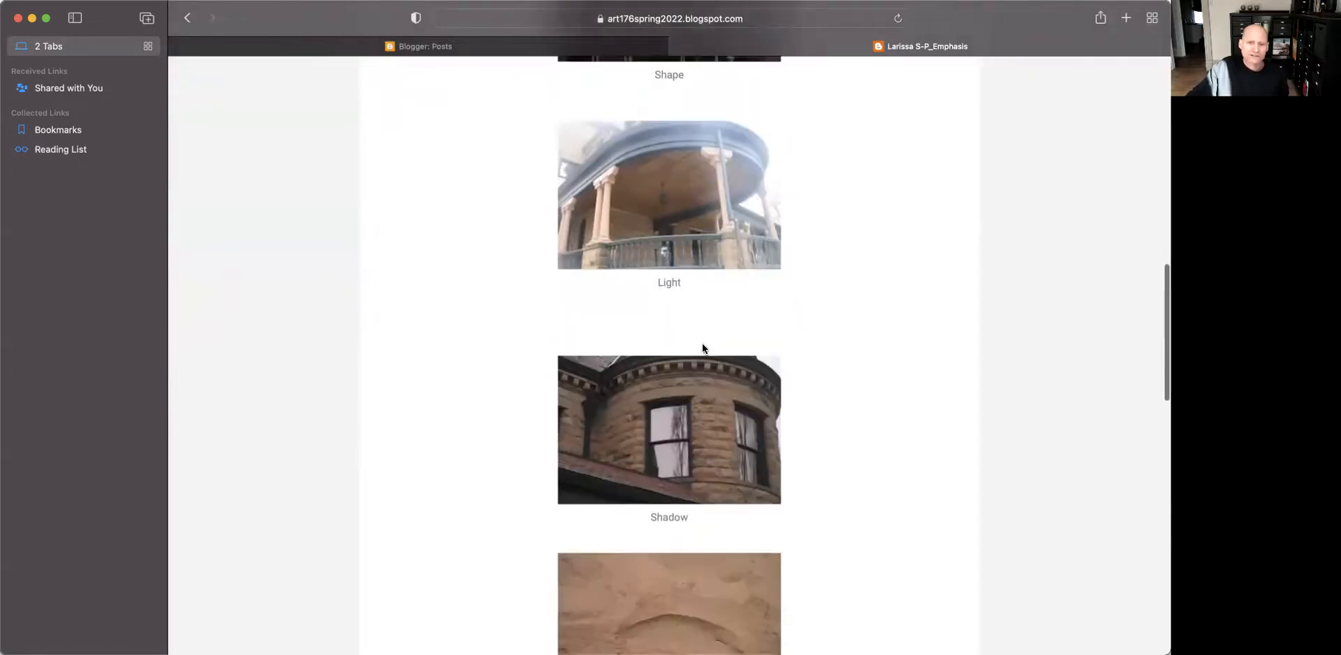
scroll("down", 3)
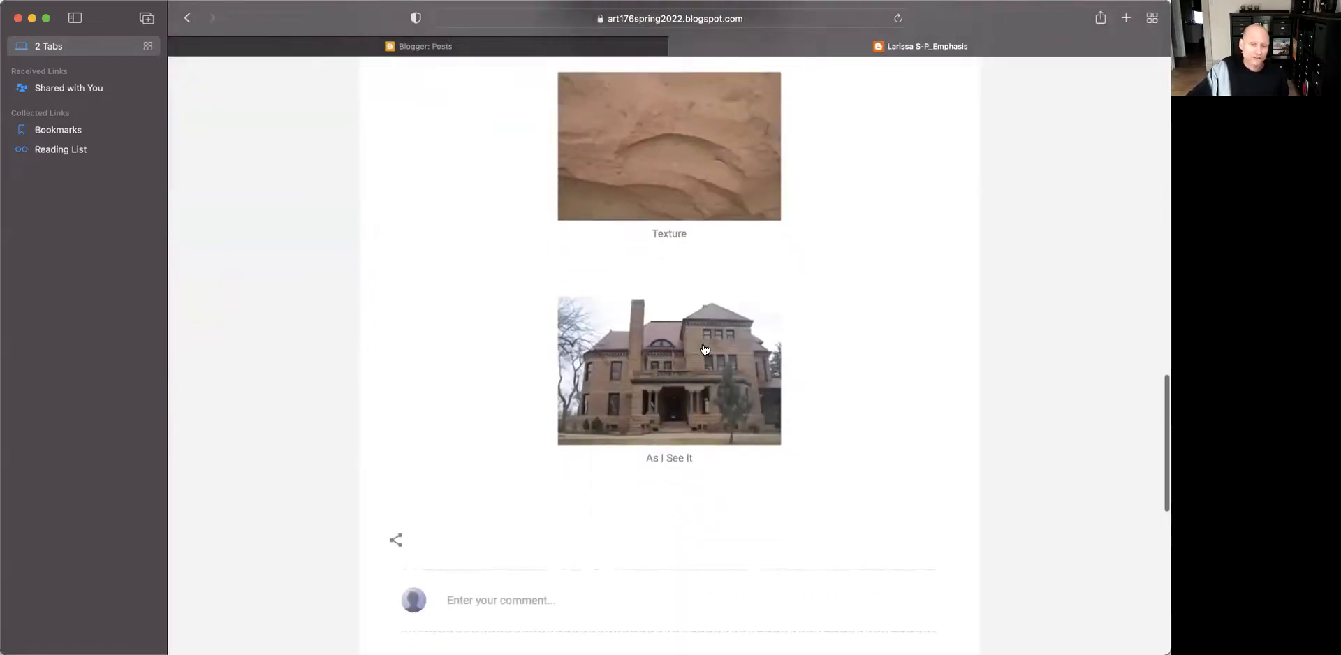
scroll("up", 3)
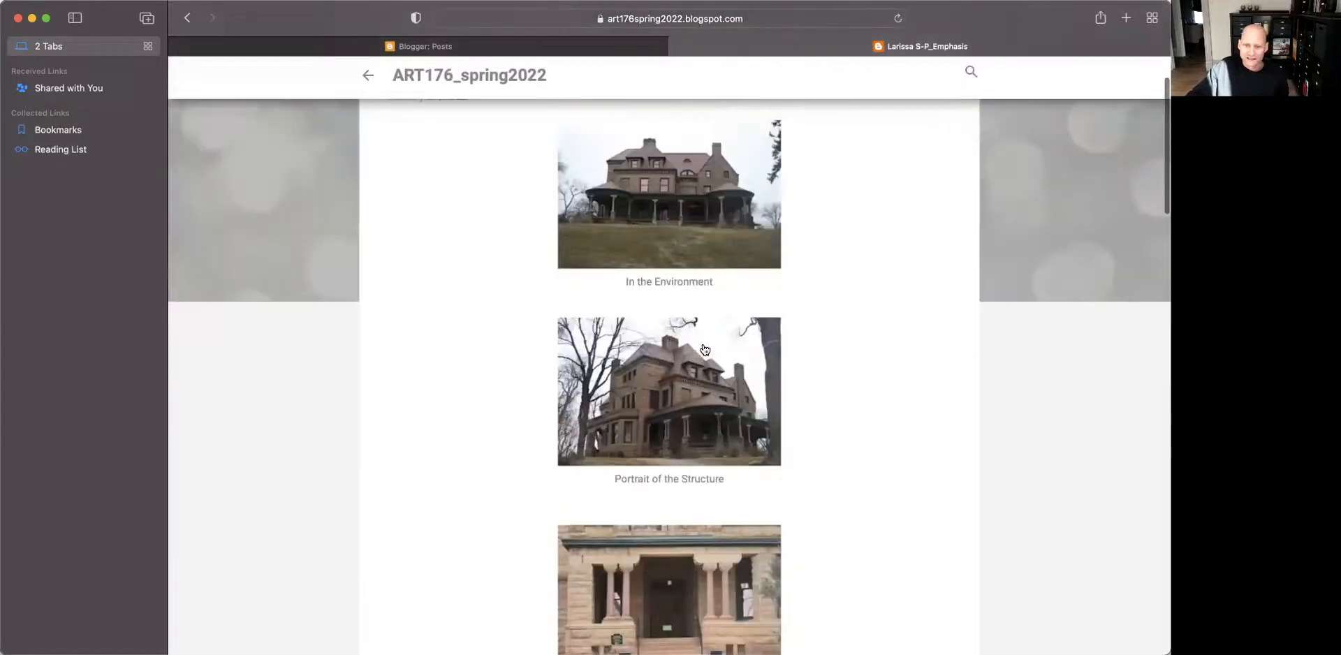
scroll("down", 3)
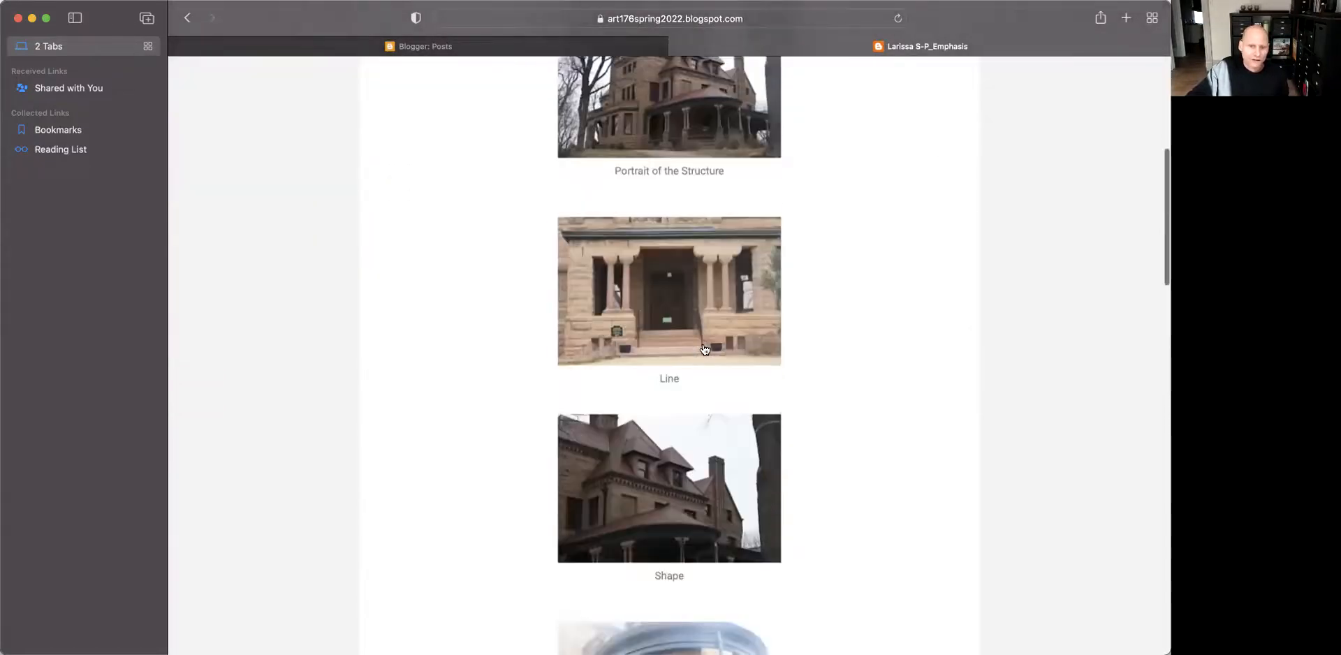
scroll("down", 3)
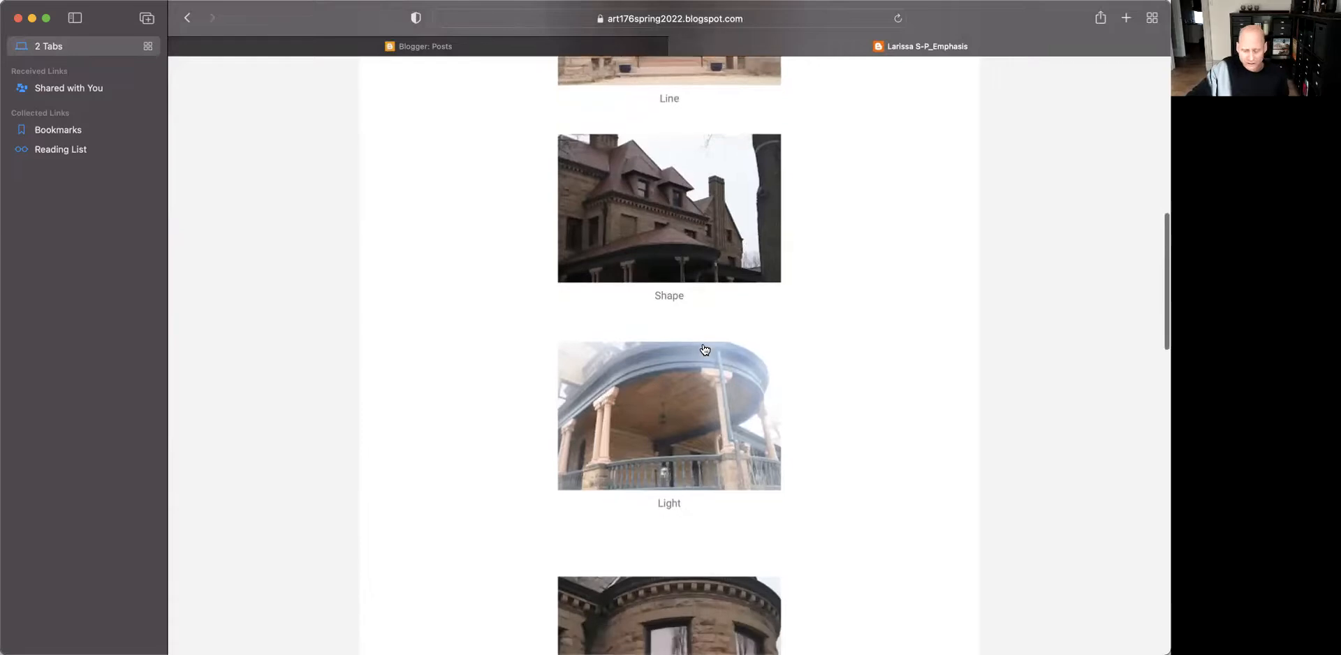
scroll("down", 3)
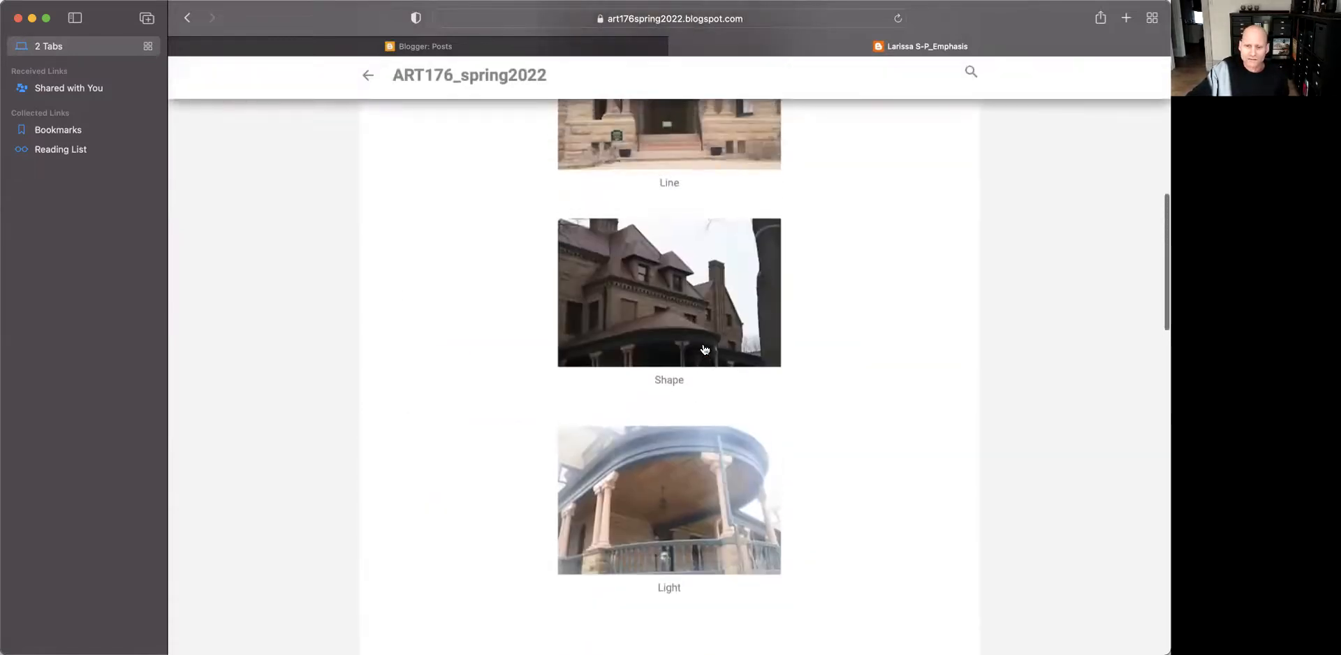
scroll("up", 3)
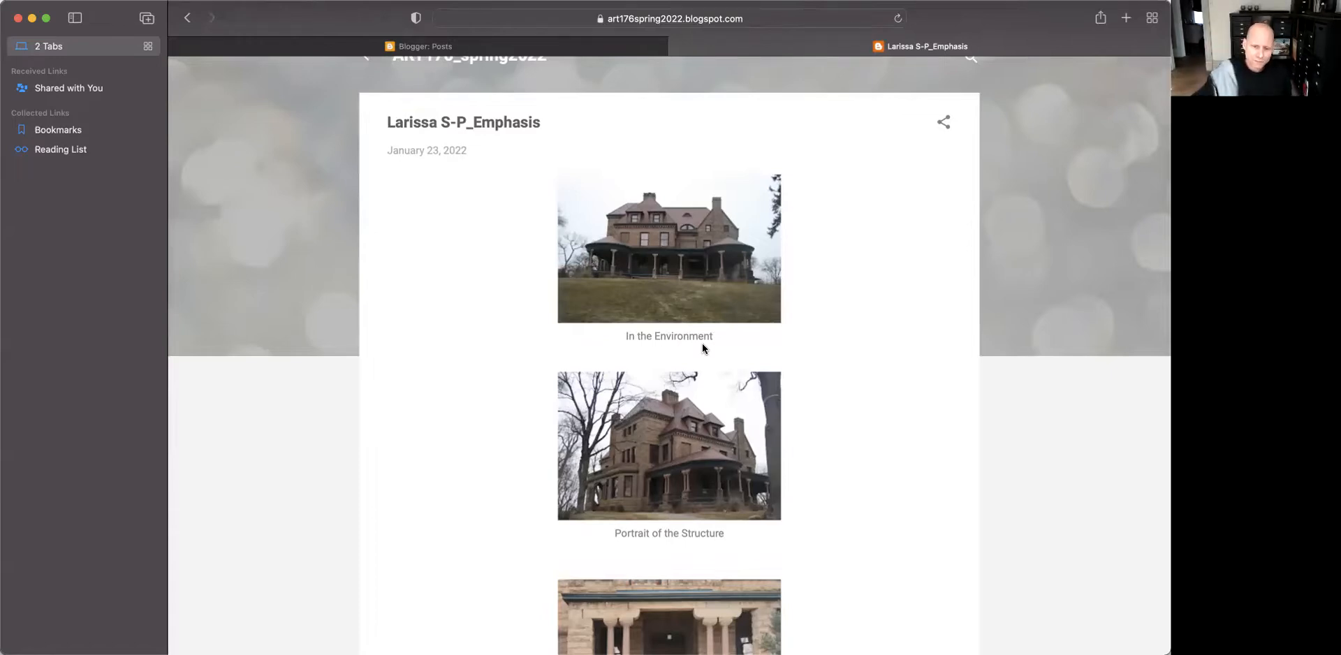
Open the Emphasis post's first photo, 'In the Environment', in the lightbox at 1 of 8.
scroll("down", 3)
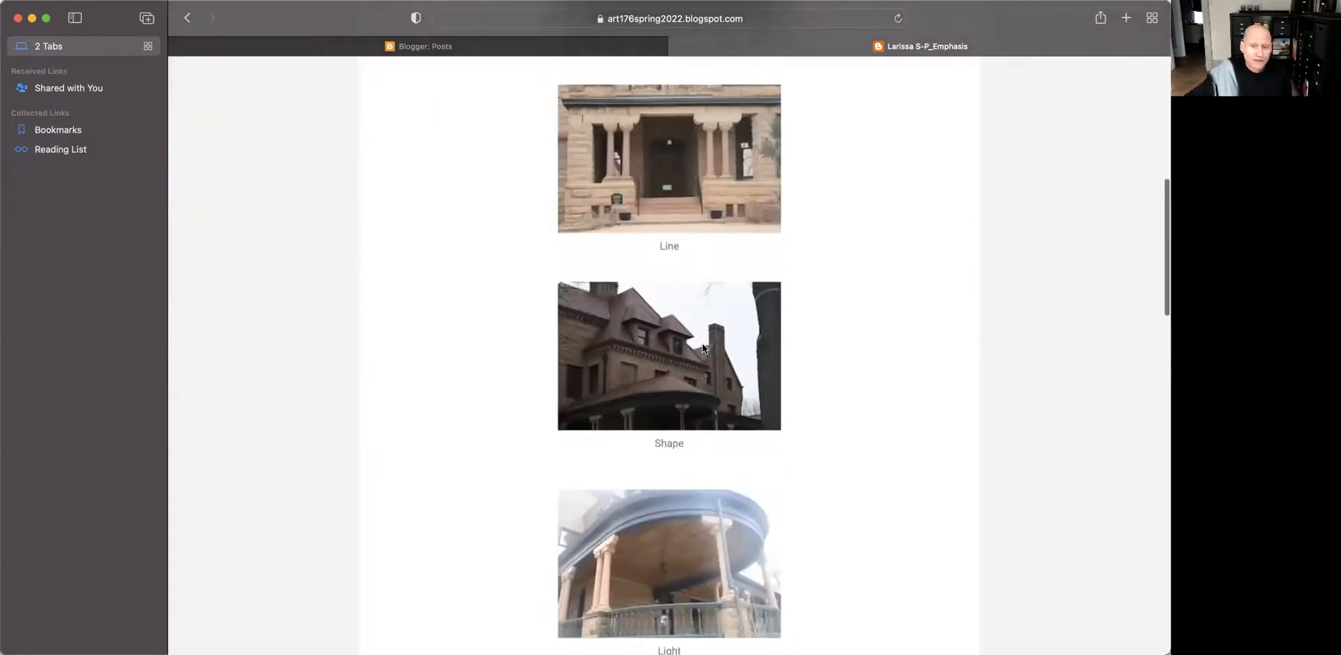
scroll("down", 3)
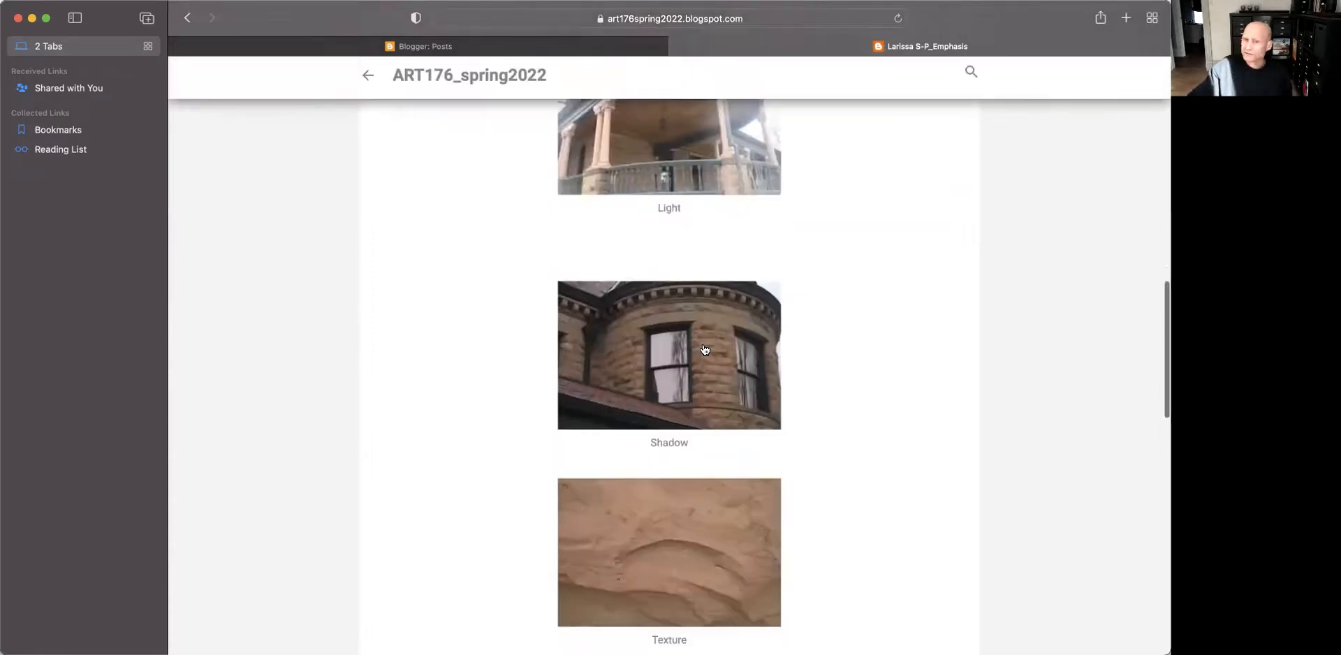
scroll("up", 3)
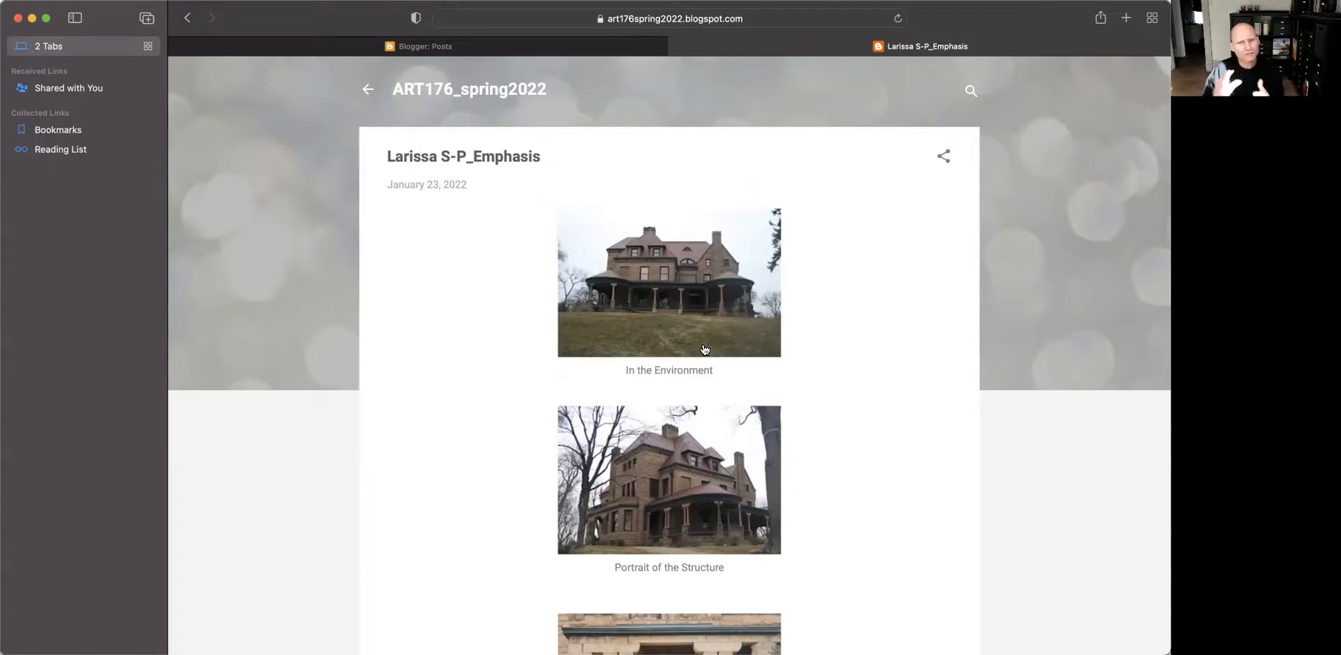
scroll("down", 3)
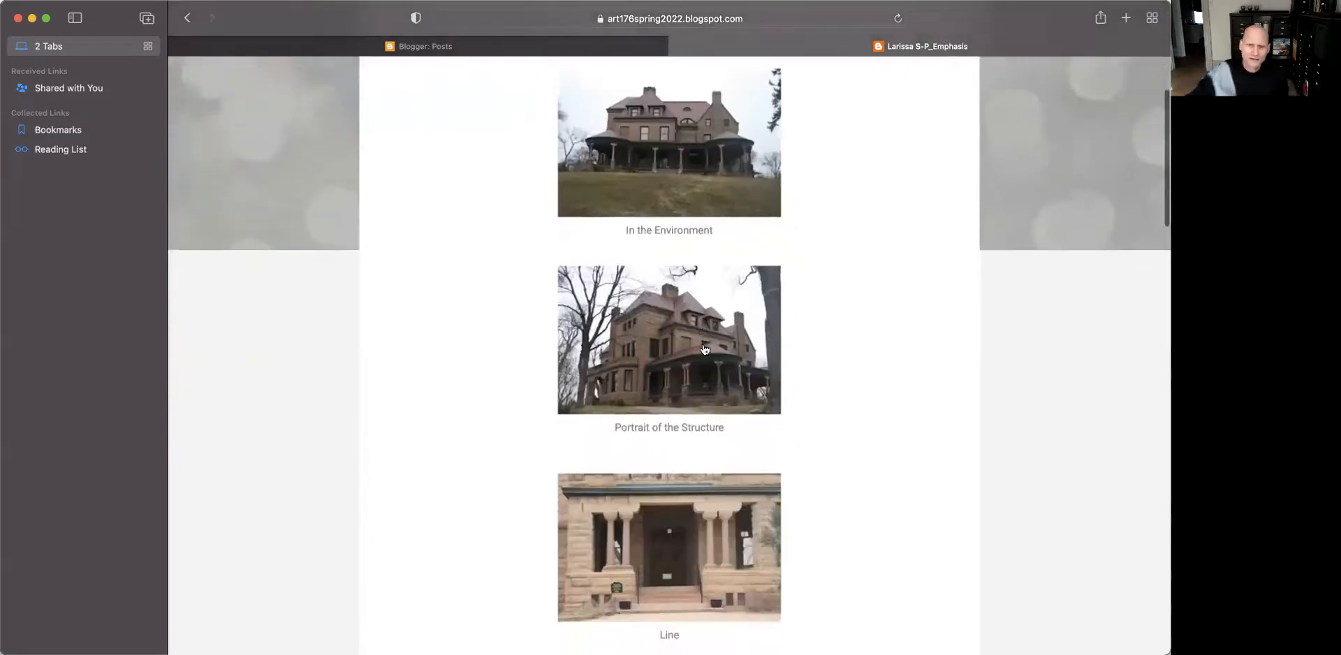
left_click(669, 340)
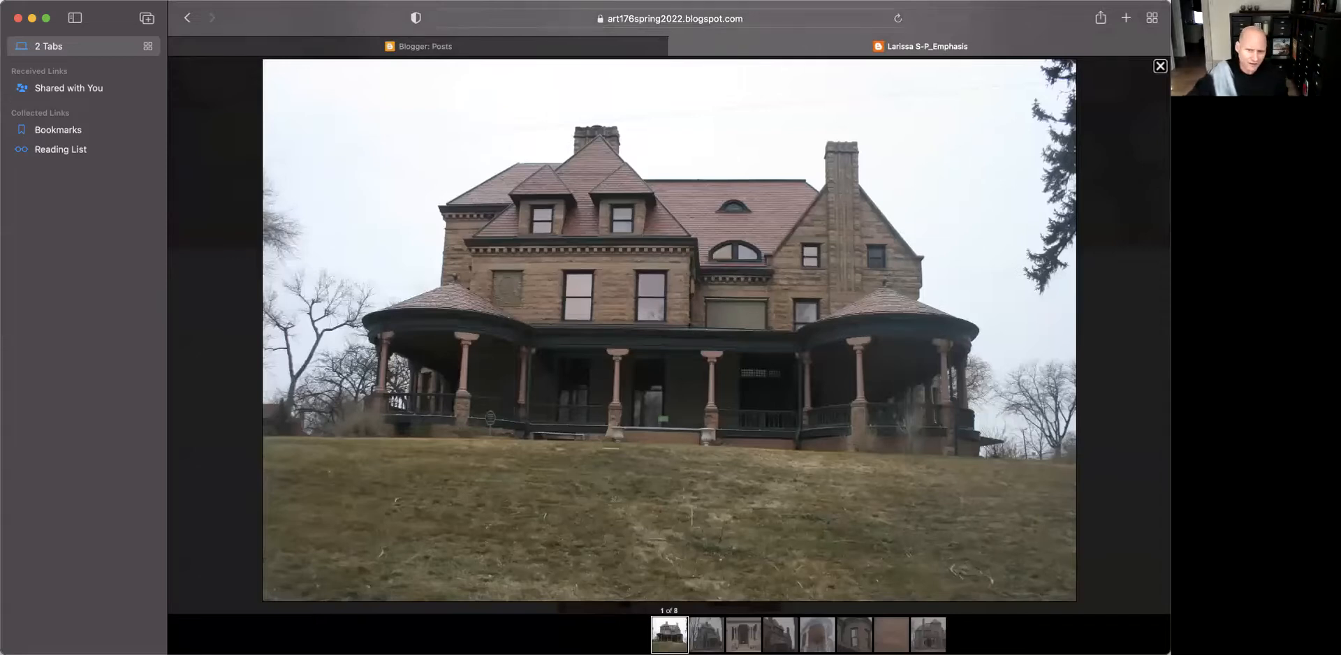
Advance the lightbox to photo 2 of 8, 'Portrait of the Structure'.
left_click(705, 635)
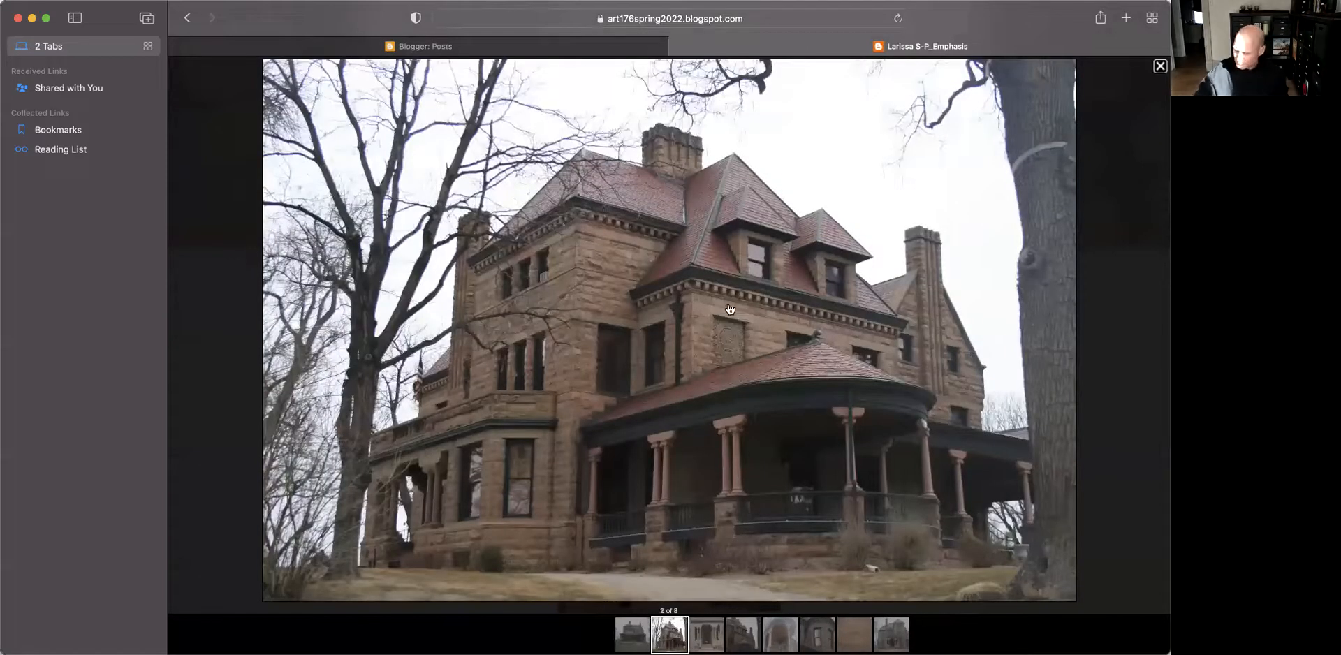
mouse_move(740, 308)
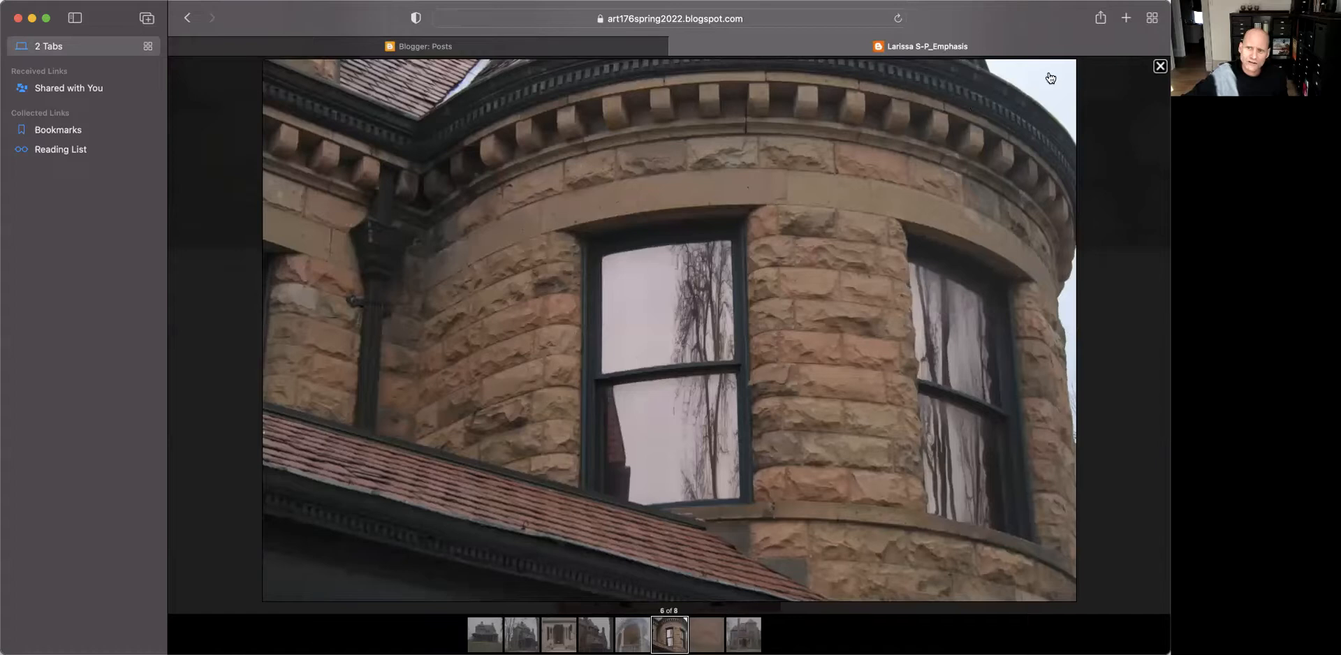
mouse_move(1092, 299)
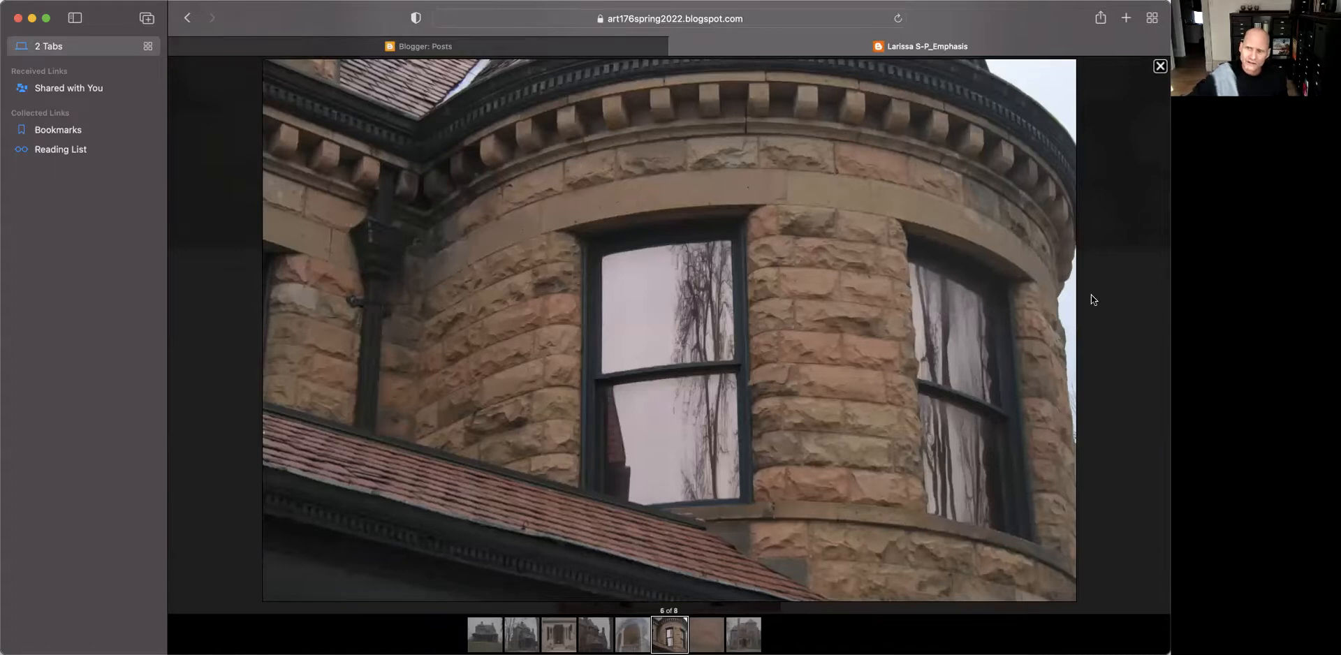
mouse_move(1055, 278)
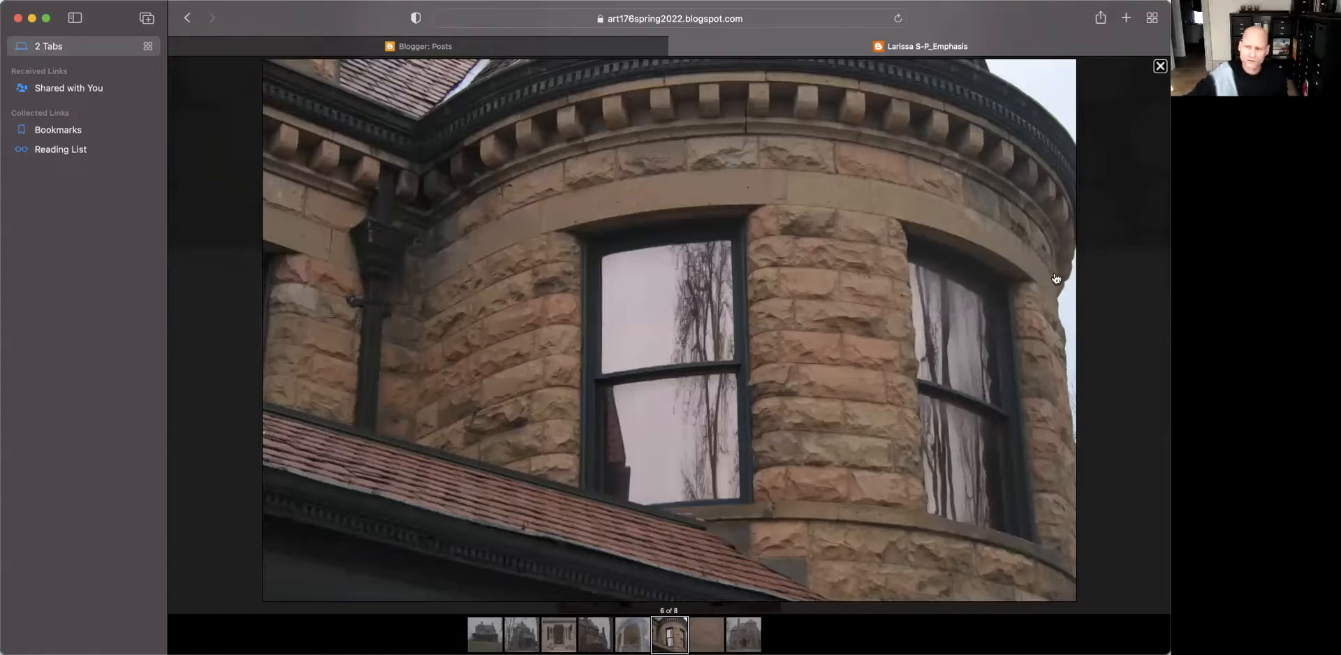
mouse_move(971, 125)
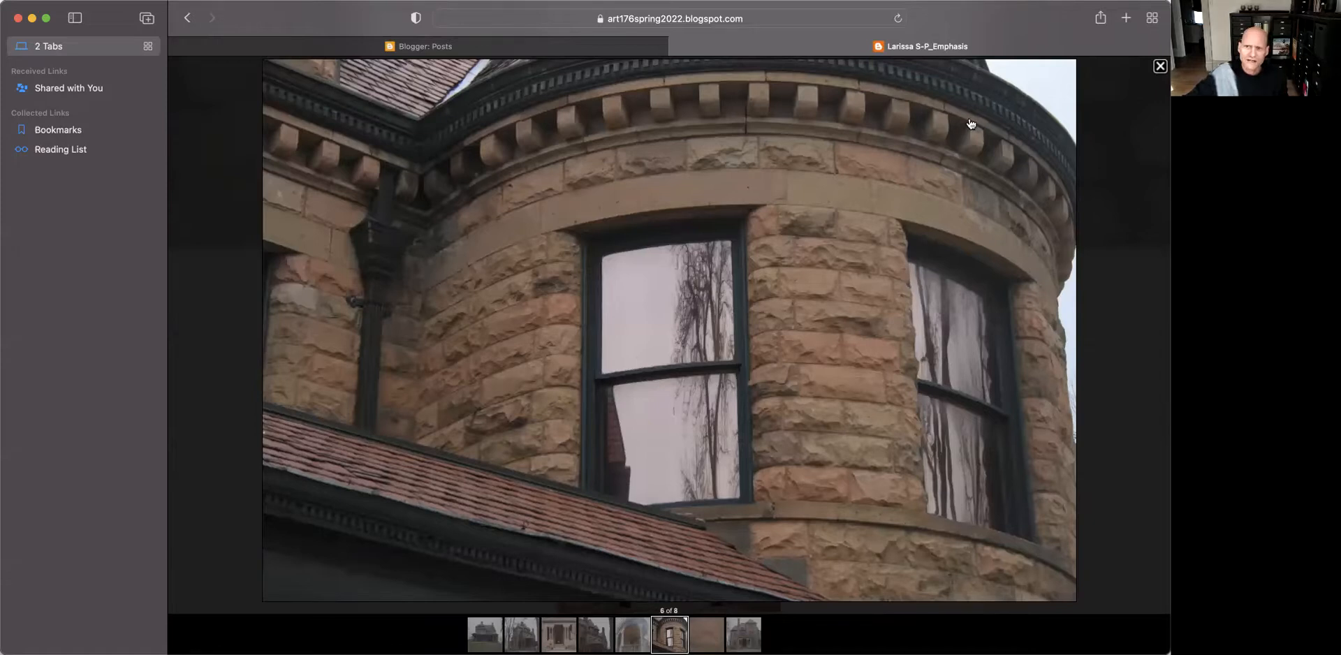
mouse_move(782, 137)
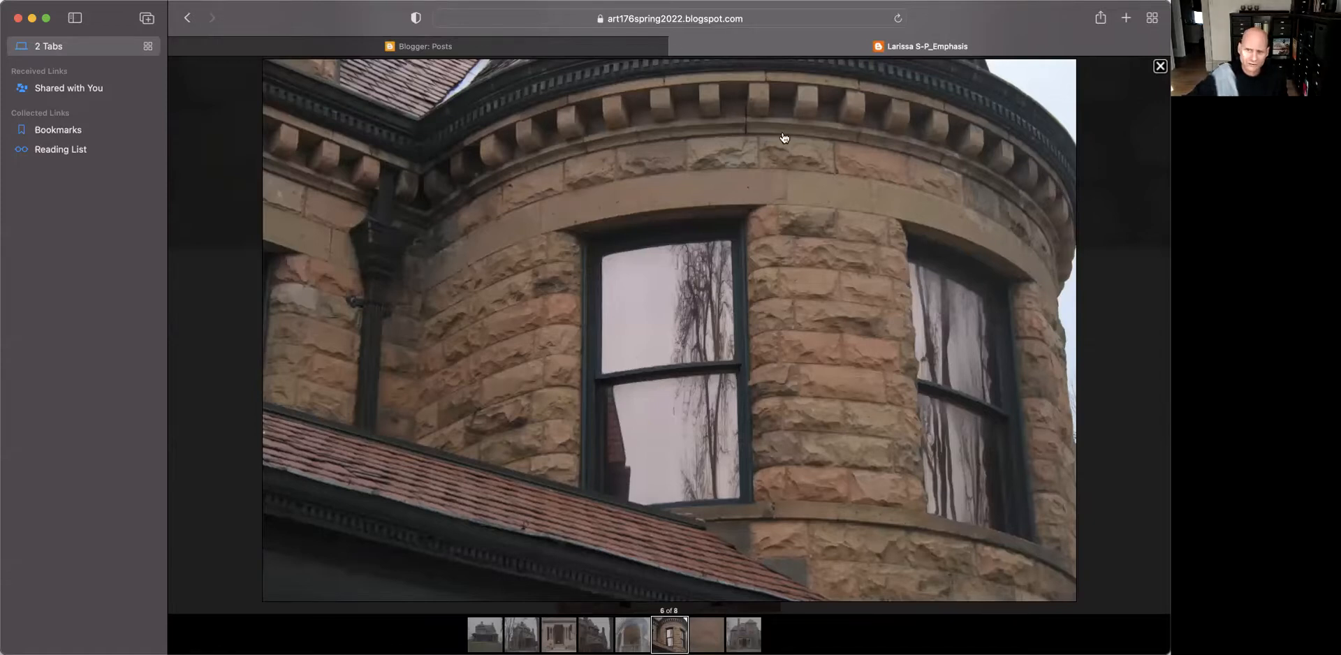
mouse_move(977, 92)
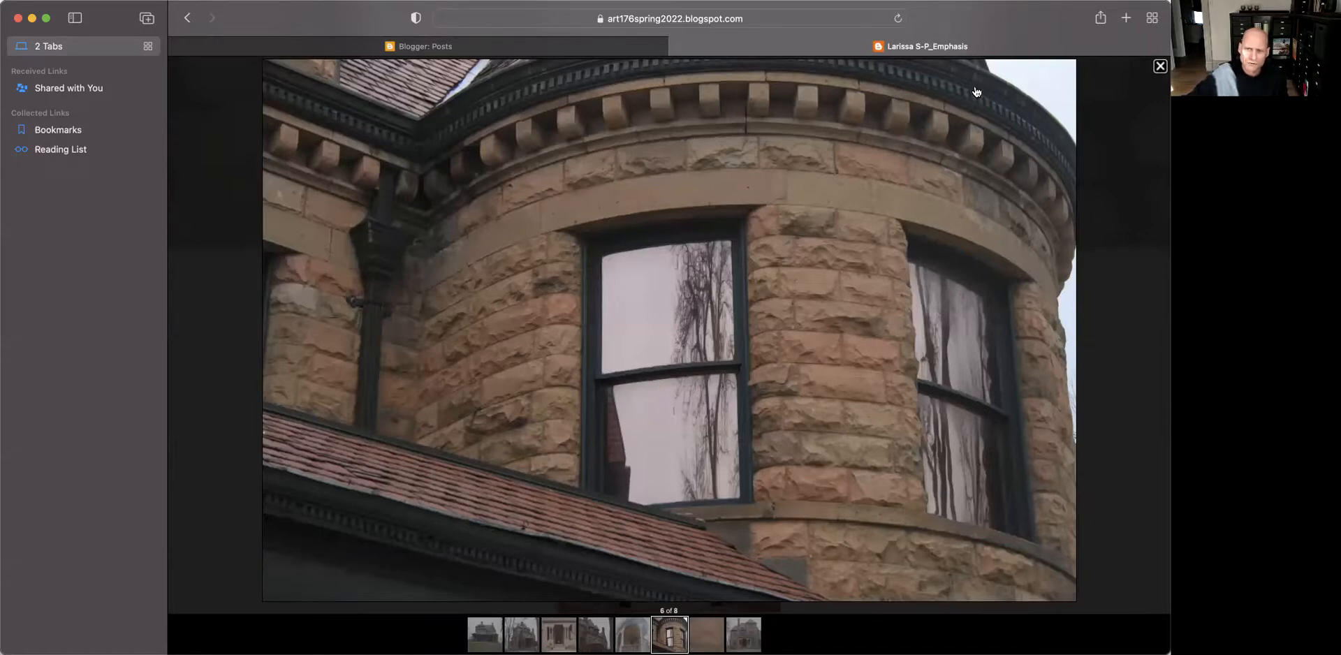
mouse_move(985, 566)
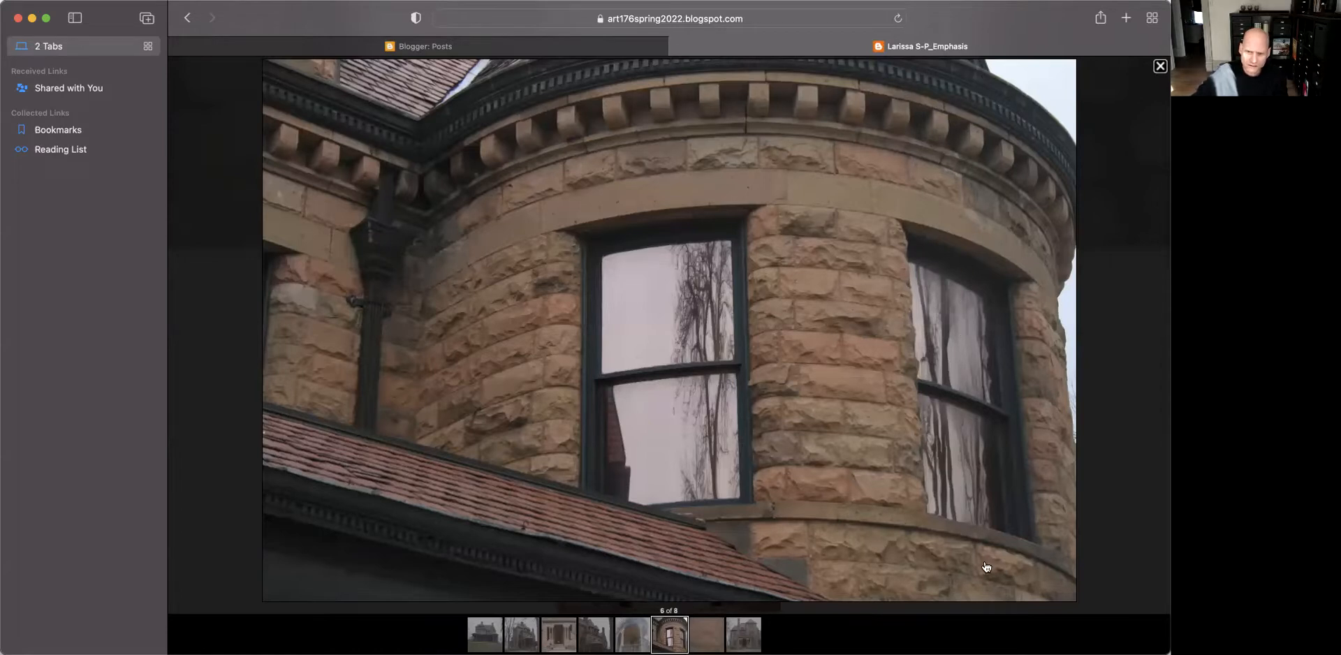
mouse_move(252, 193)
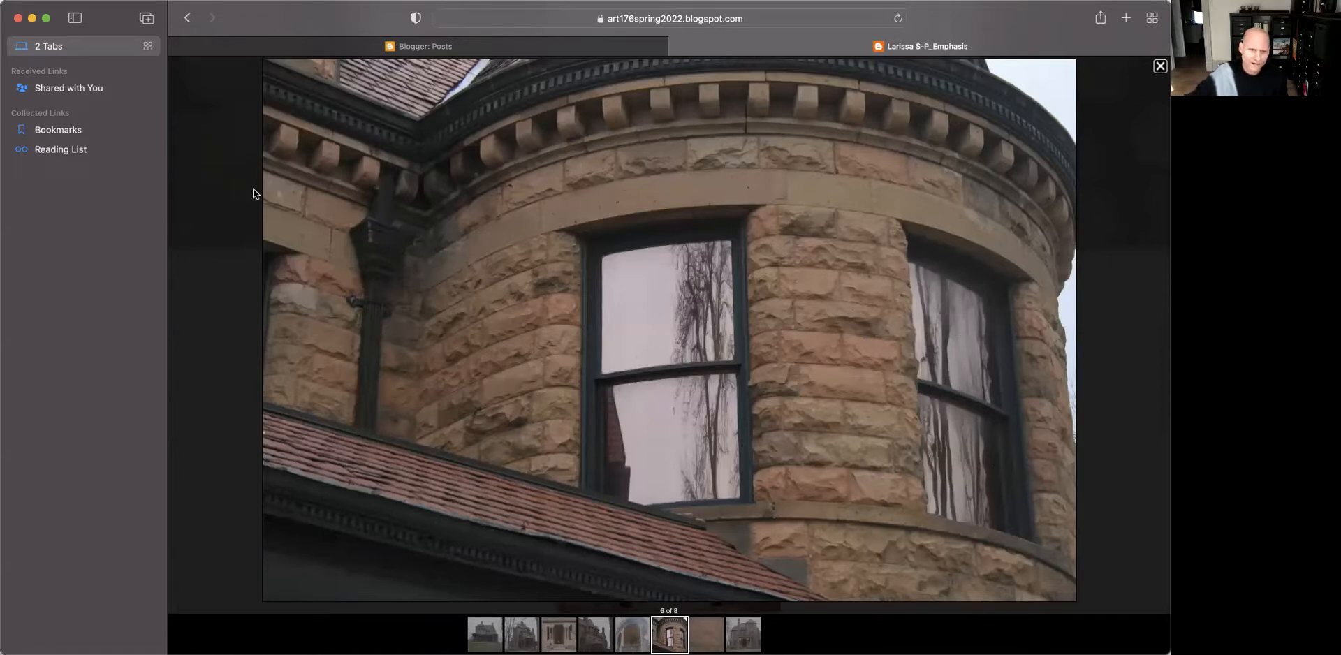
mouse_move(1090, 354)
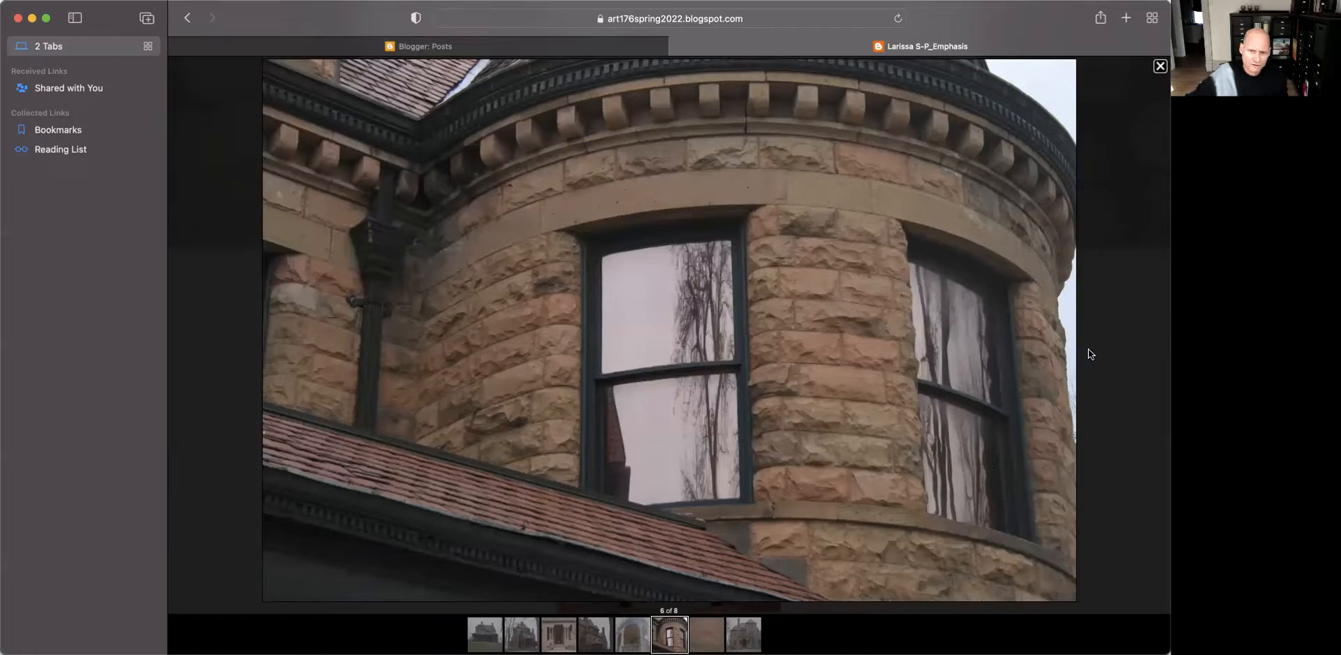
mouse_move(983, 319)
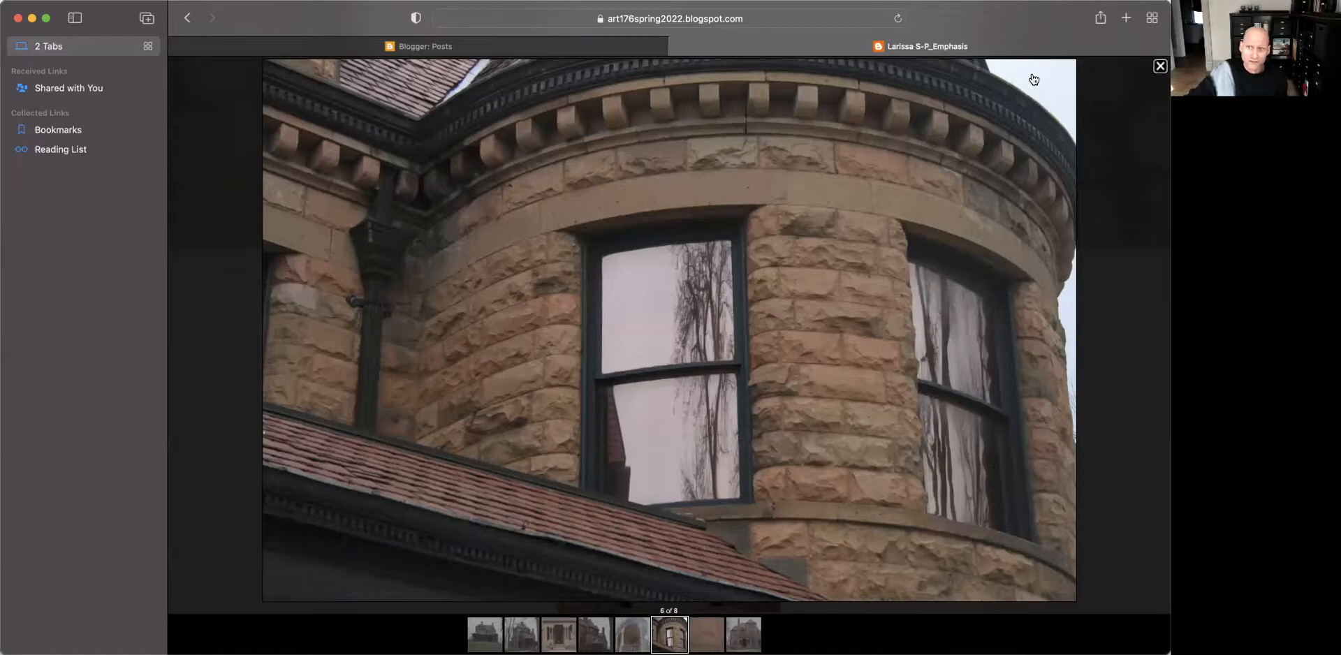
mouse_move(1022, 76)
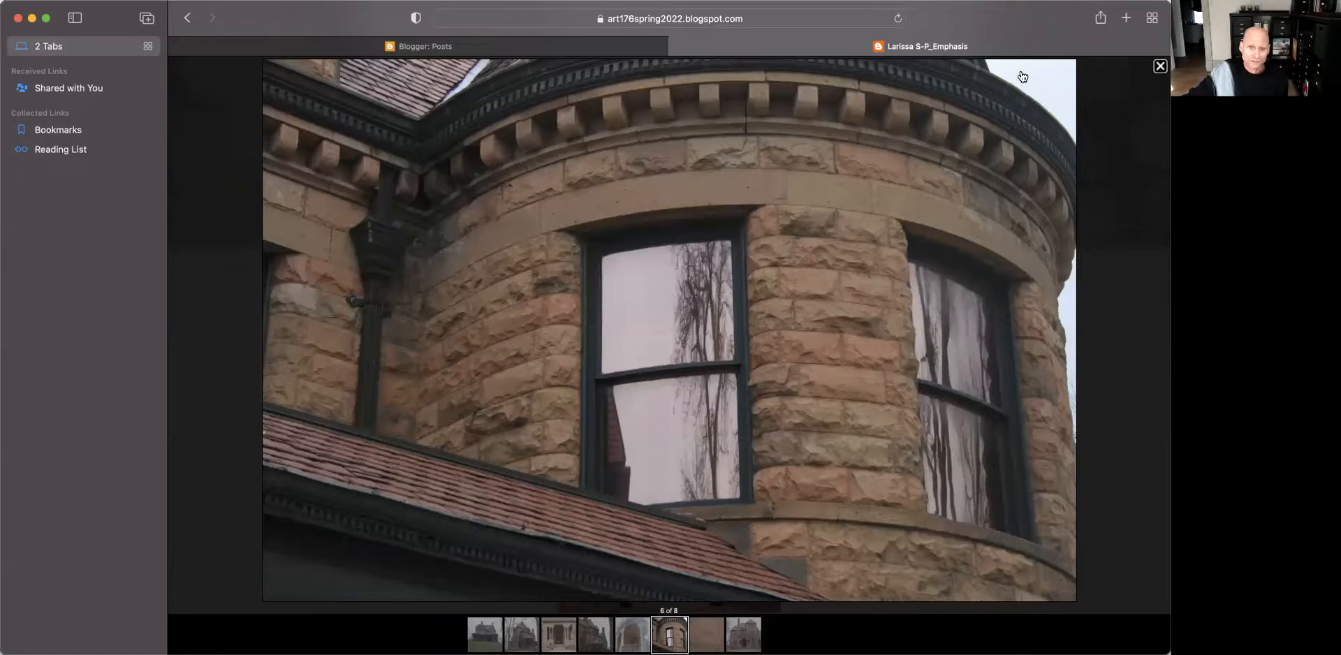
mouse_move(645, 320)
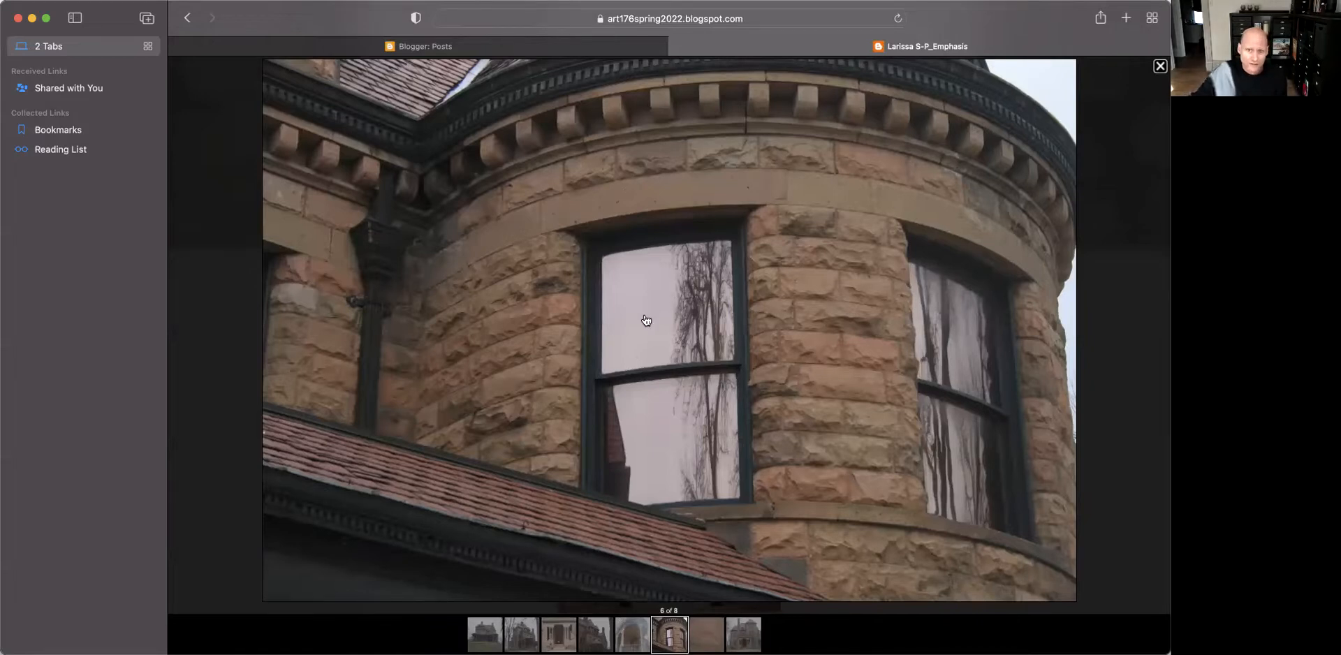
mouse_move(1028, 180)
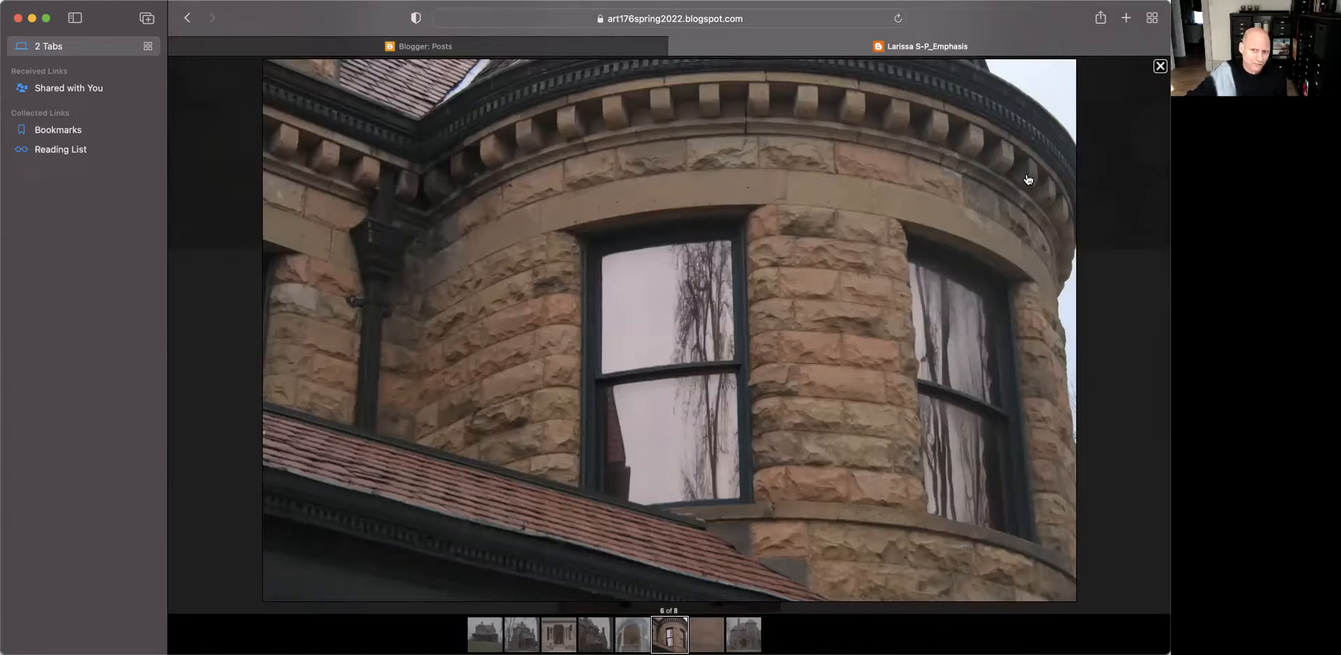
mouse_move(1036, 117)
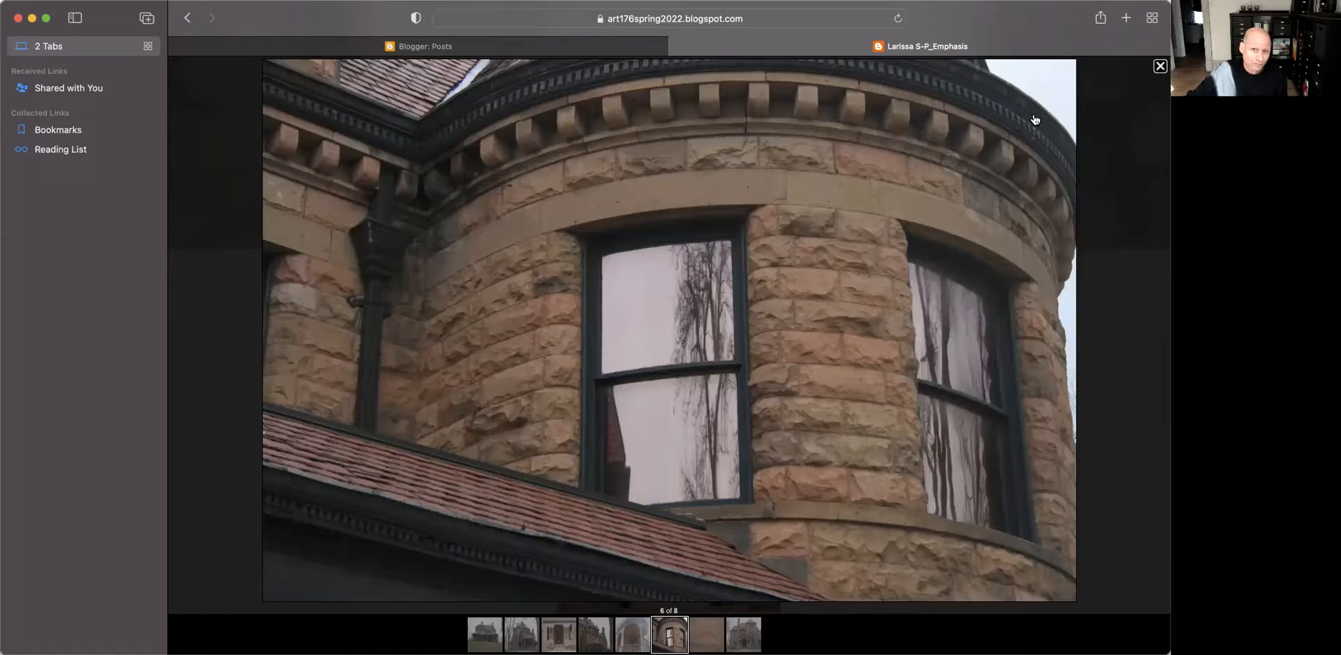
mouse_move(1056, 75)
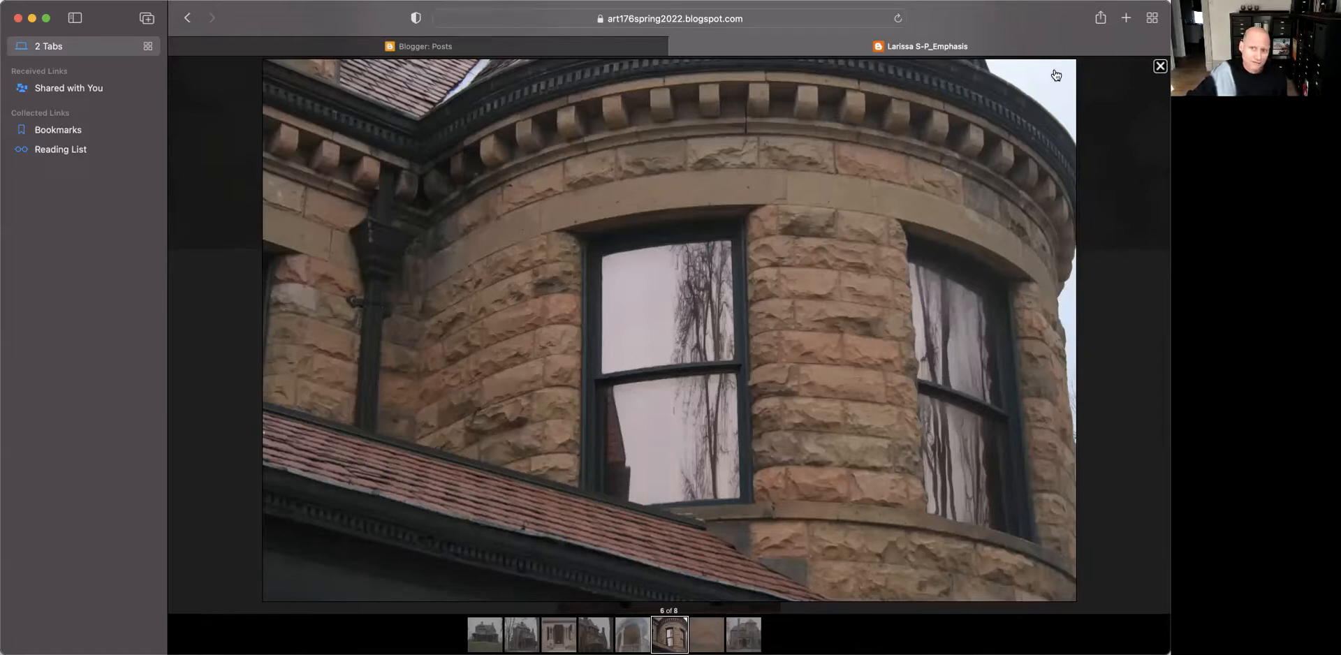
mouse_move(1035, 109)
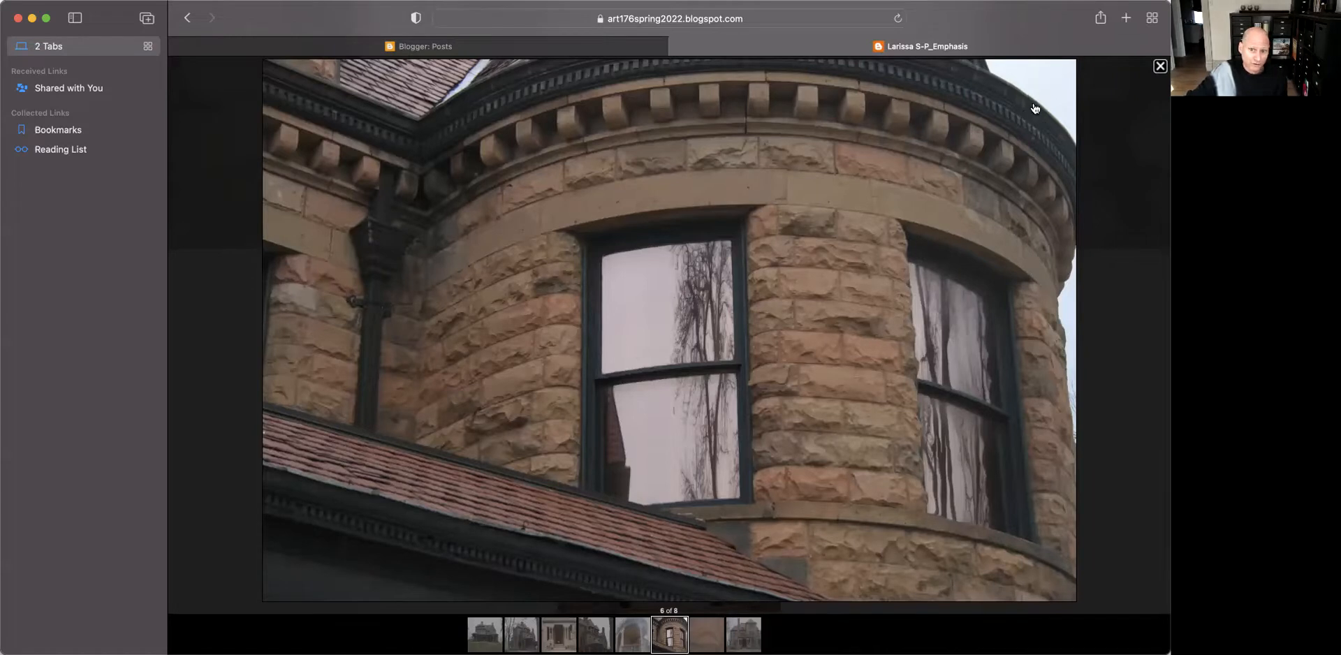
mouse_move(1032, 98)
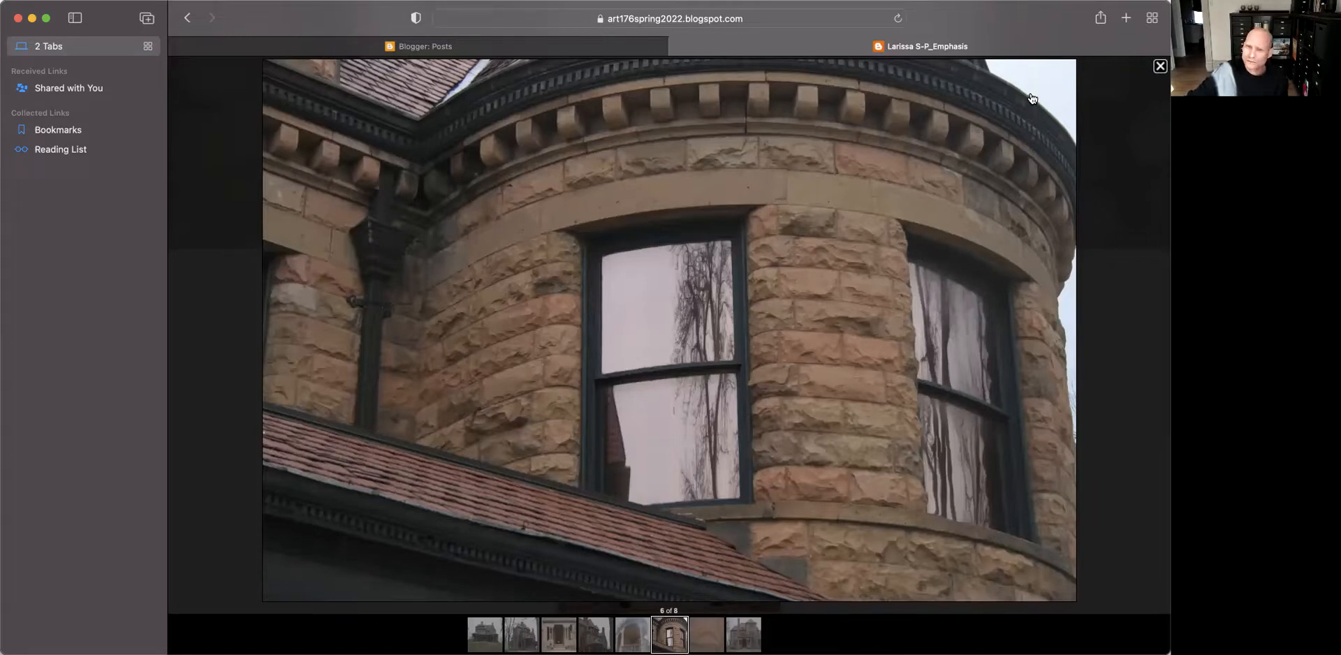
mouse_move(1019, 70)
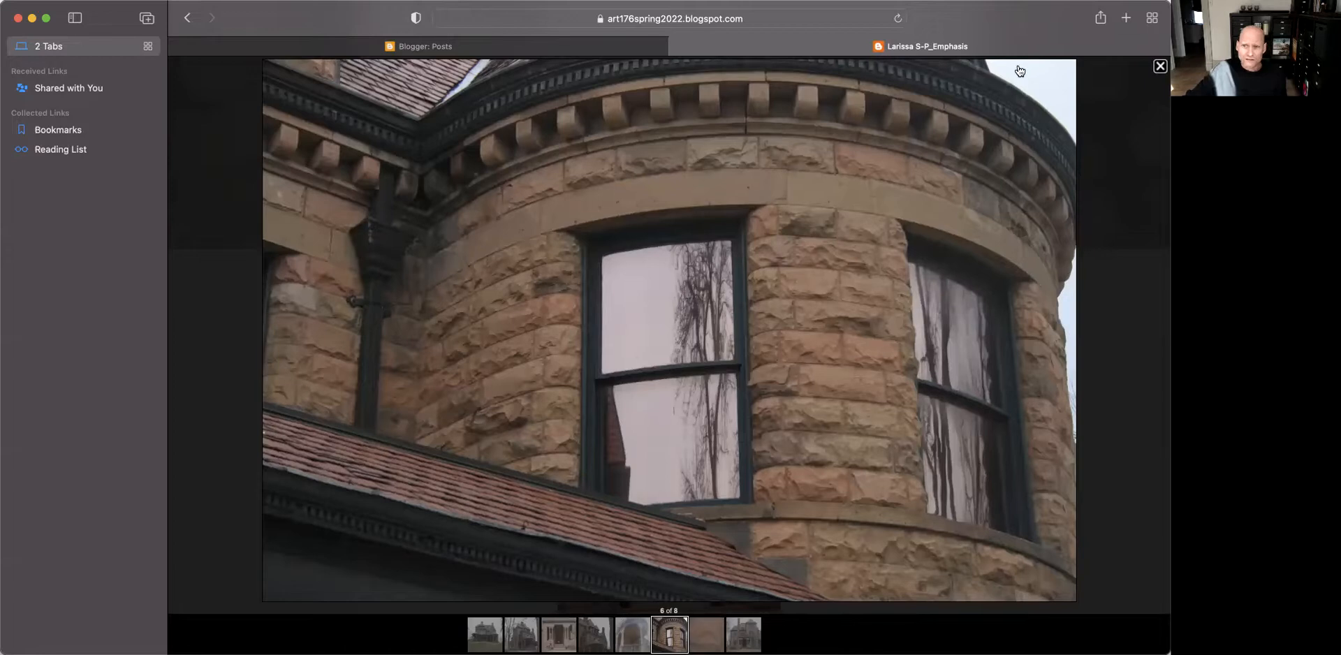
mouse_move(1035, 87)
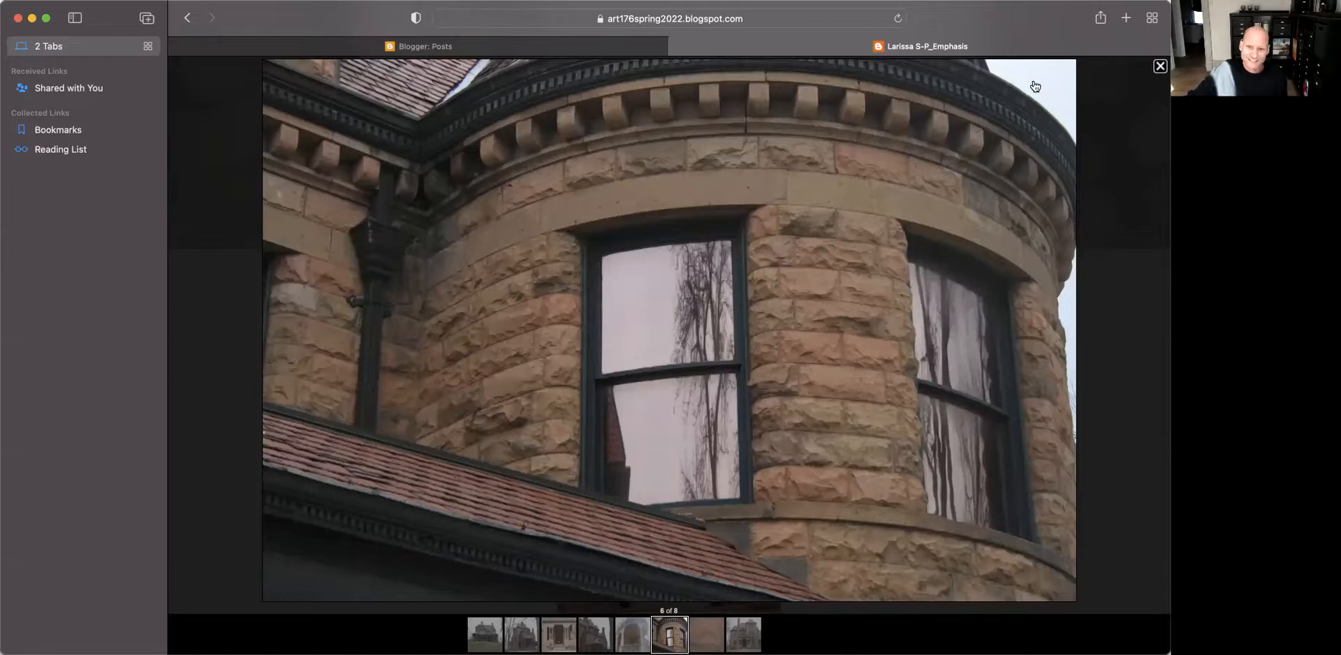
mouse_move(1080, 94)
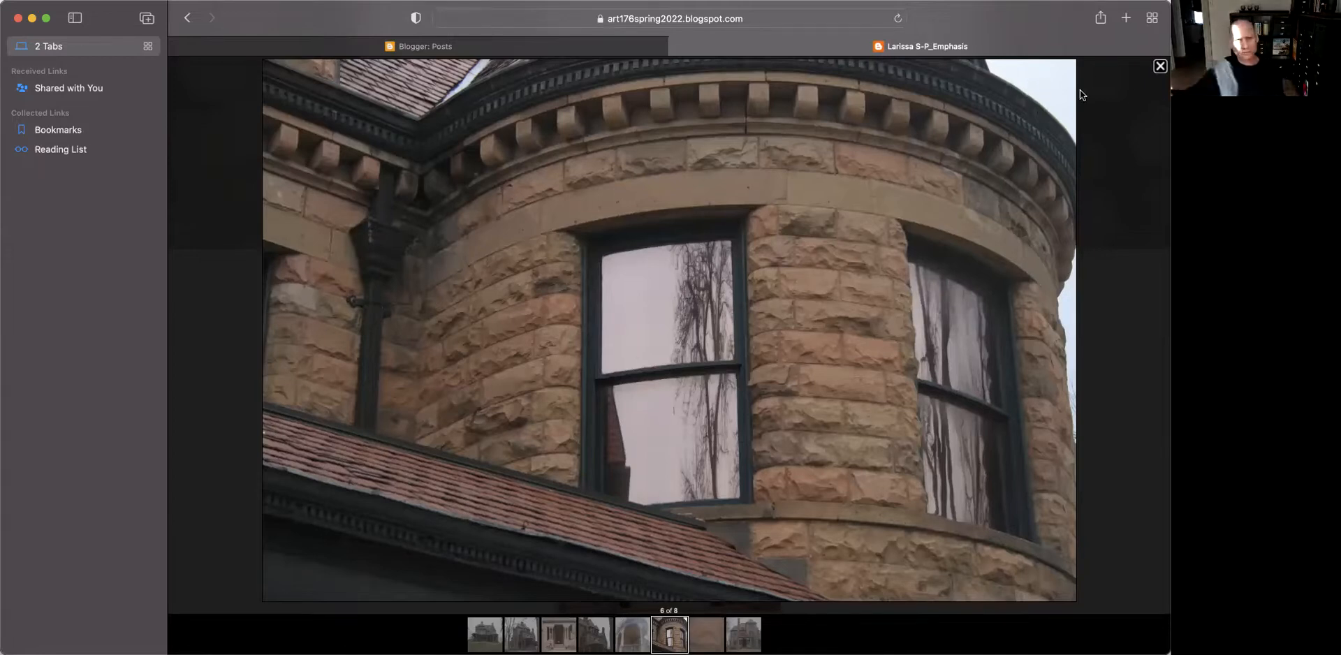
mouse_move(949, 224)
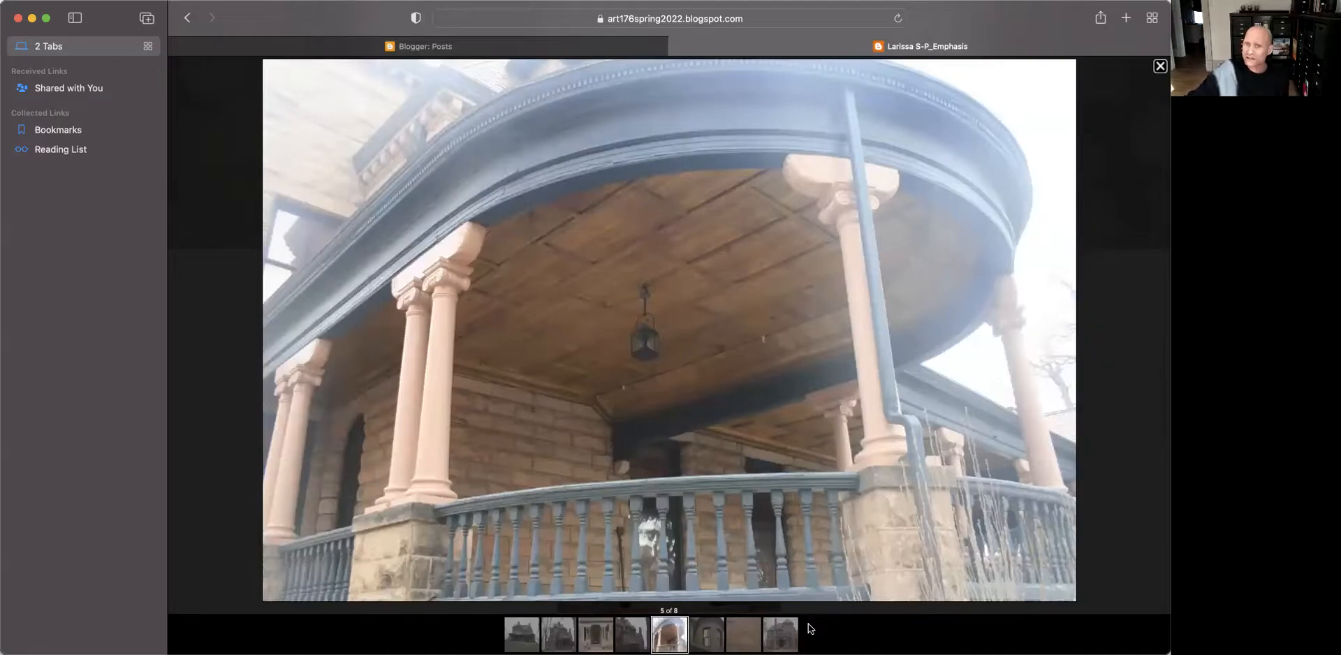
mouse_move(1005, 91)
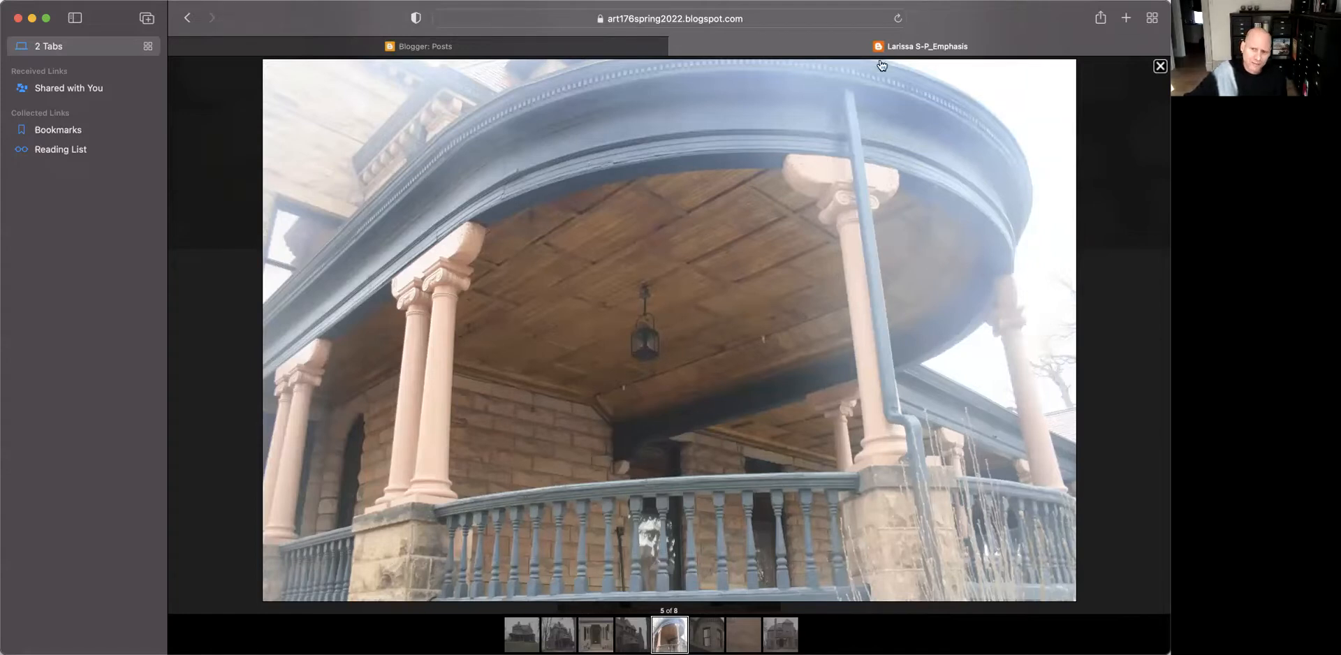
mouse_move(864, 134)
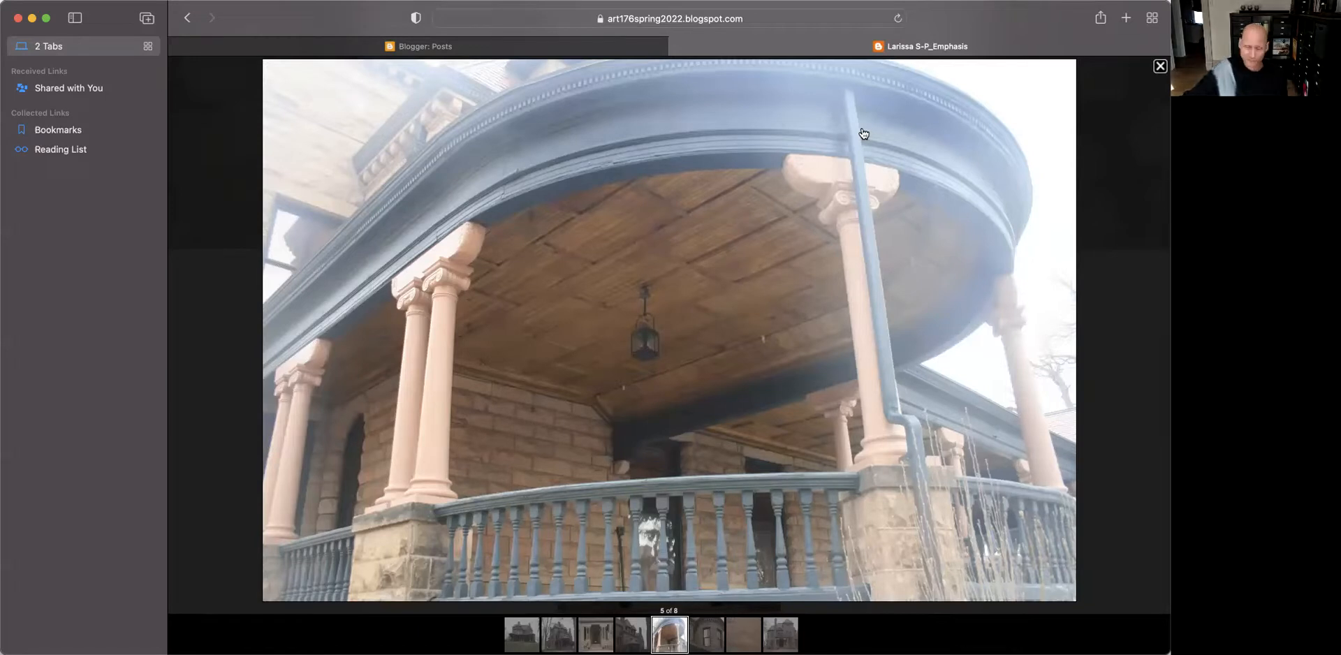
mouse_move(834, 127)
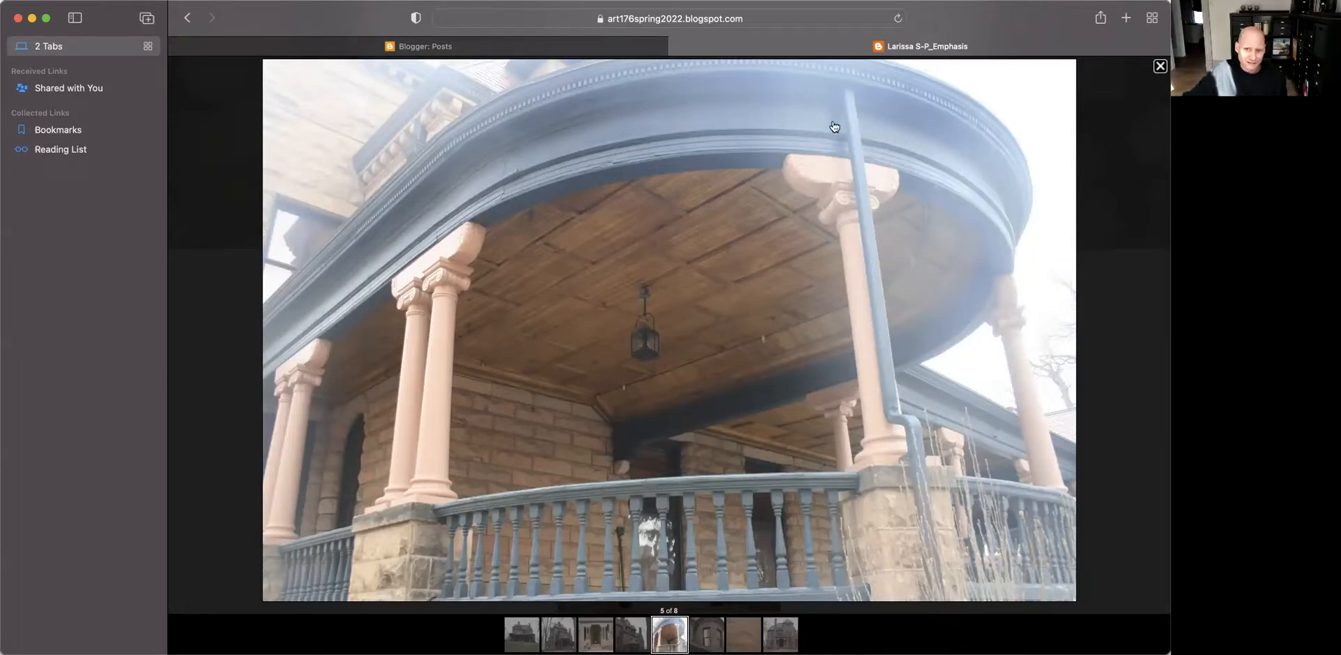
mouse_move(970, 84)
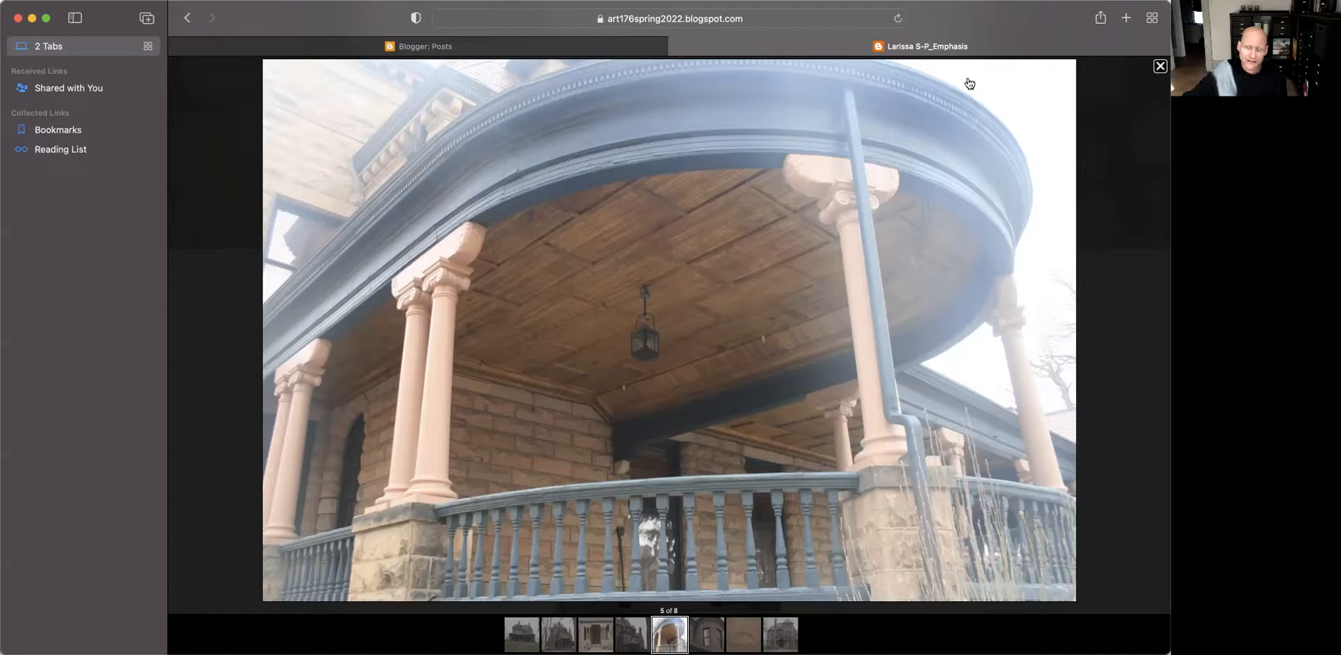
mouse_move(599, 279)
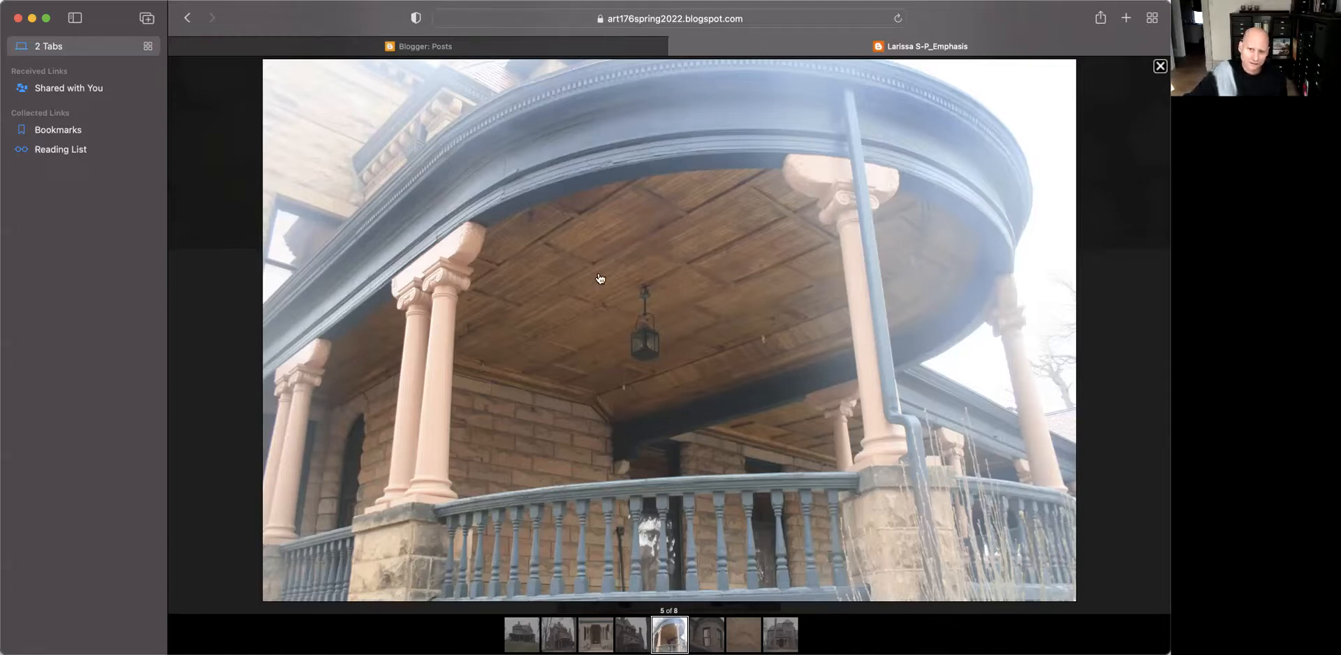
mouse_move(1006, 203)
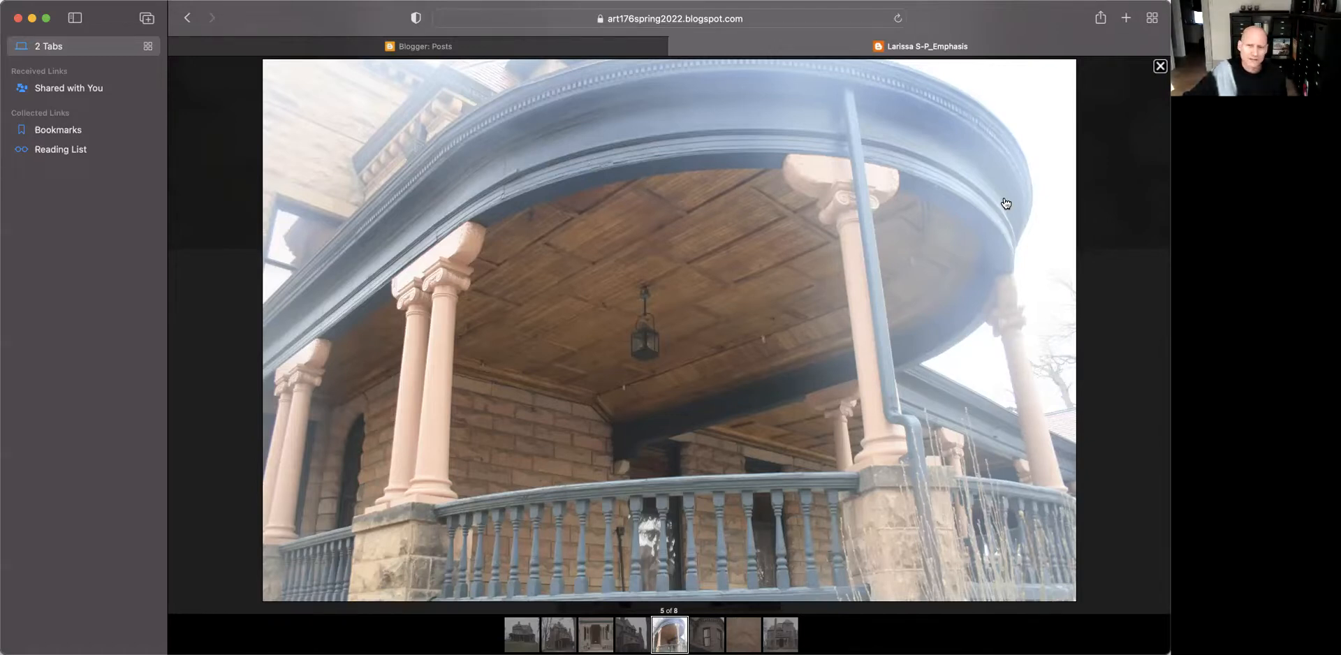
mouse_move(537, 156)
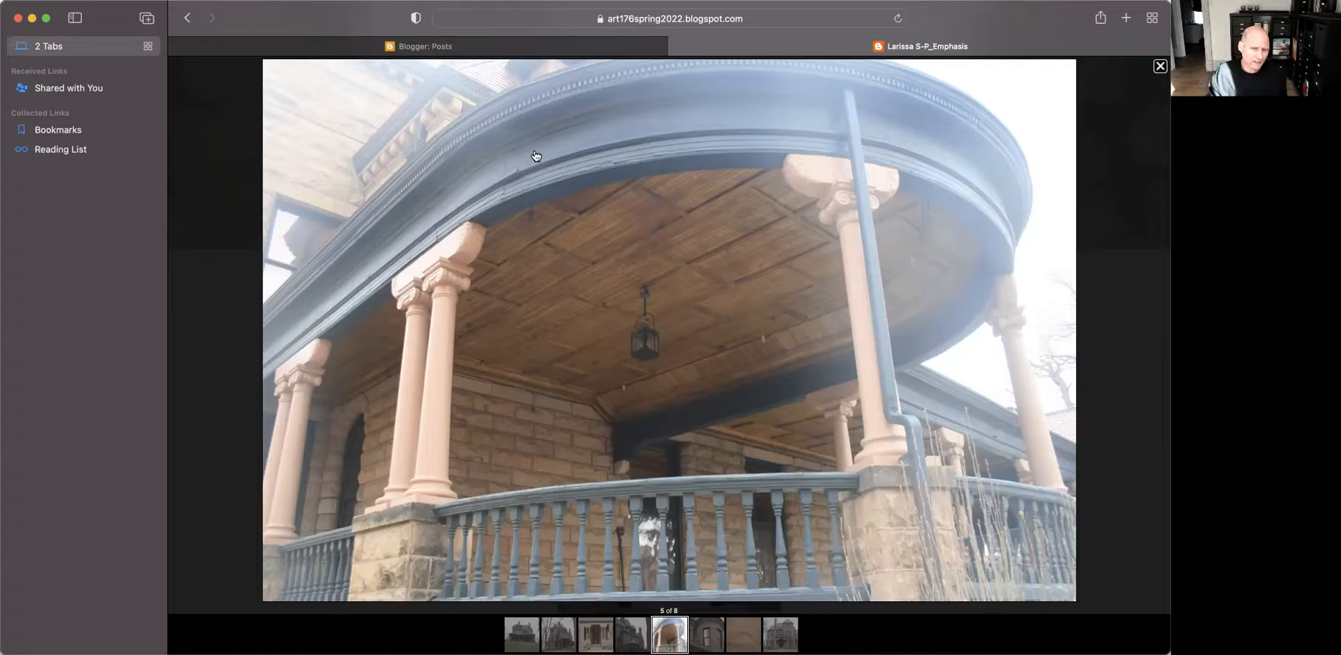
mouse_move(809, 143)
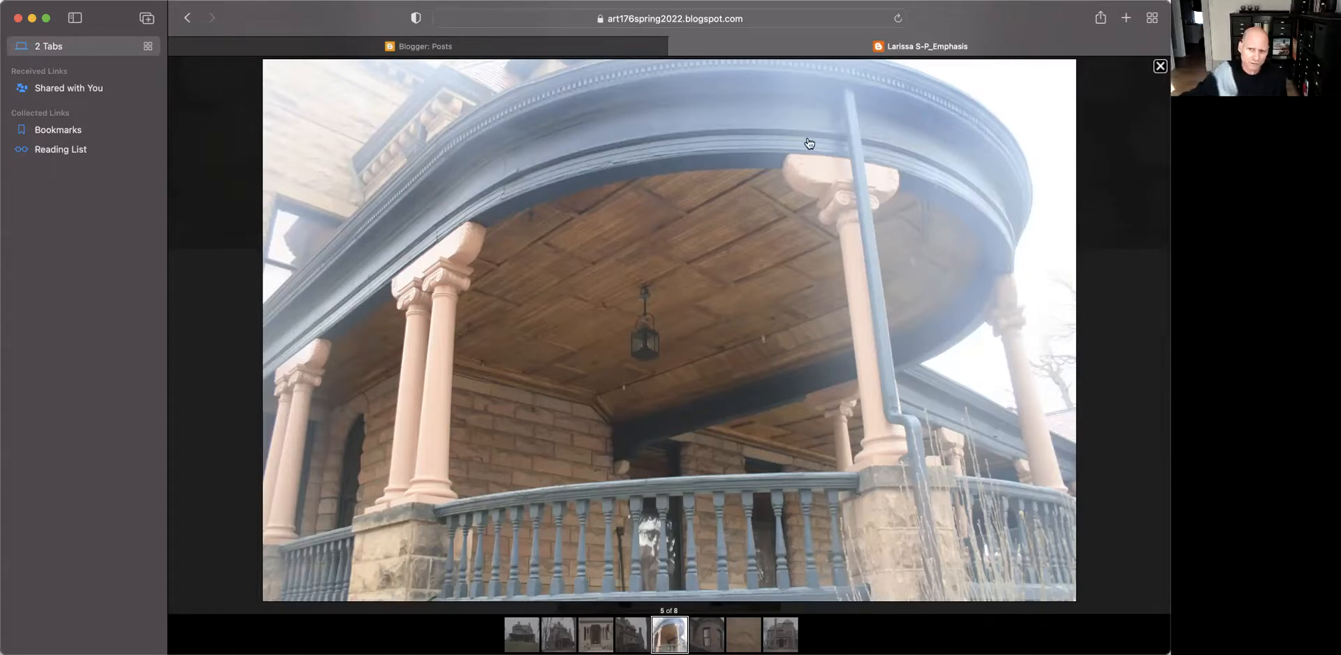
mouse_move(1026, 445)
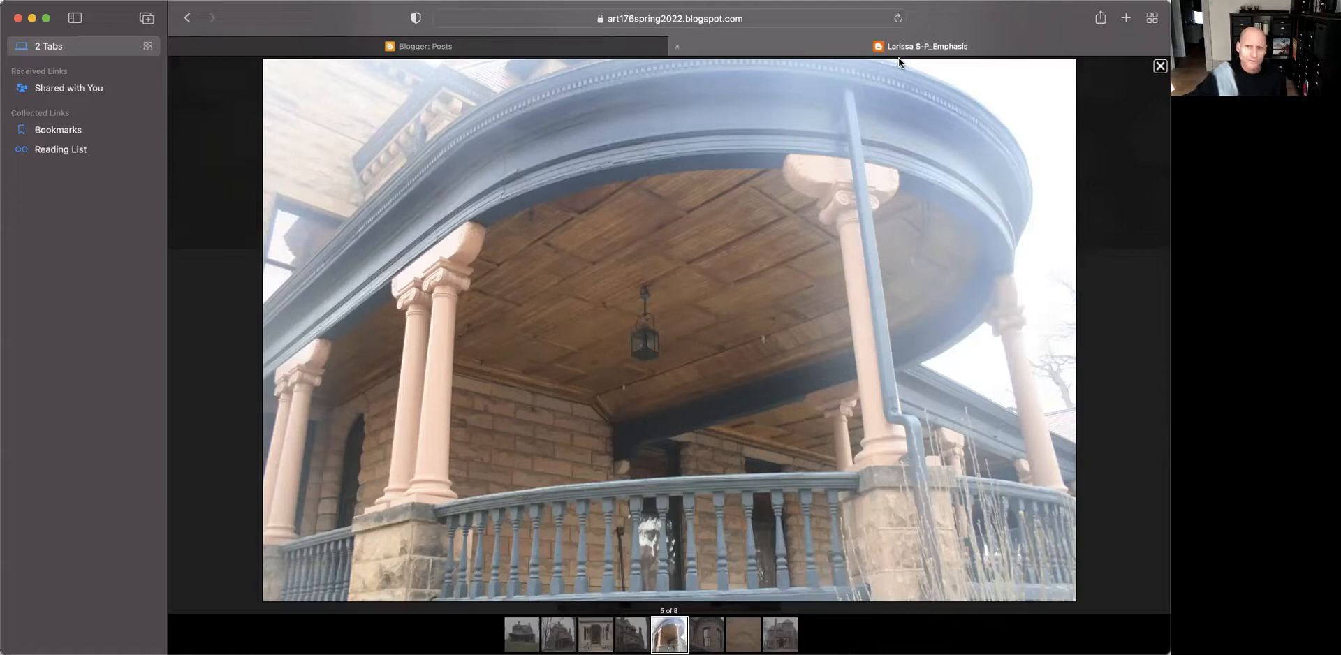
mouse_move(1047, 416)
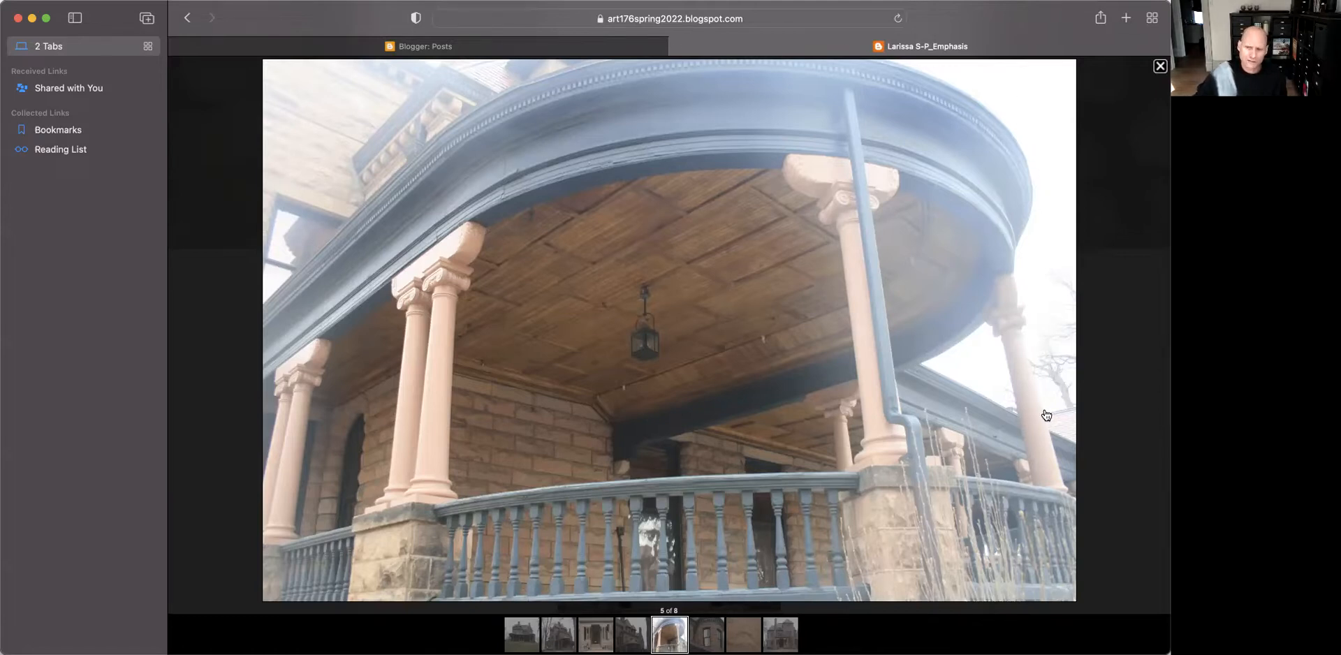
mouse_move(1032, 142)
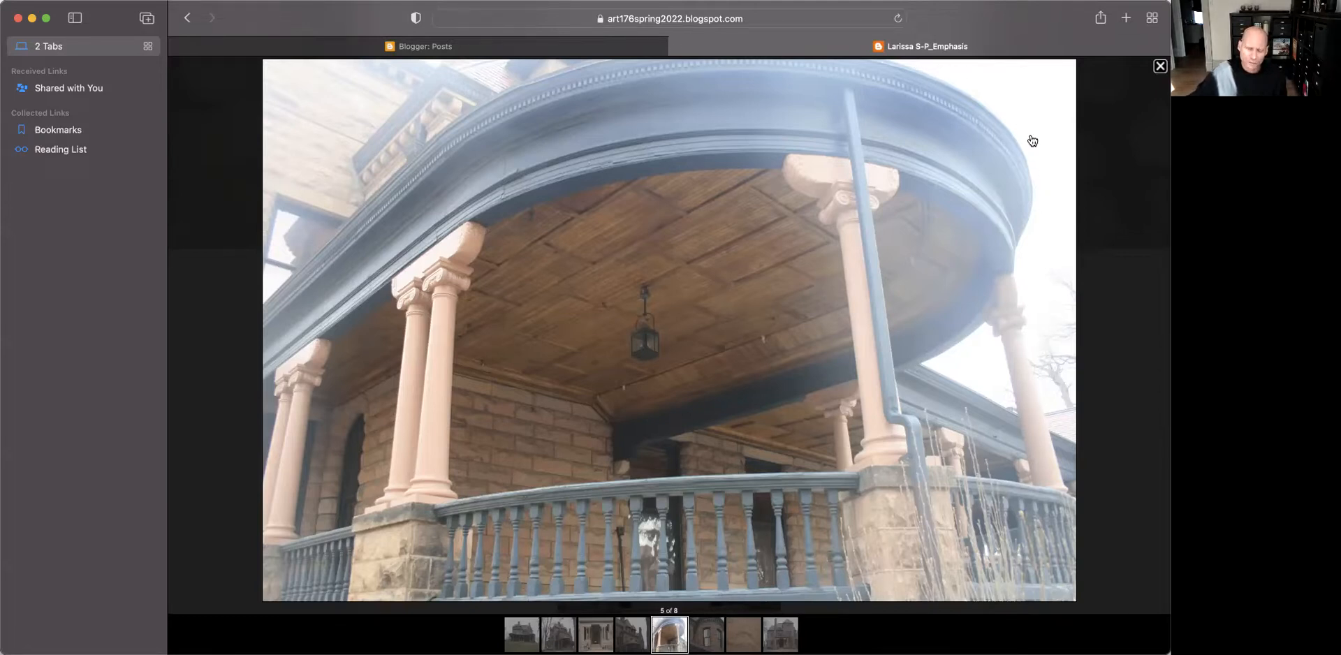
mouse_move(1036, 197)
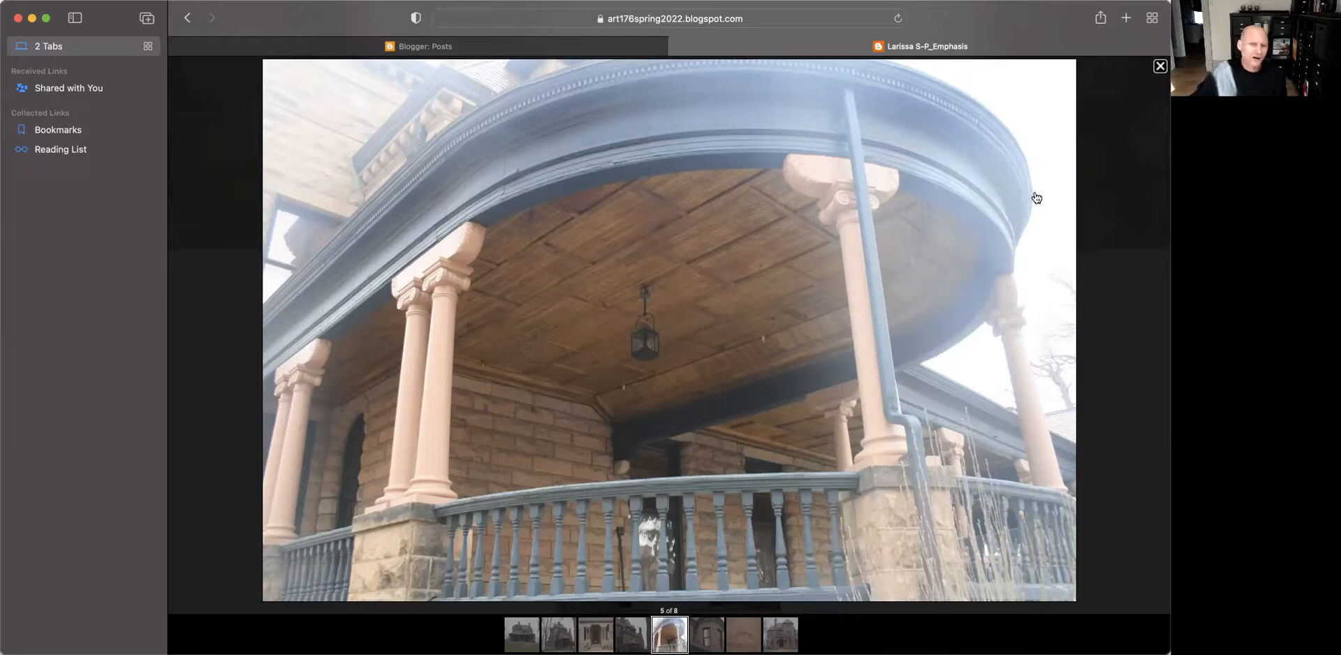
mouse_move(578, 219)
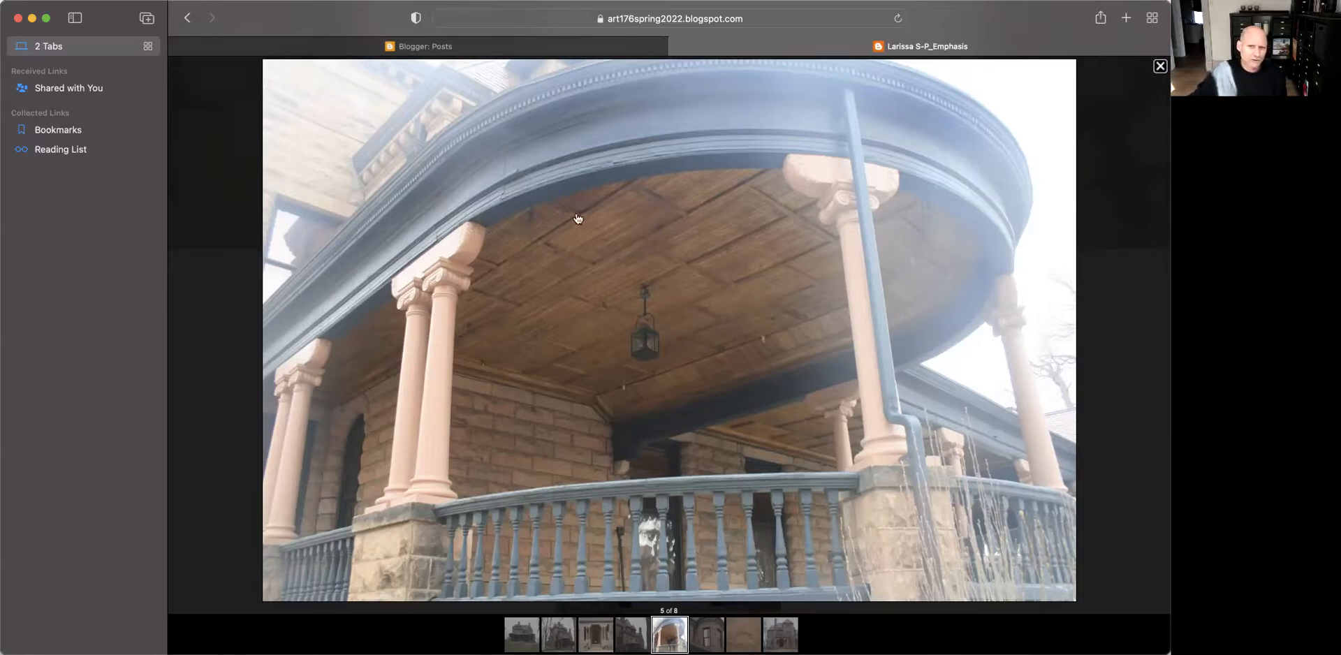
mouse_move(830, 287)
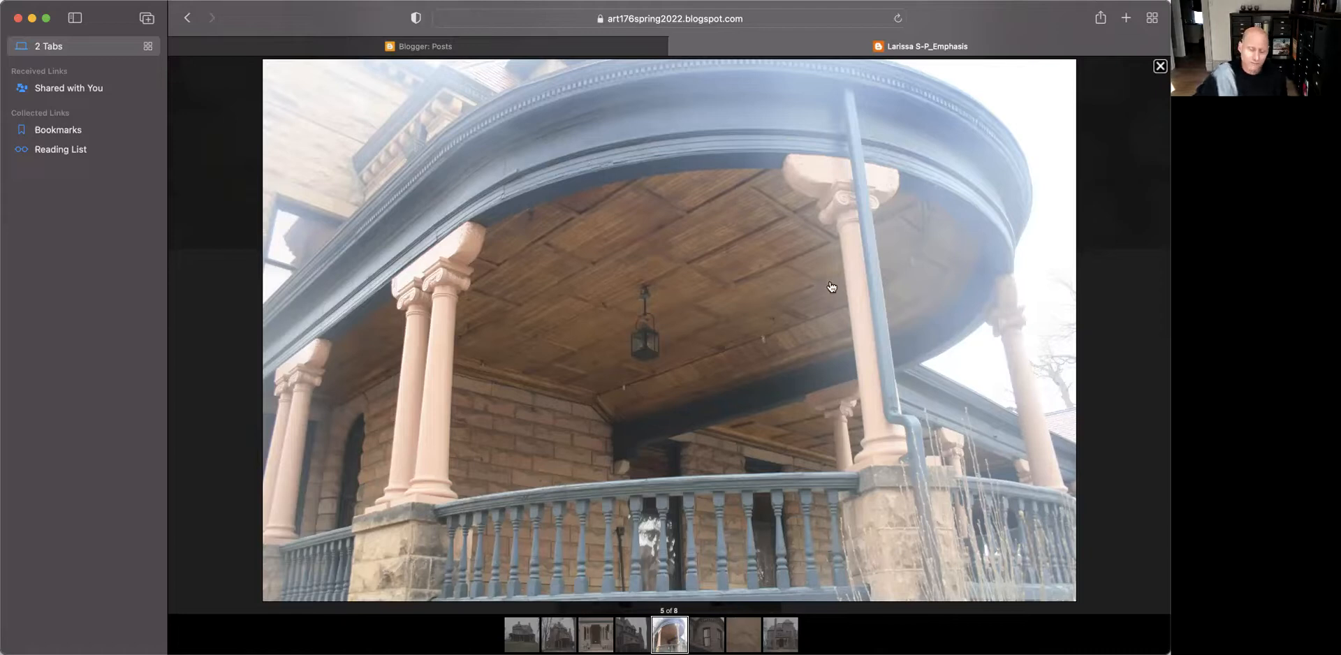
mouse_move(778, 354)
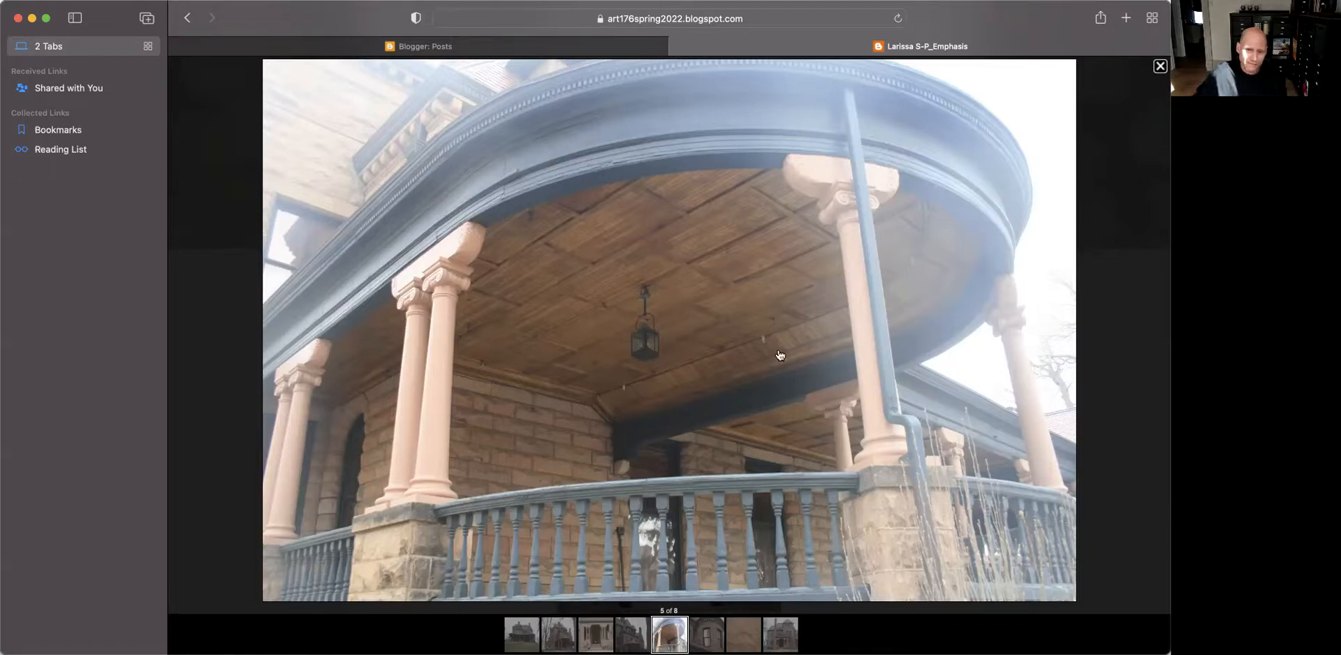
mouse_move(505, 312)
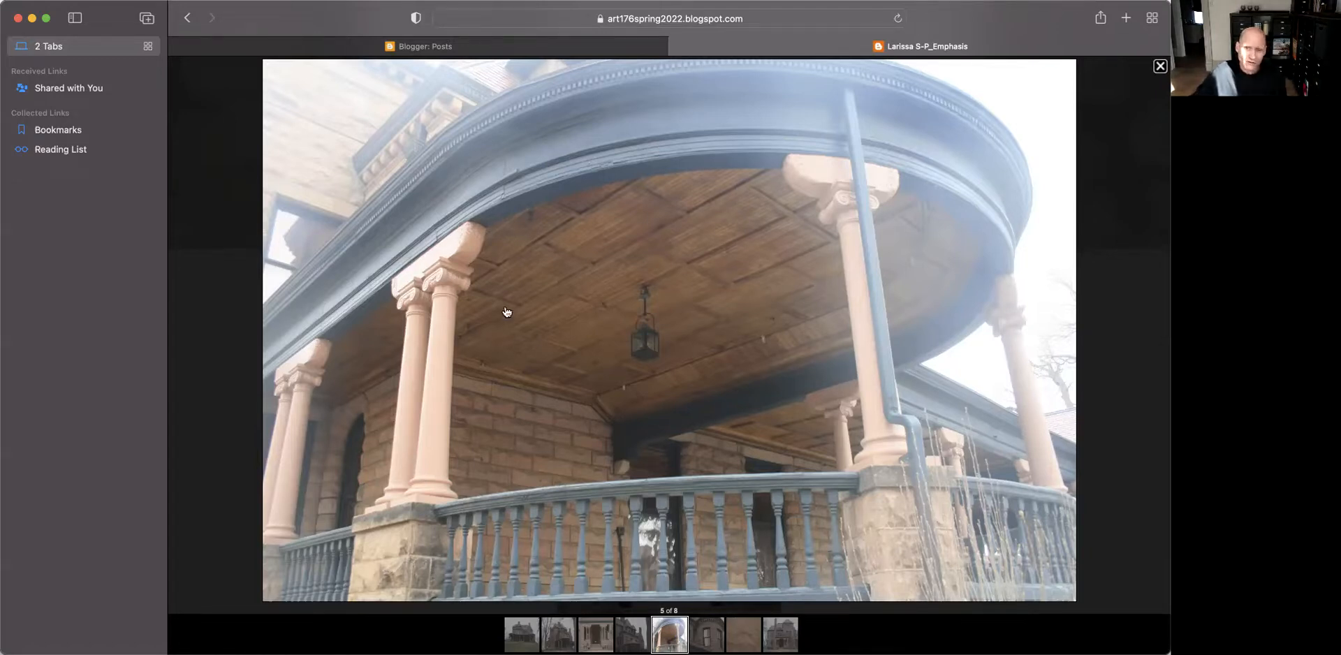
mouse_move(1052, 357)
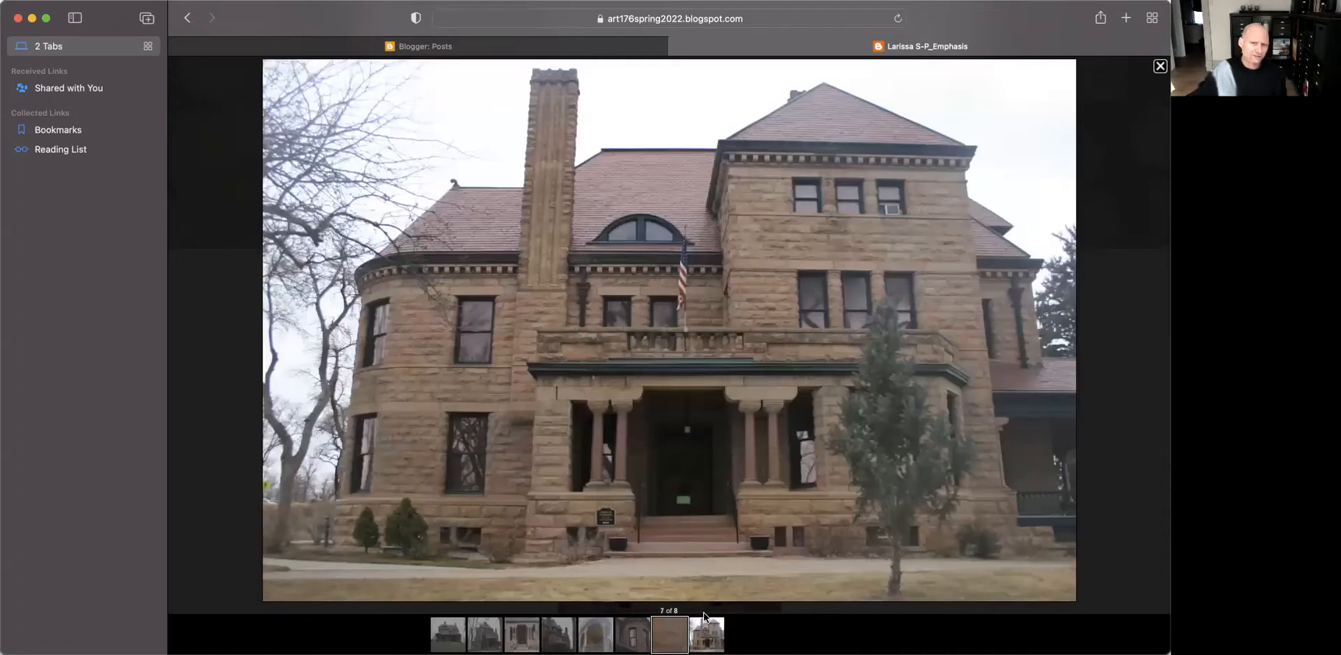
Advance the lightbox to the last photo, the sandstone house facade, at 8 of 8.
left_click(705, 633)
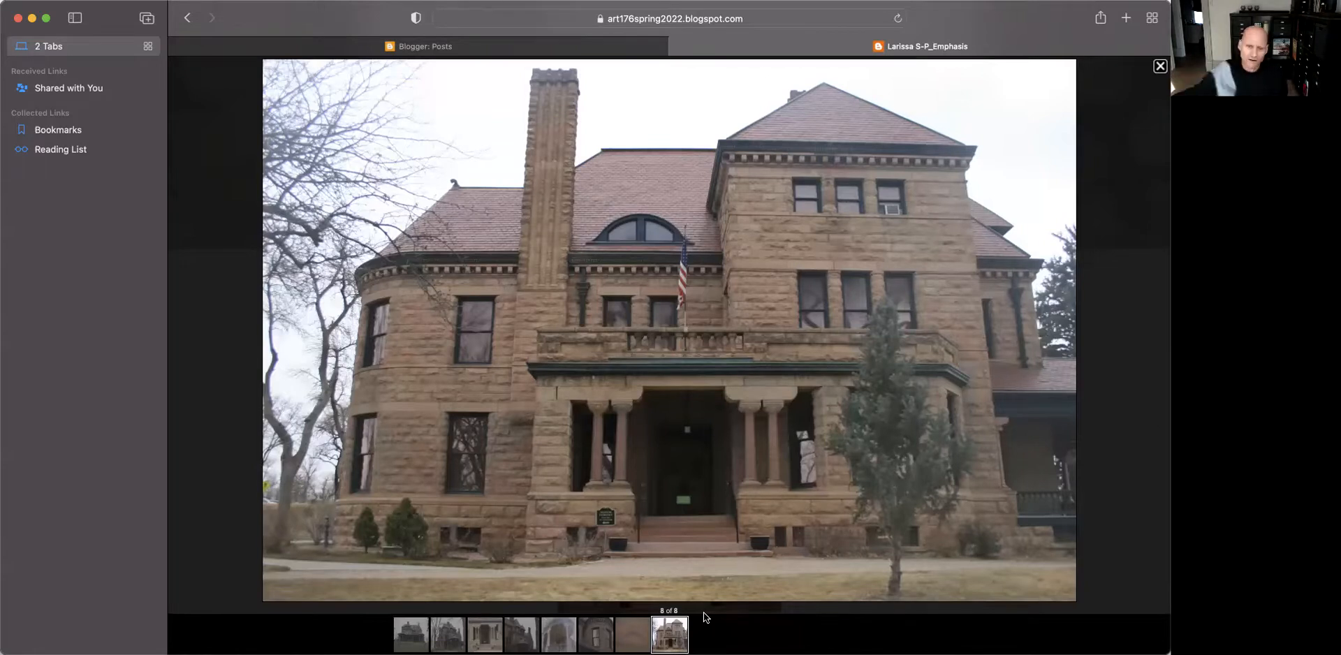
mouse_move(730, 114)
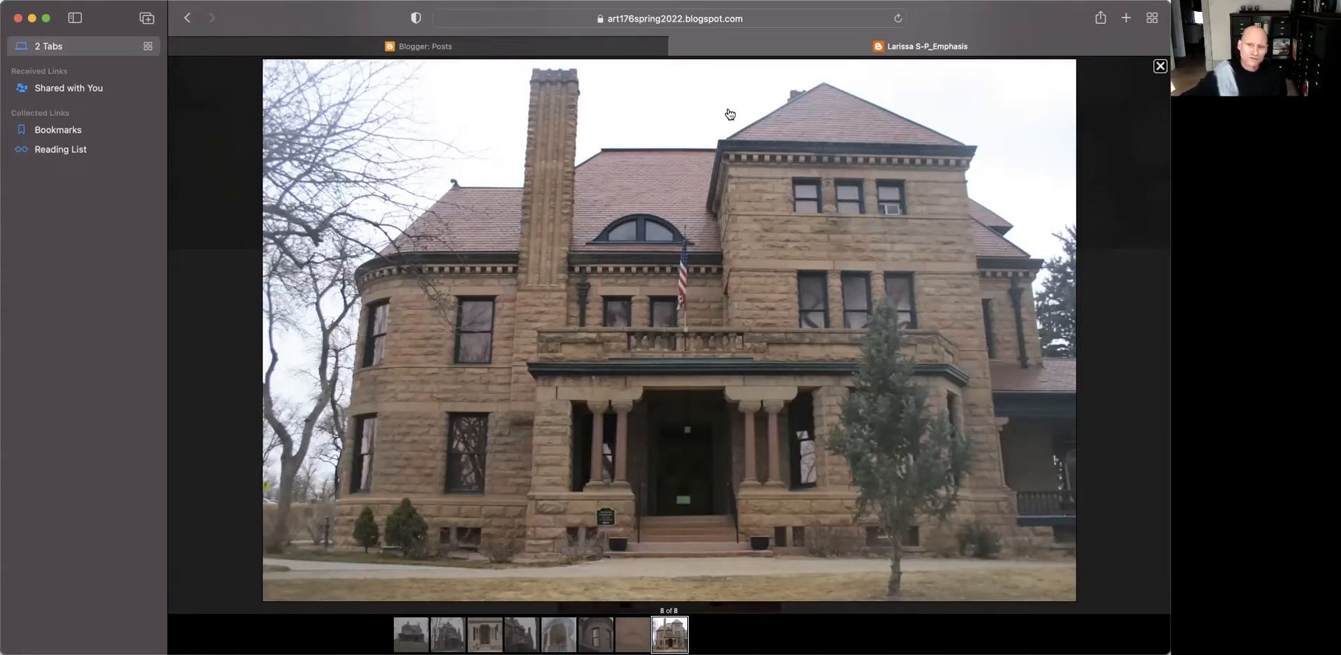
mouse_move(678, 51)
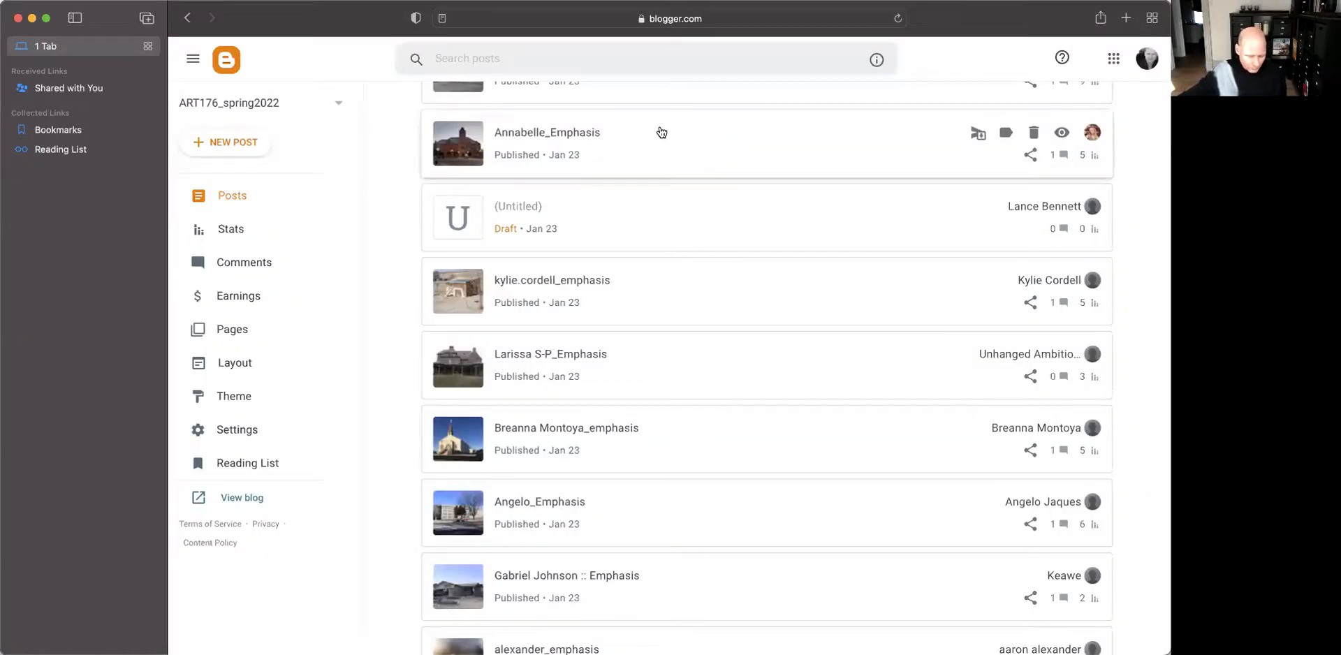
Scroll through the Posts list to reach the Larissa SP_Balance post.
scroll("up", 3)
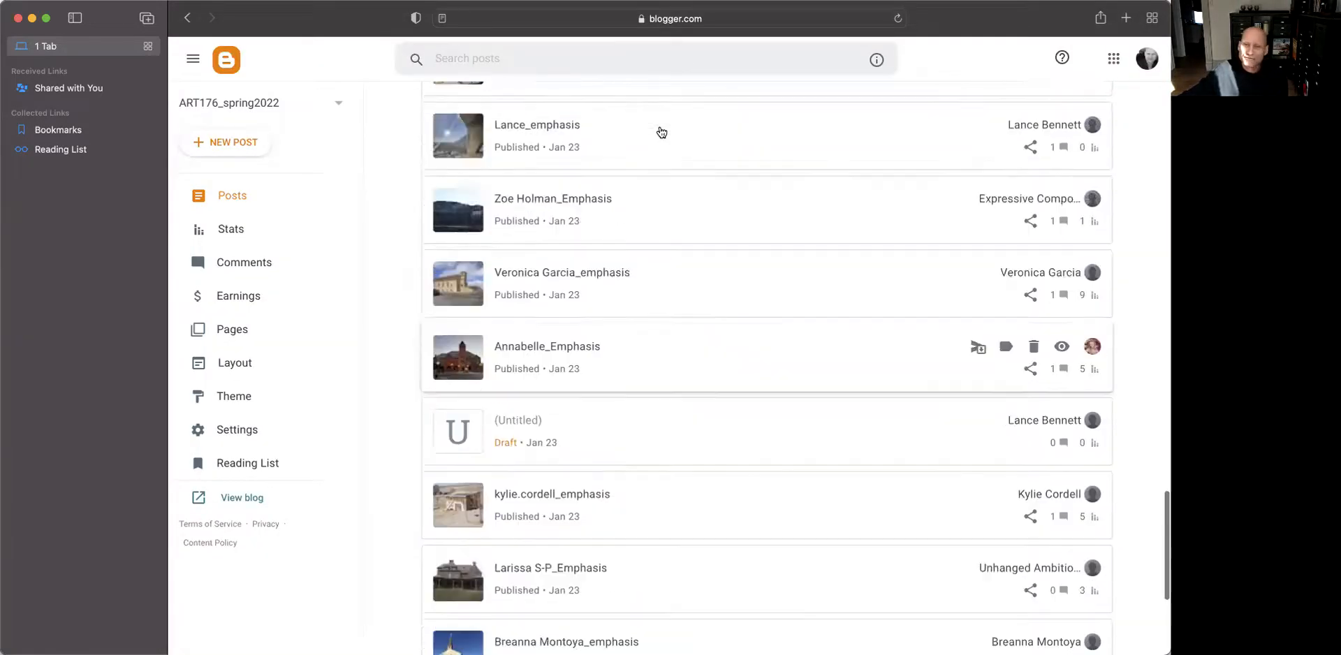
scroll("down", 3)
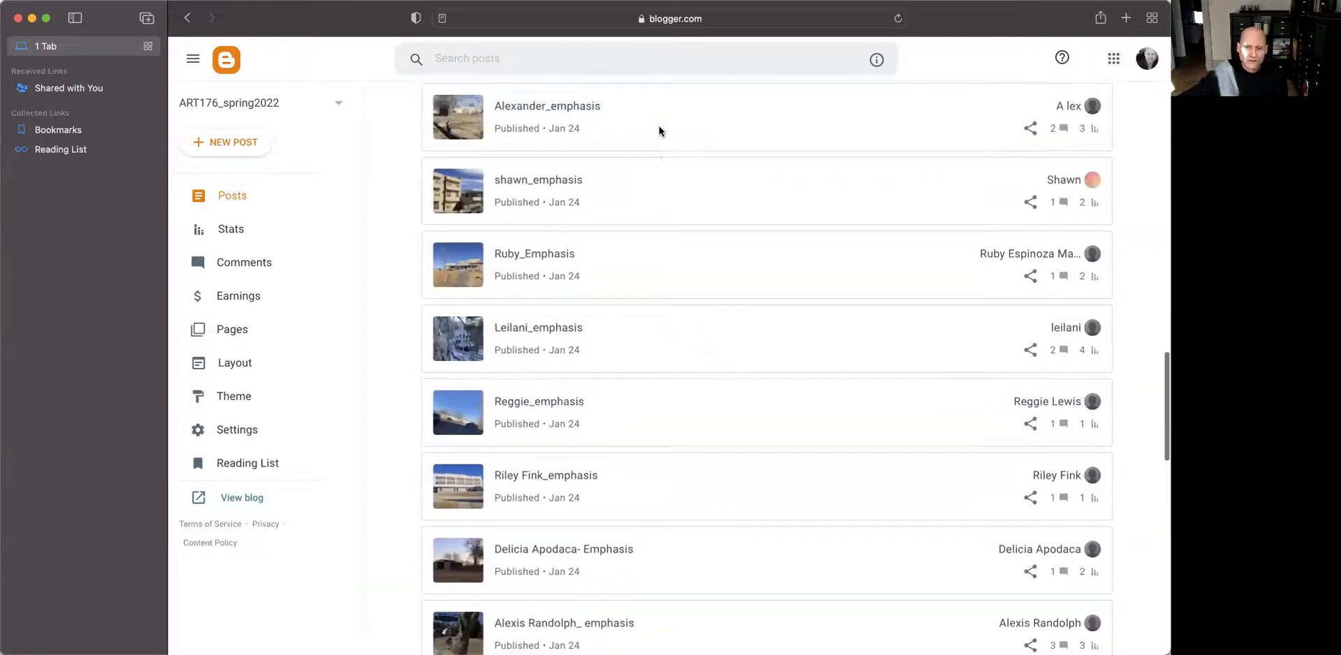
scroll("down", 3)
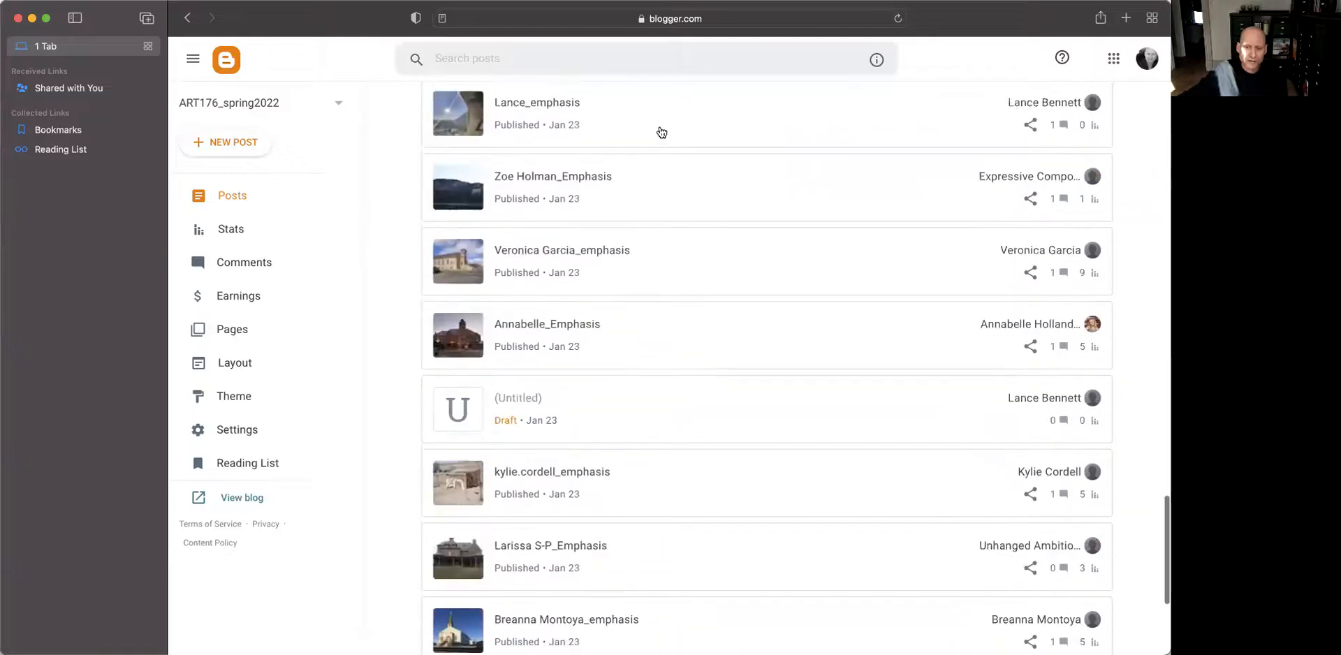
scroll("down", 3)
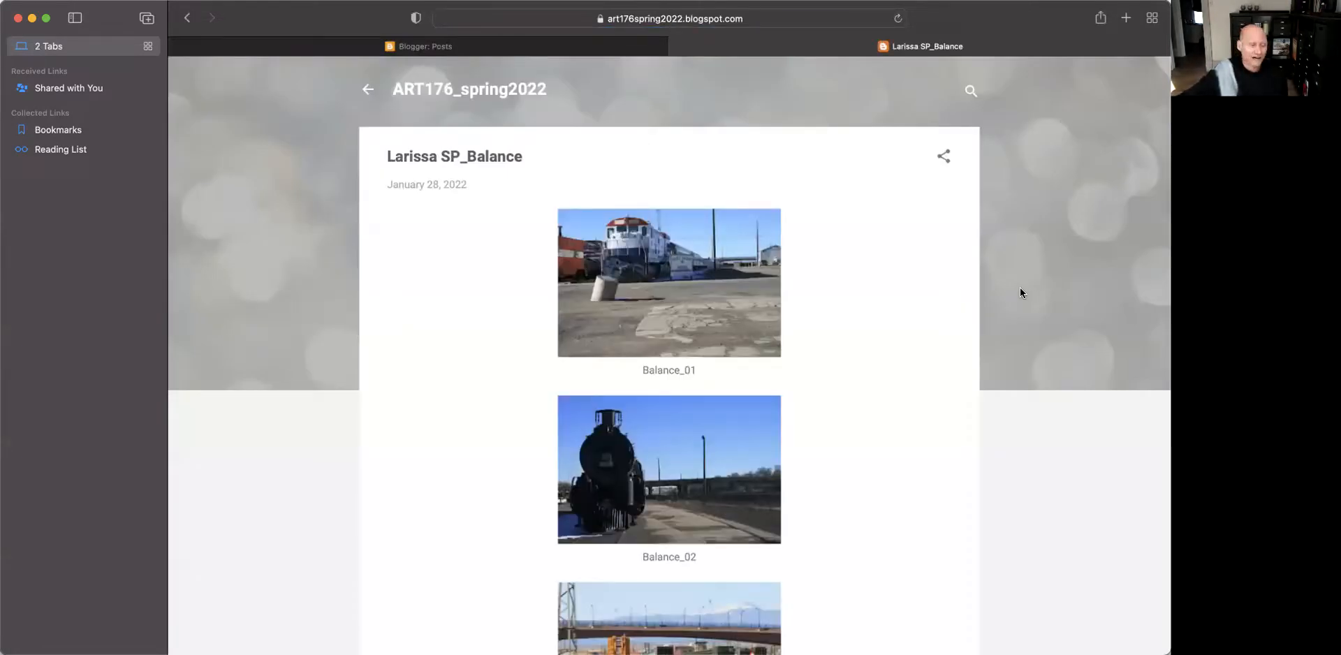
mouse_move(637, 311)
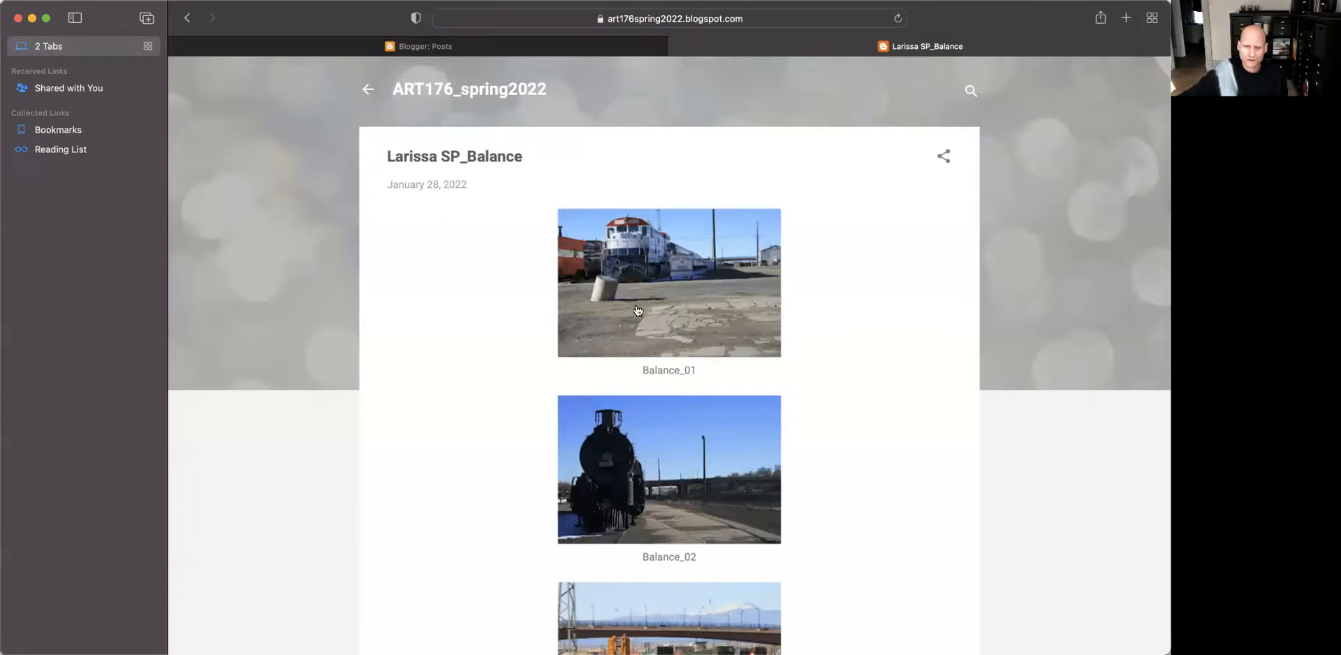
Scroll down through the Balance photos past Balance_12 to the comment box.
scroll("down", 3)
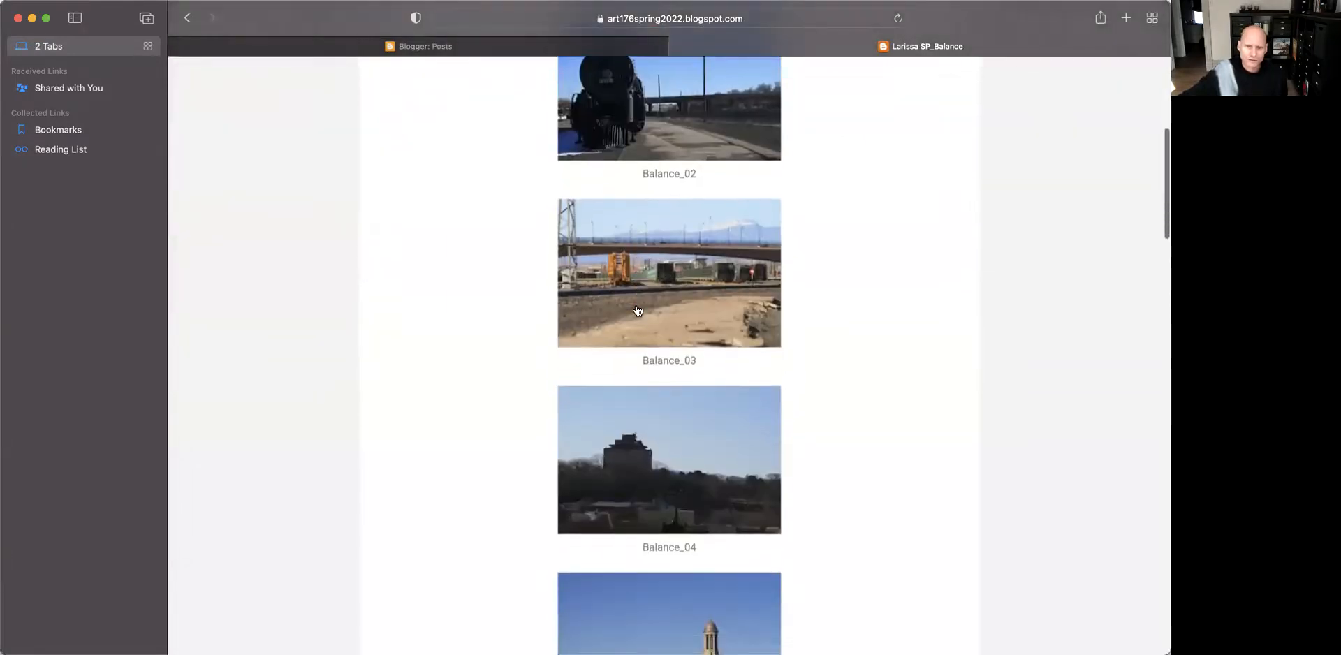
scroll("down", 3)
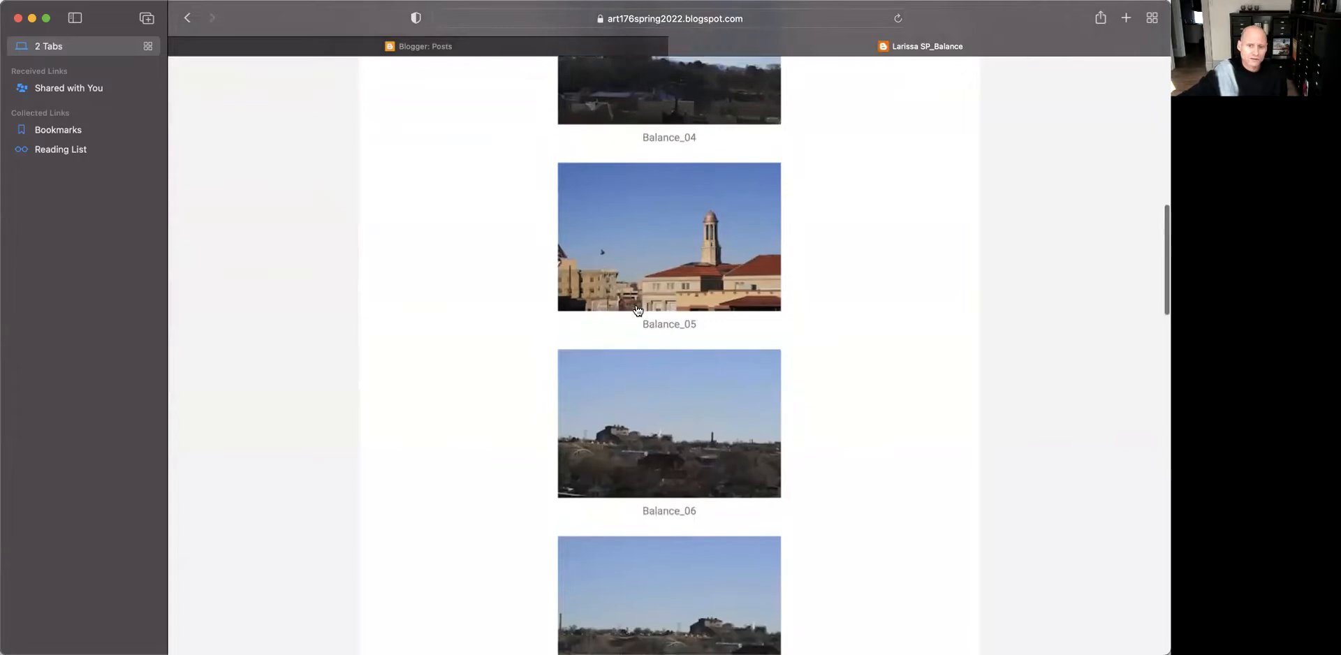
scroll("down", 3)
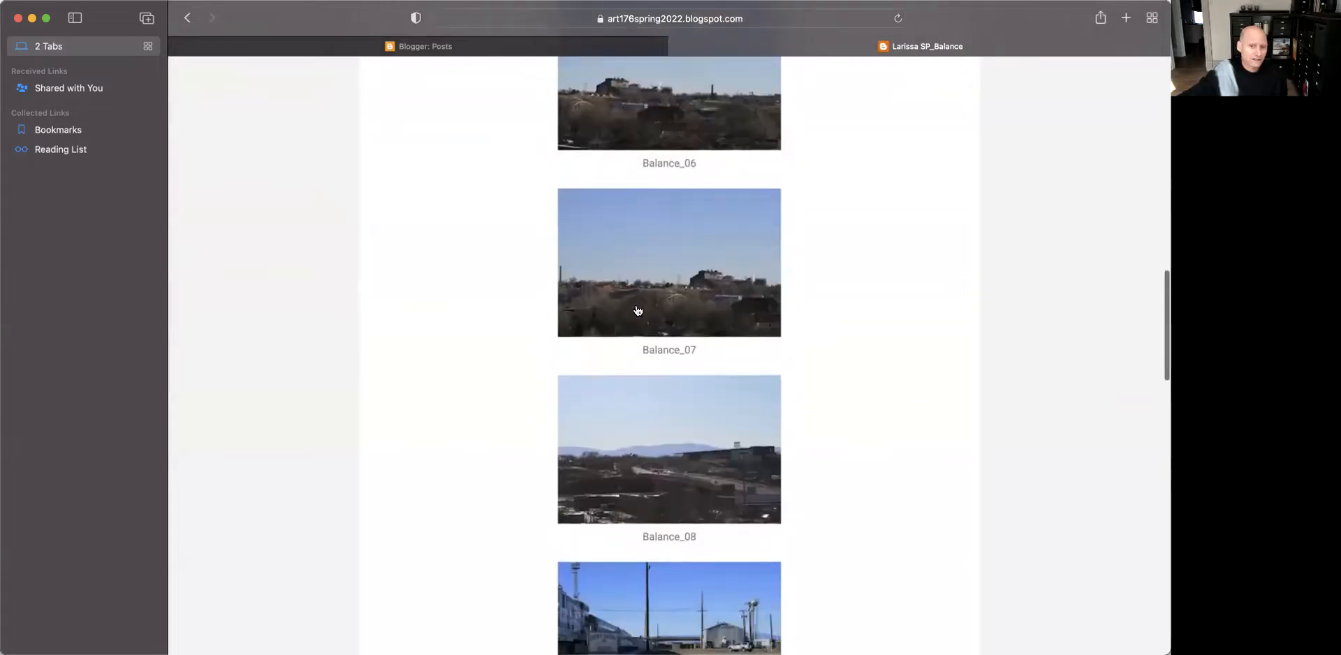
scroll("down", 3)
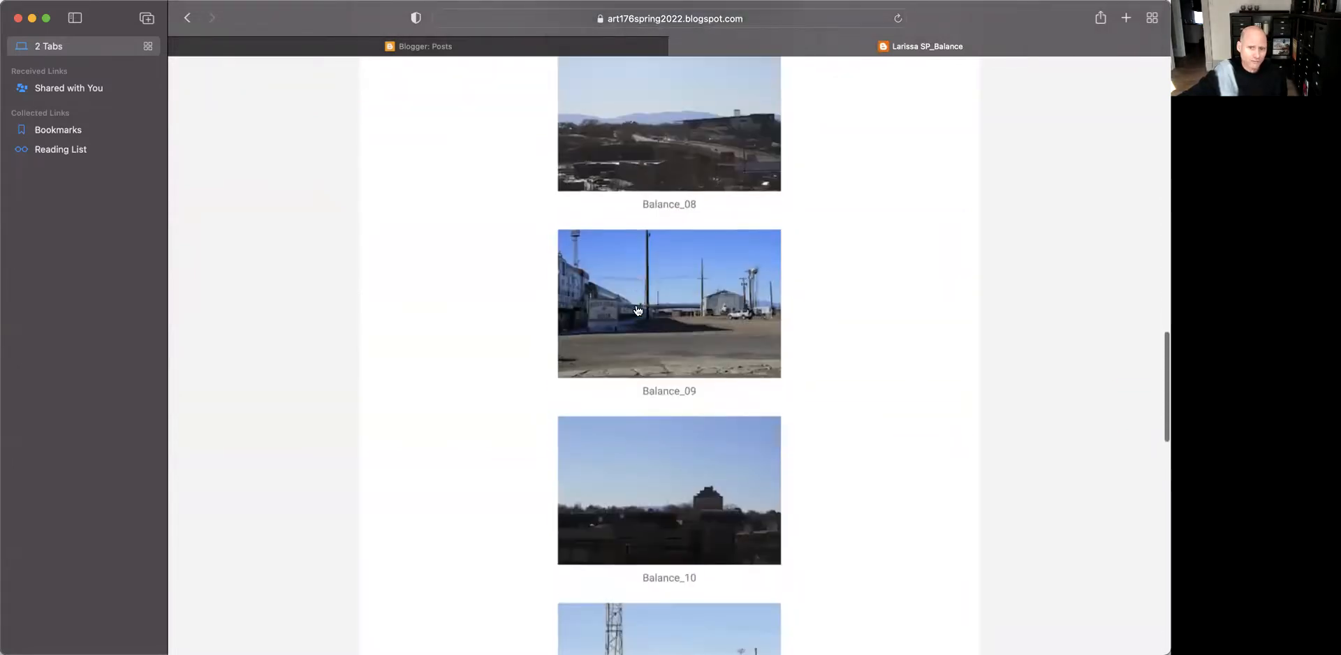
scroll("down", 3)
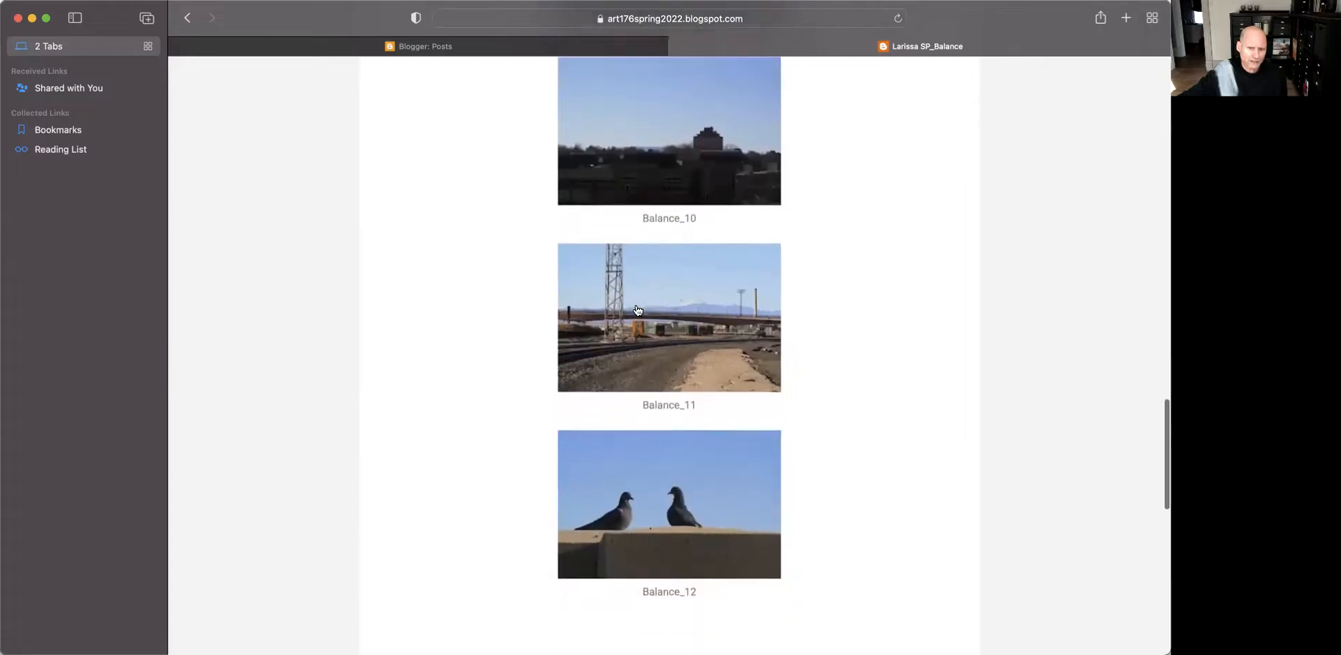
scroll("down", 3)
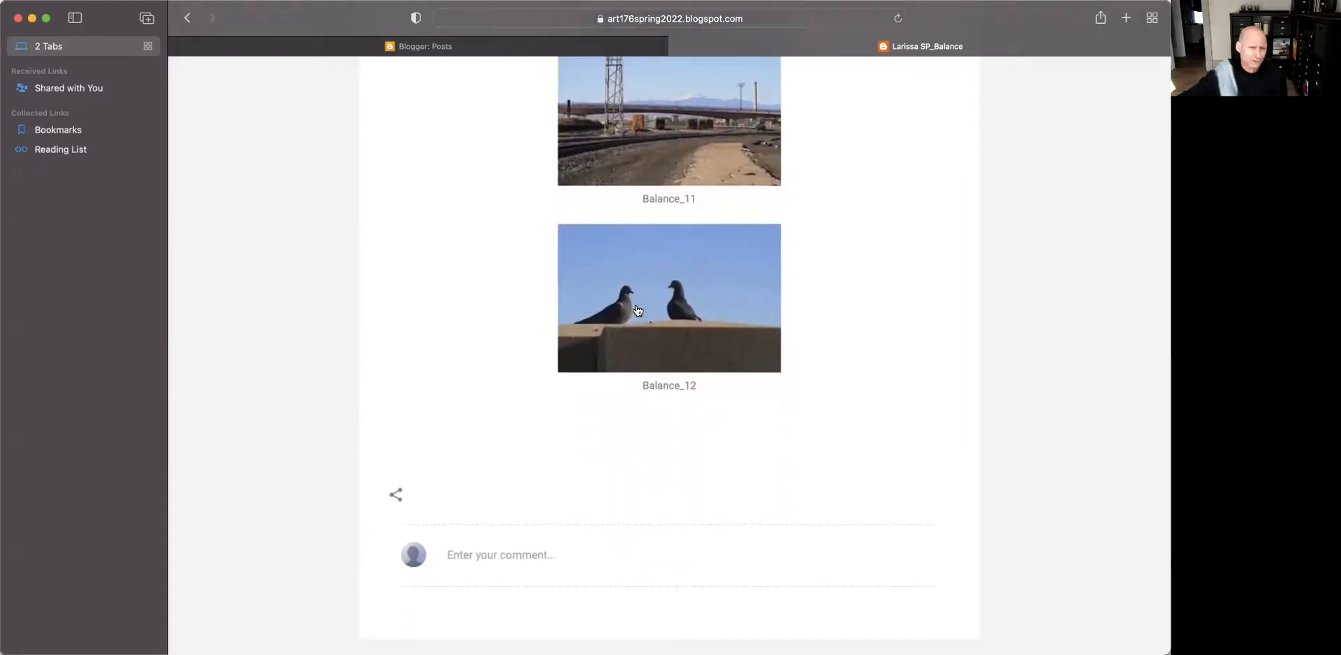
Scroll back up and open the black steam locomotive photo at 2 of 12.
scroll("up", 3)
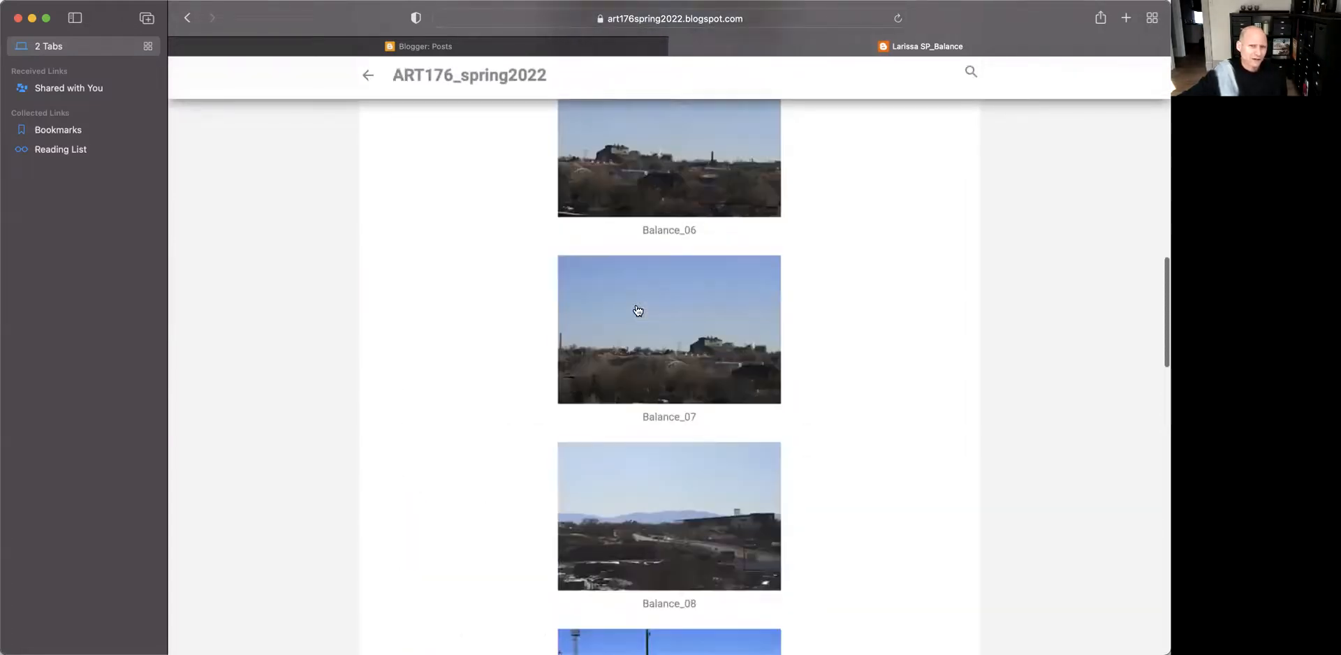
scroll("up", 3)
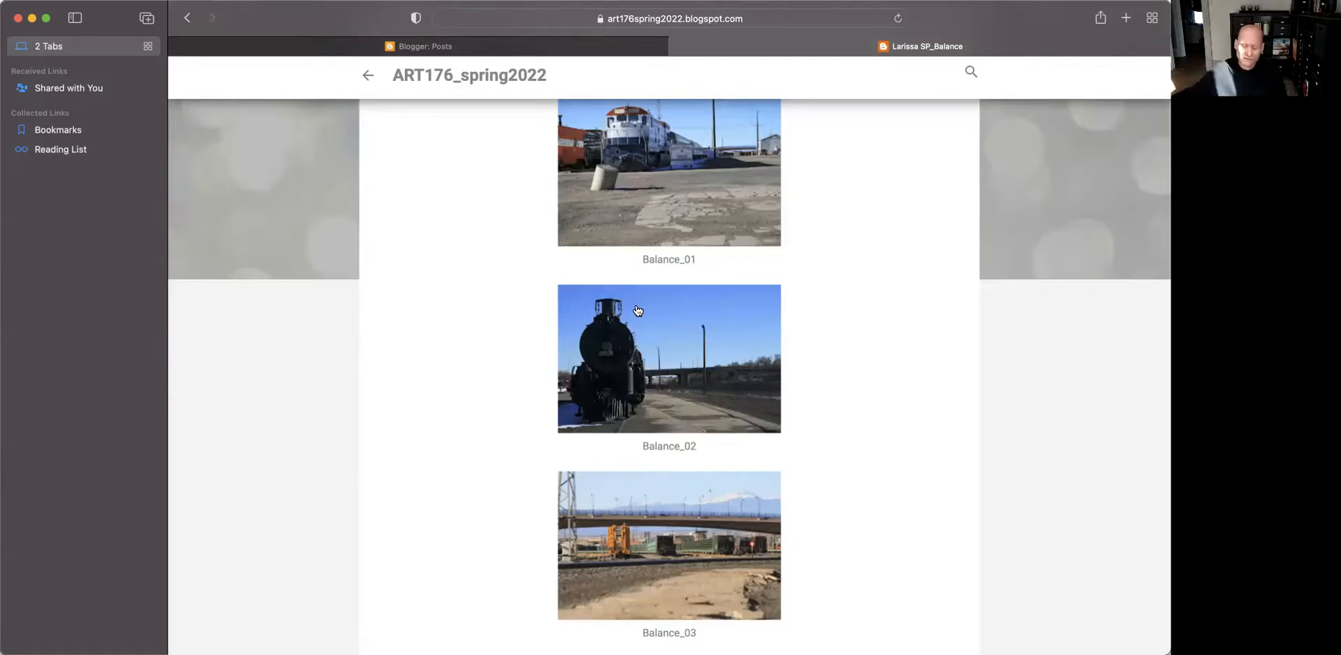
scroll("up", 3)
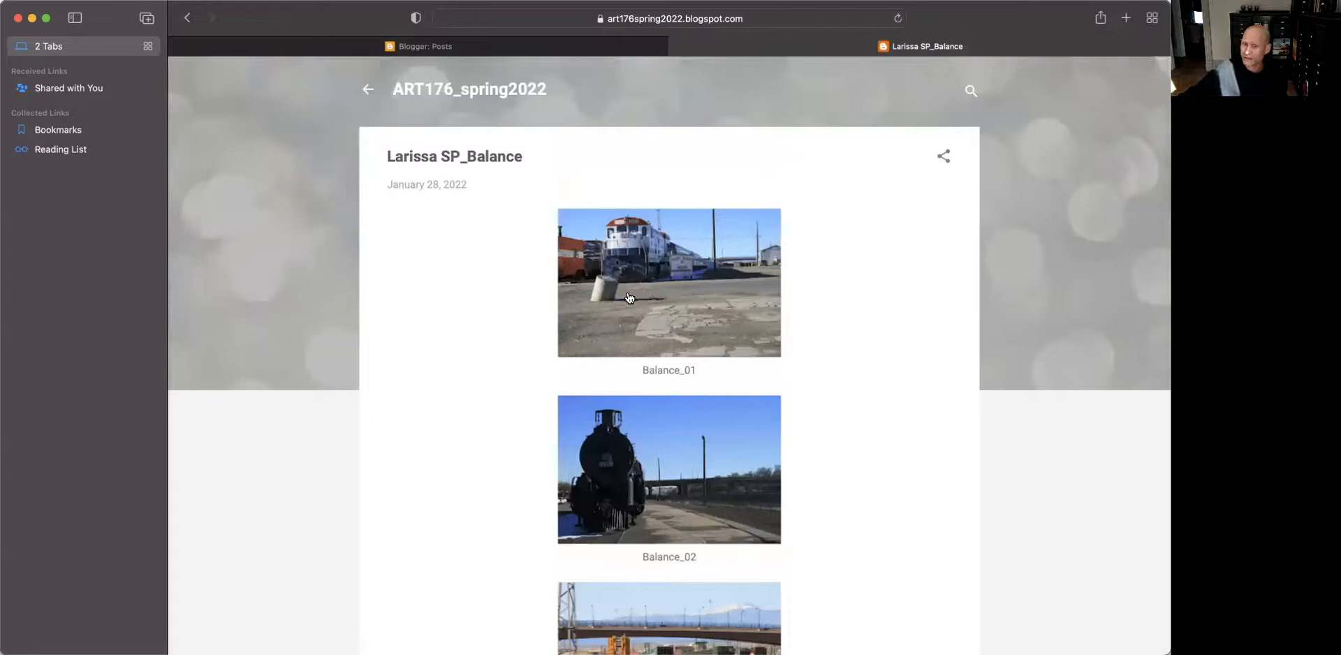
mouse_move(722, 315)
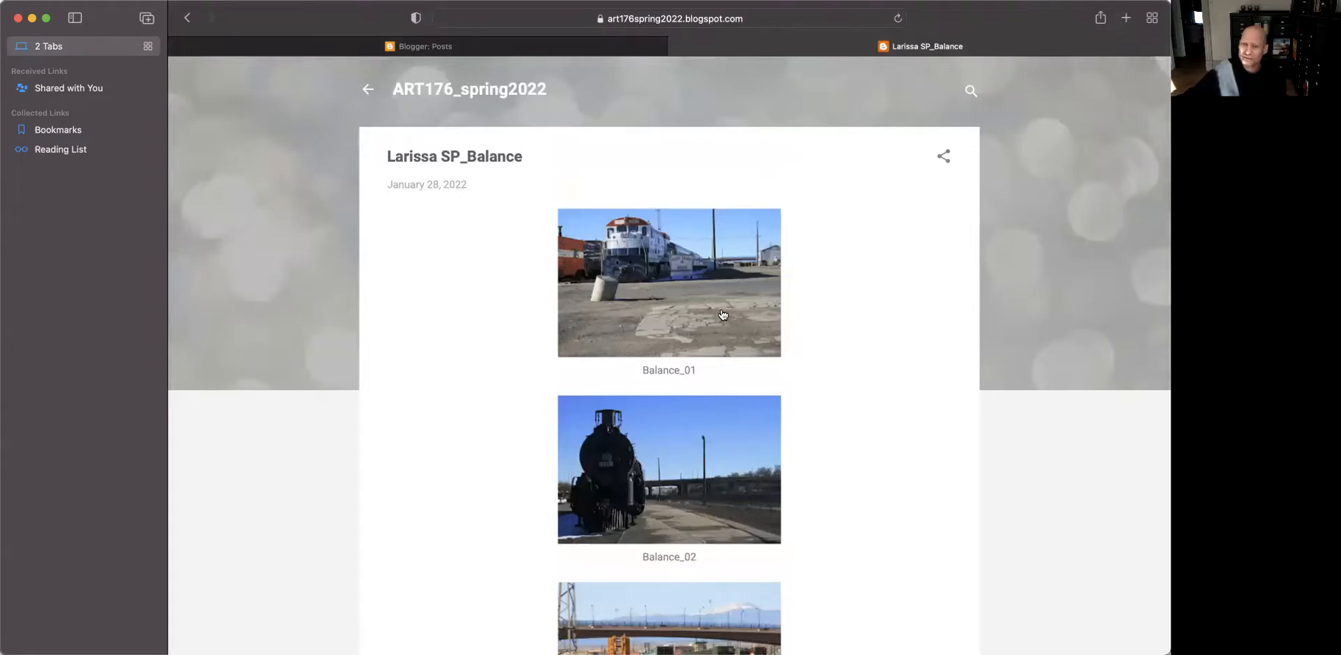
left_click(669, 282)
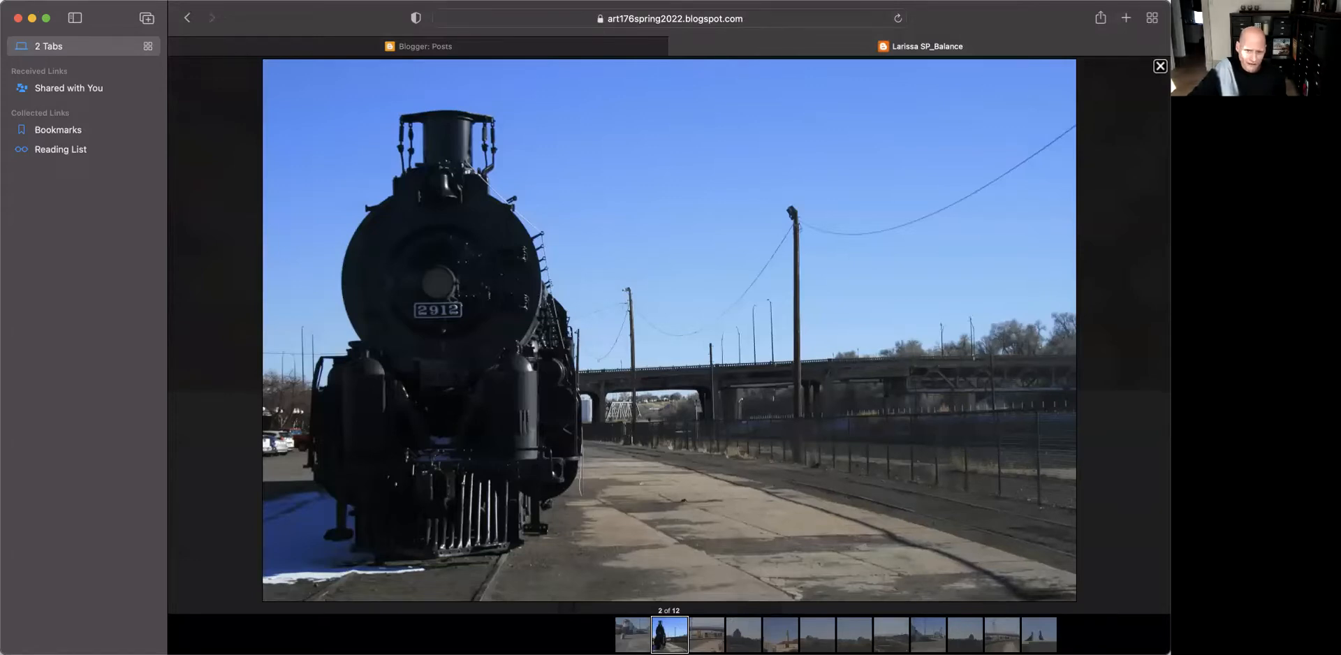
mouse_move(445, 110)
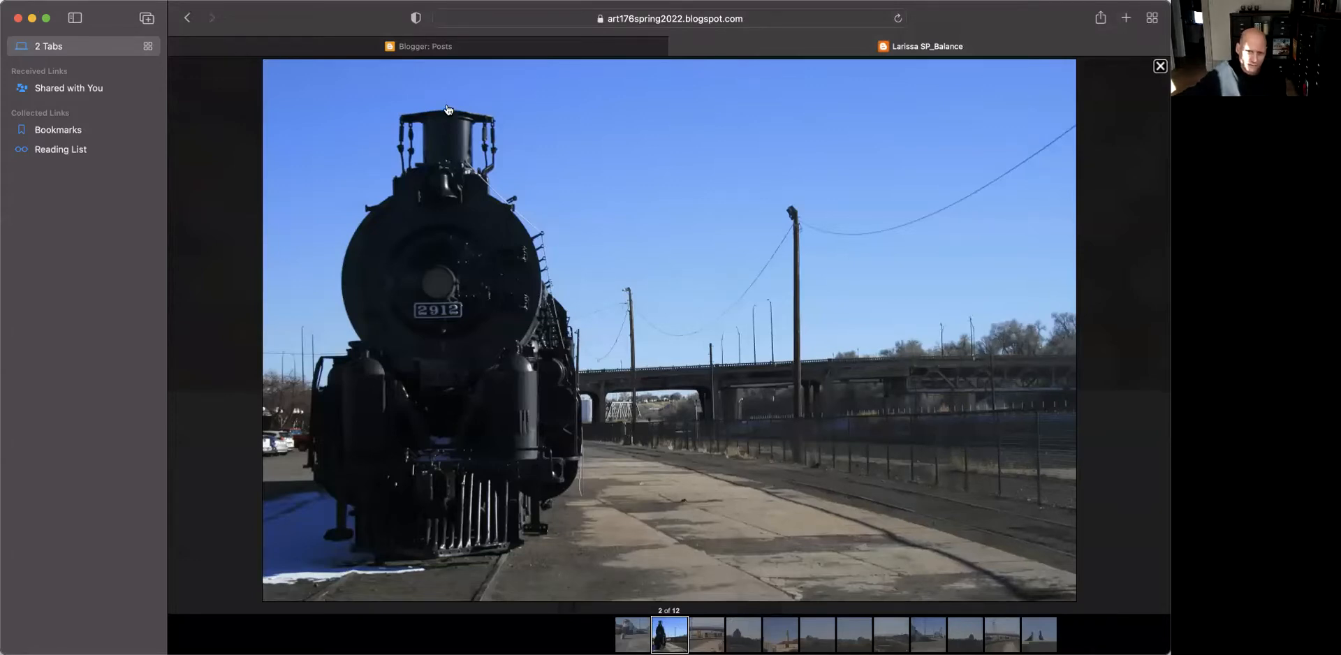
mouse_move(1035, 375)
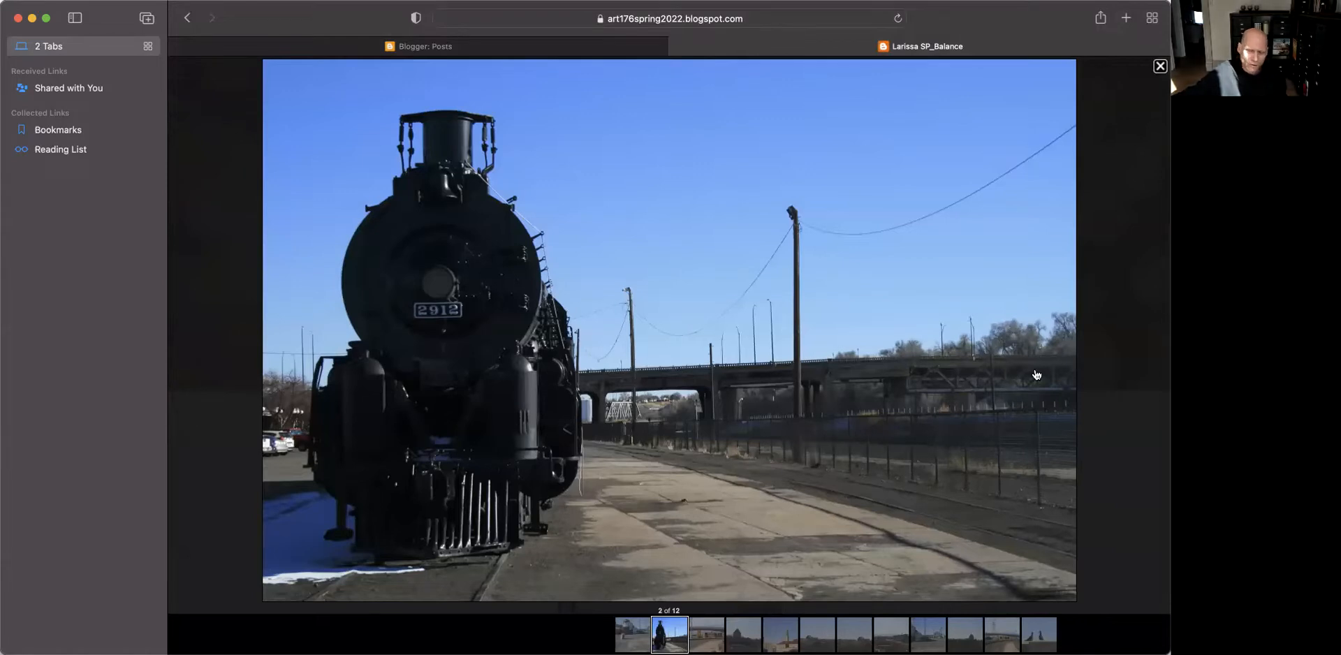
mouse_move(767, 342)
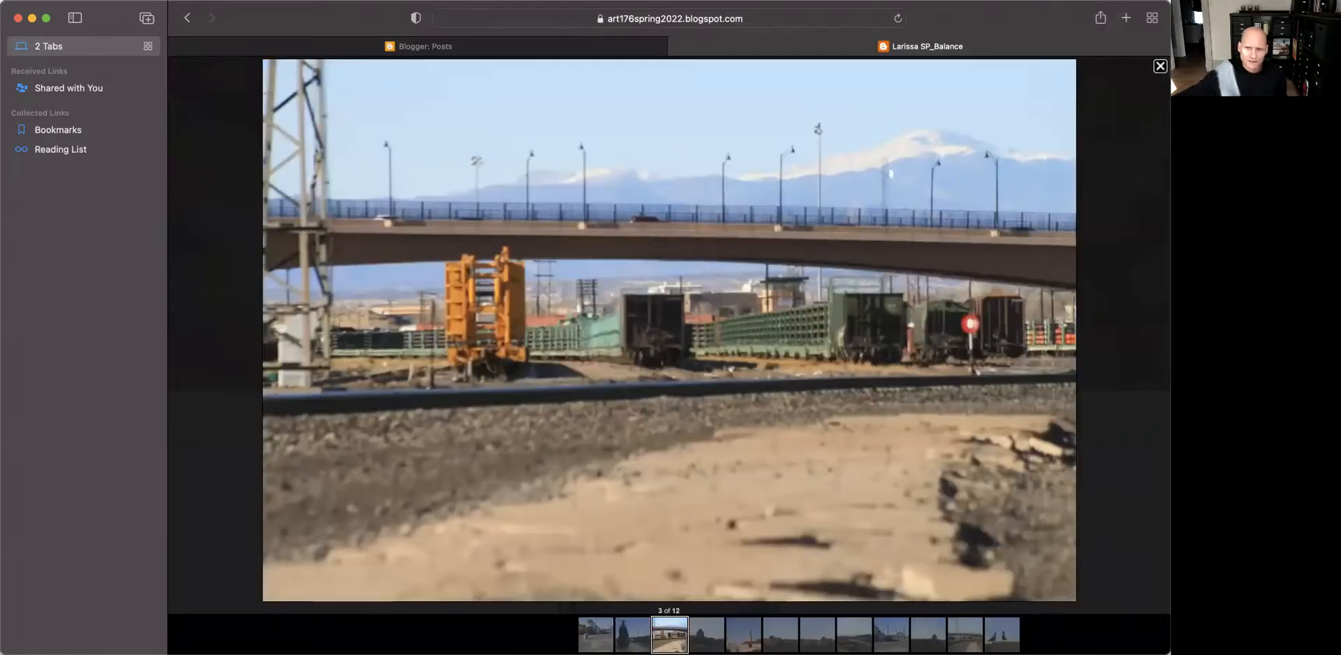
mouse_move(896, 340)
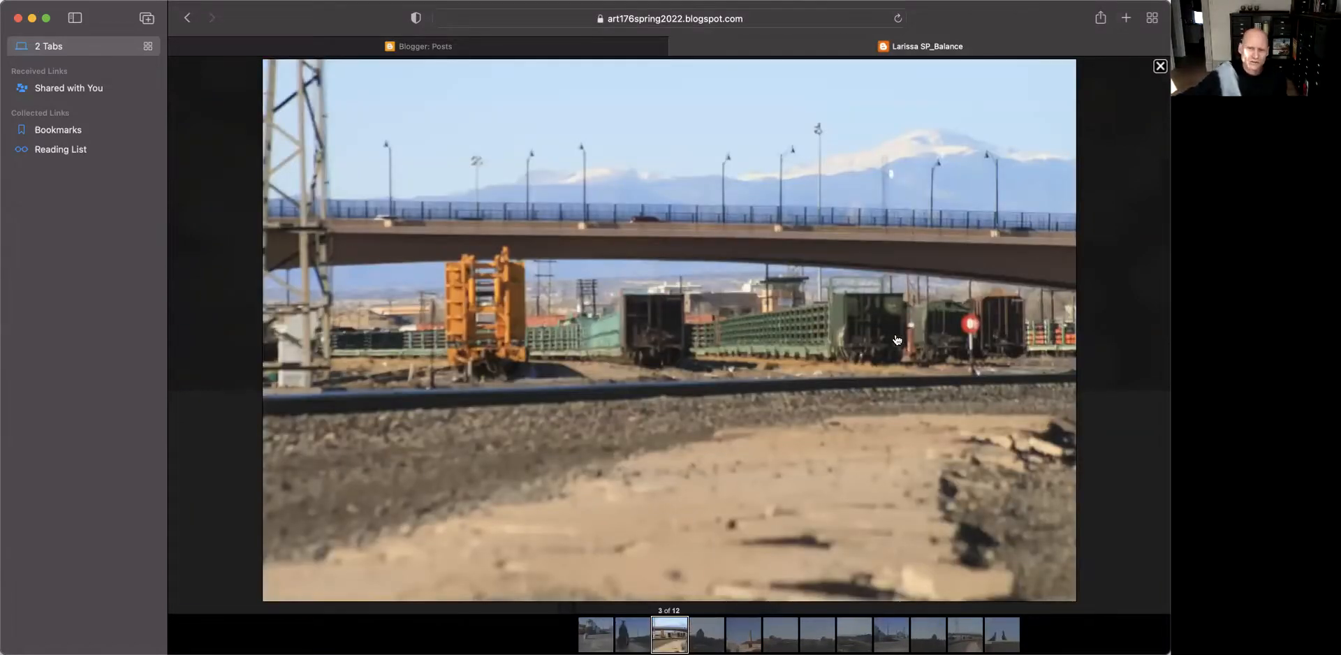
mouse_move(431, 406)
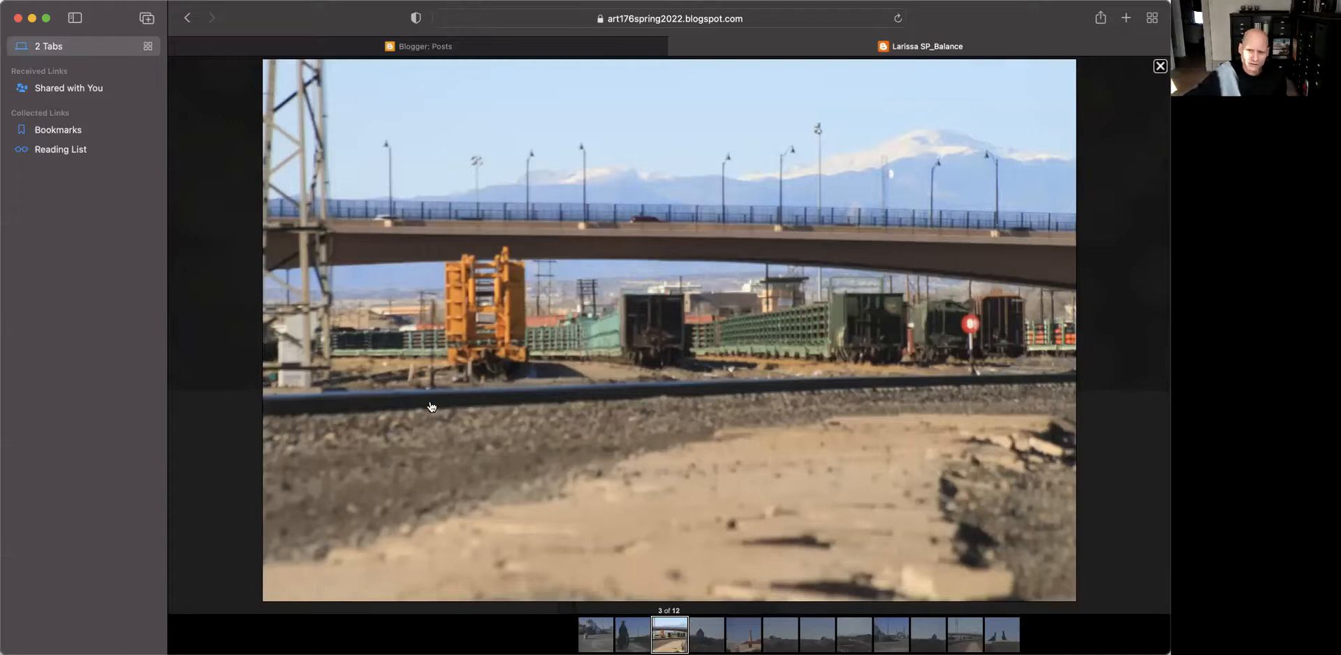
mouse_move(969, 441)
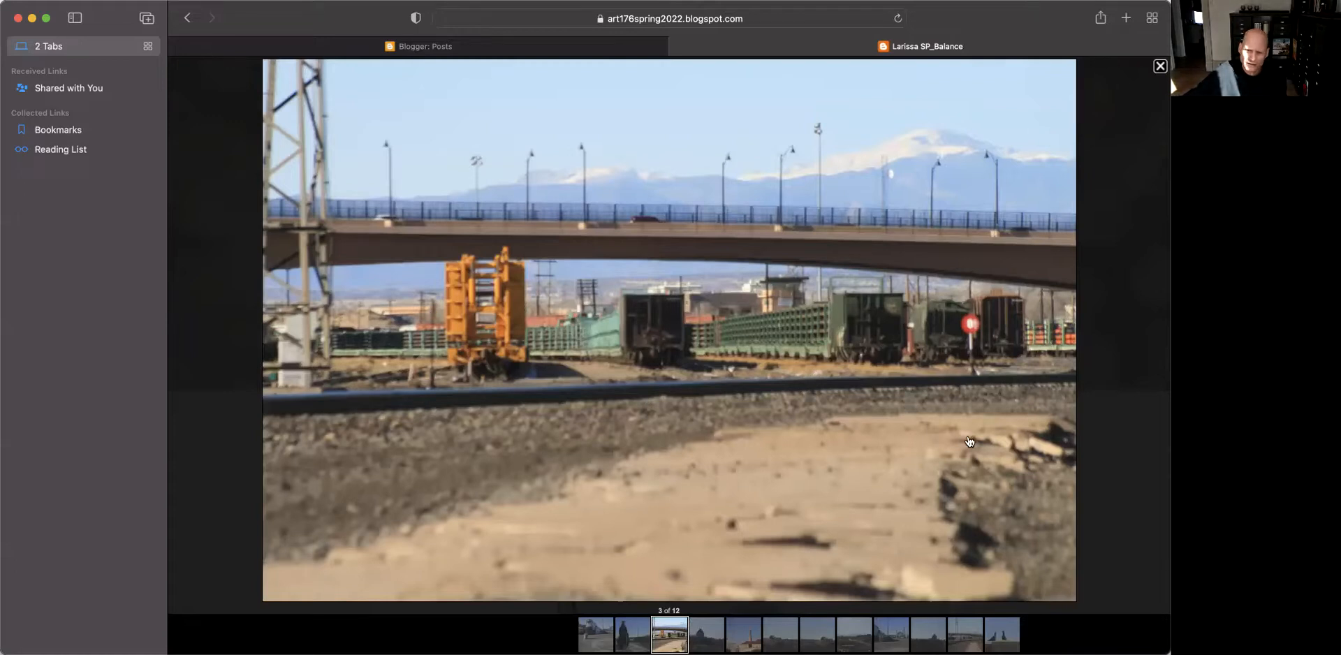
mouse_move(308, 525)
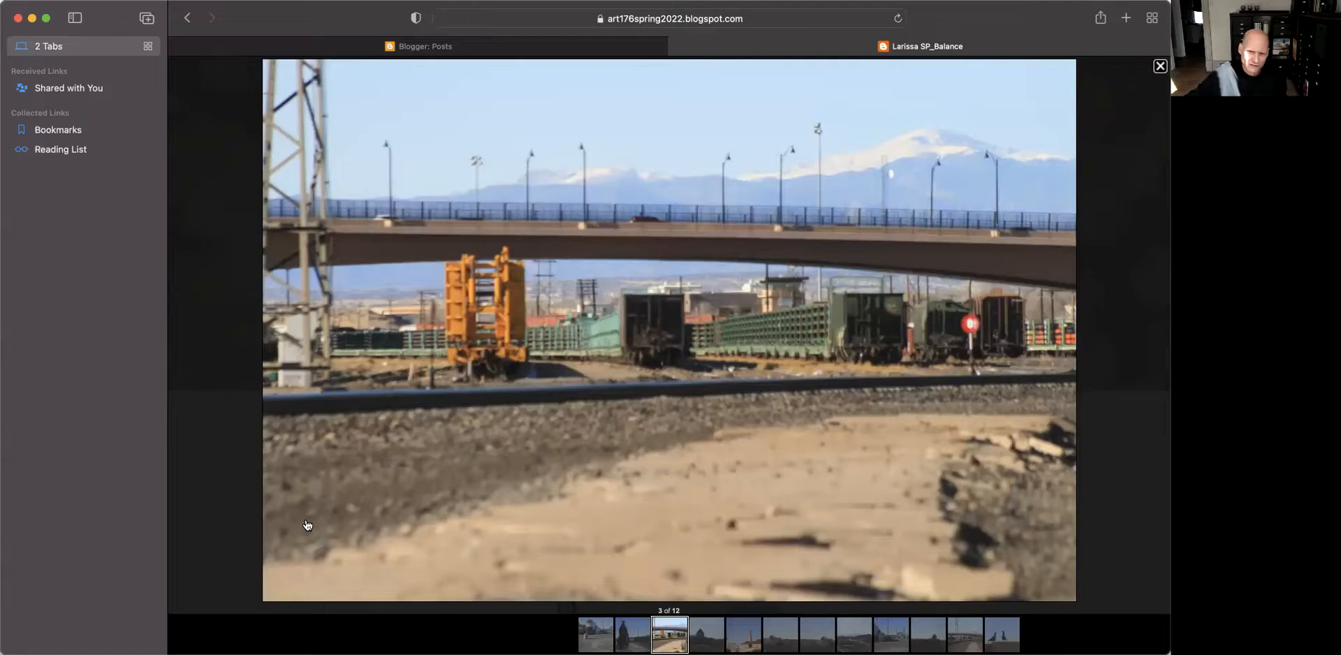
mouse_move(604, 306)
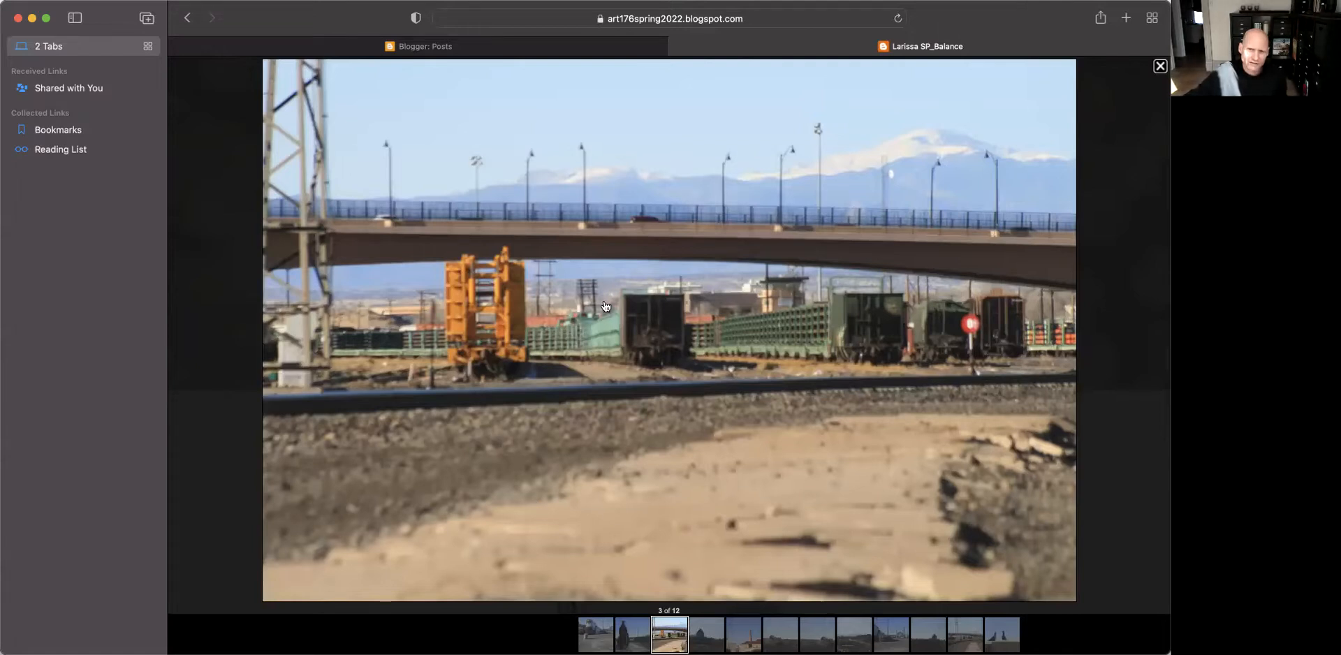
mouse_move(683, 320)
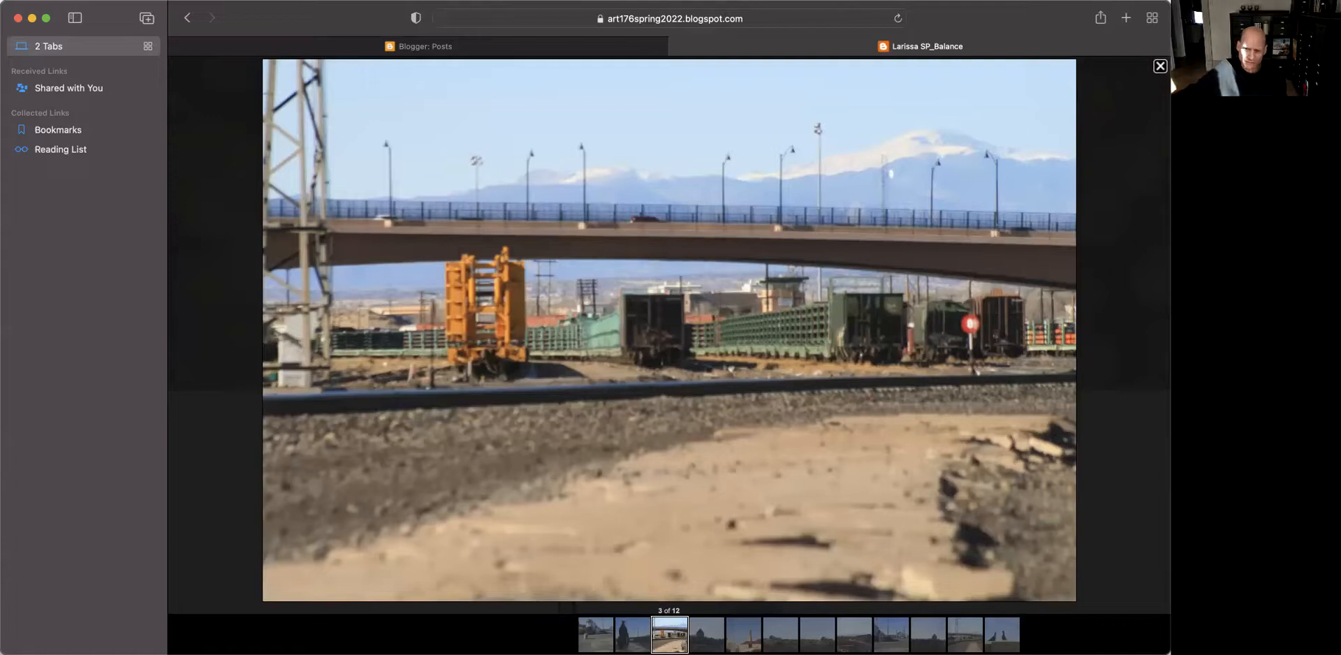
mouse_move(588, 273)
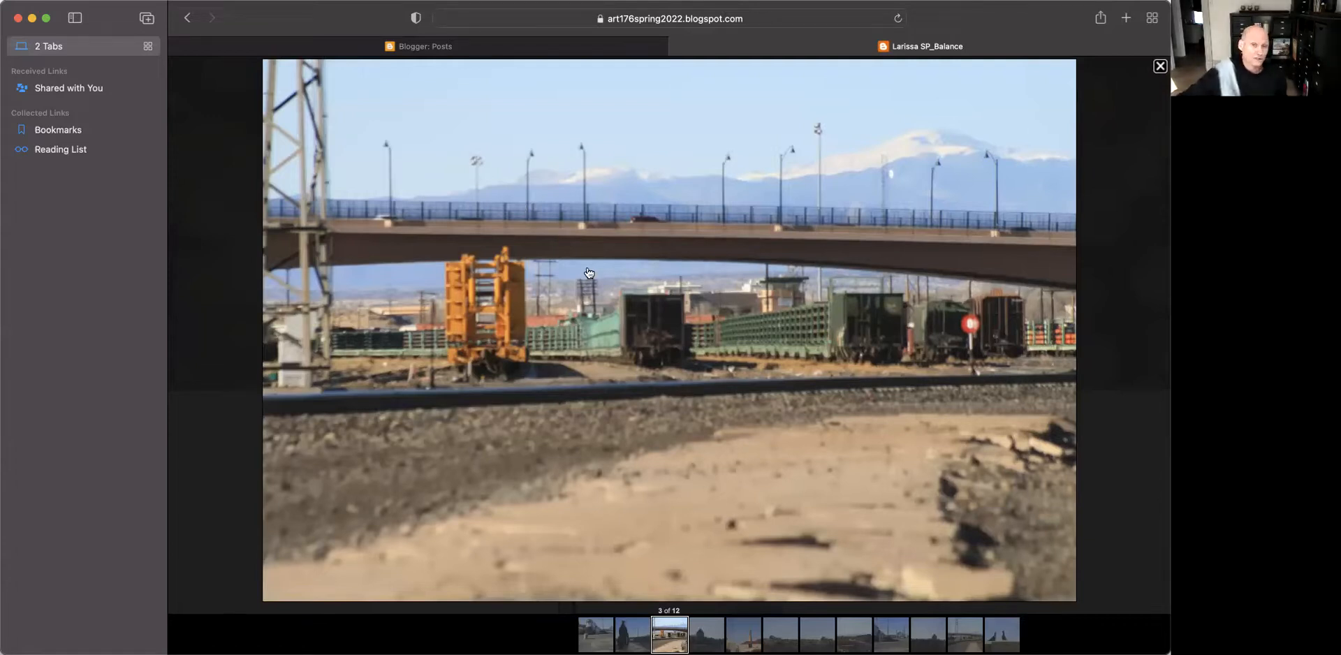
mouse_move(993, 311)
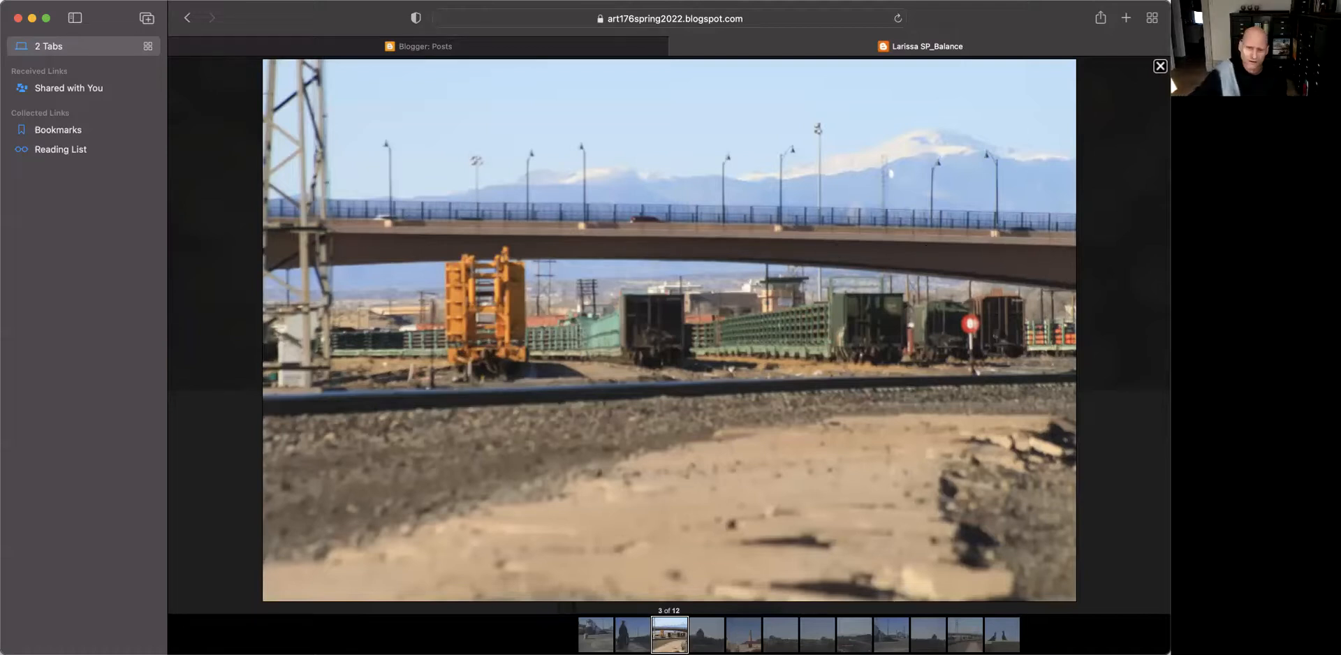
Advance the lightbox to the tall building above trees, photo 4 of 12.
left_click(704, 635)
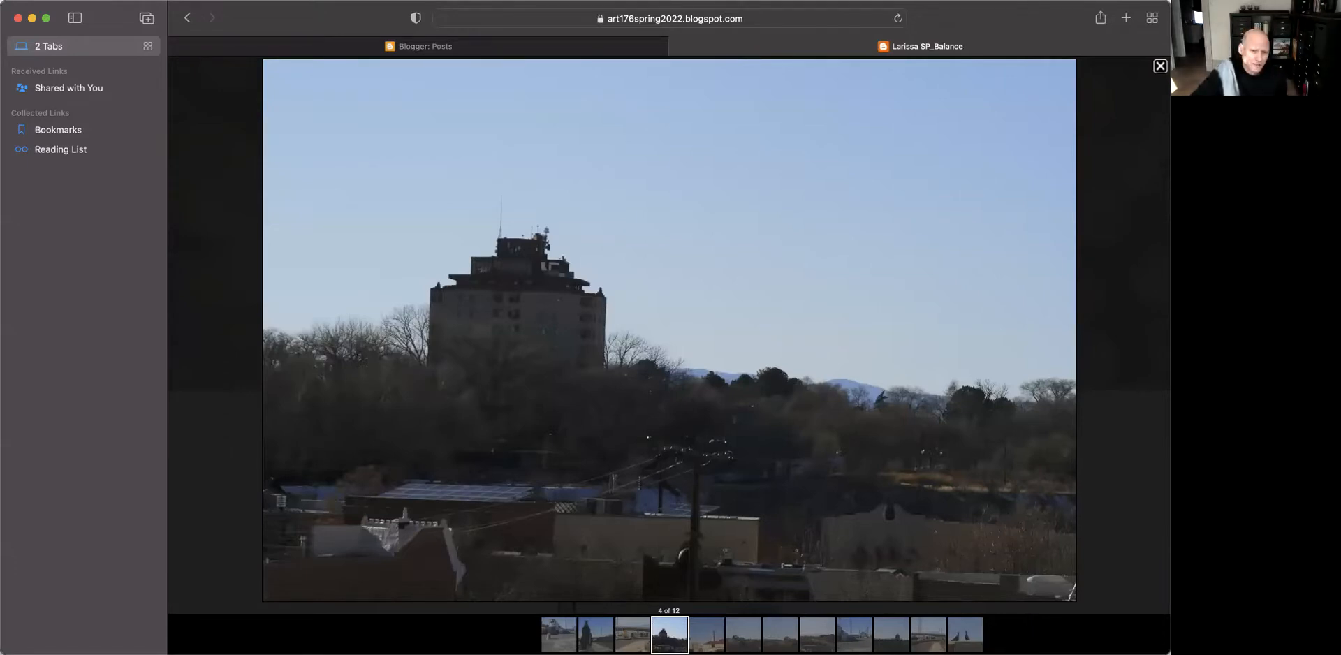
mouse_move(571, 391)
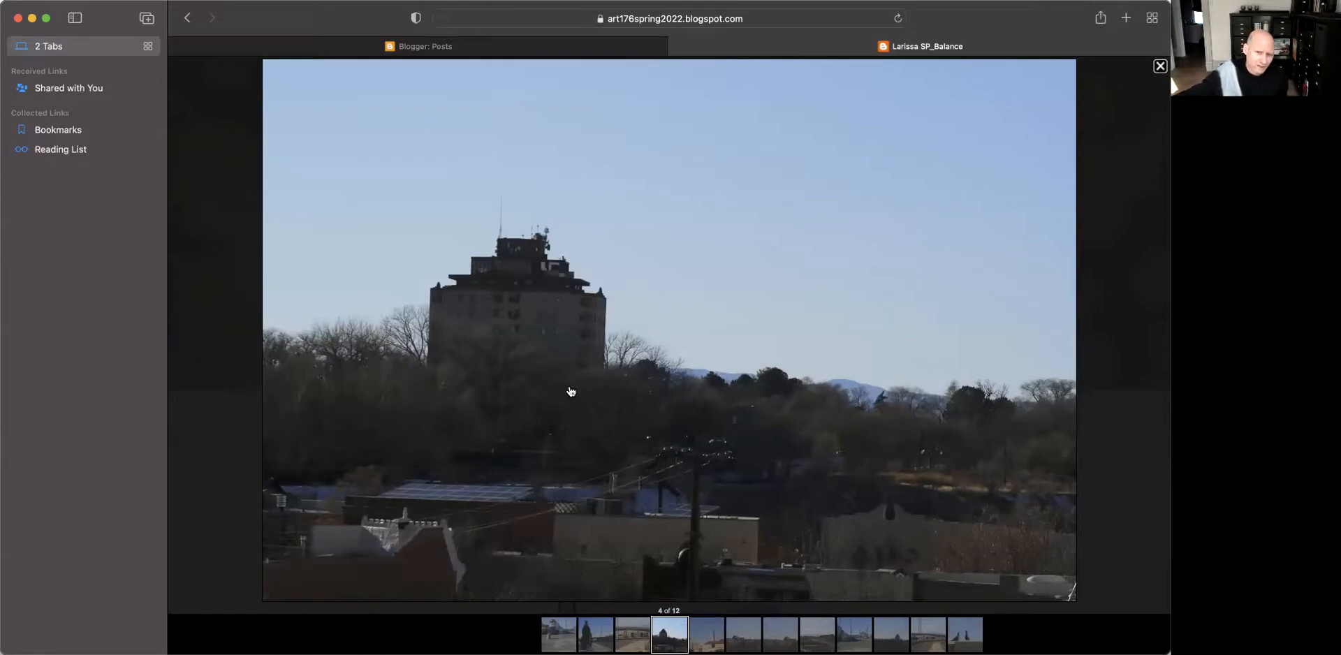
mouse_move(338, 485)
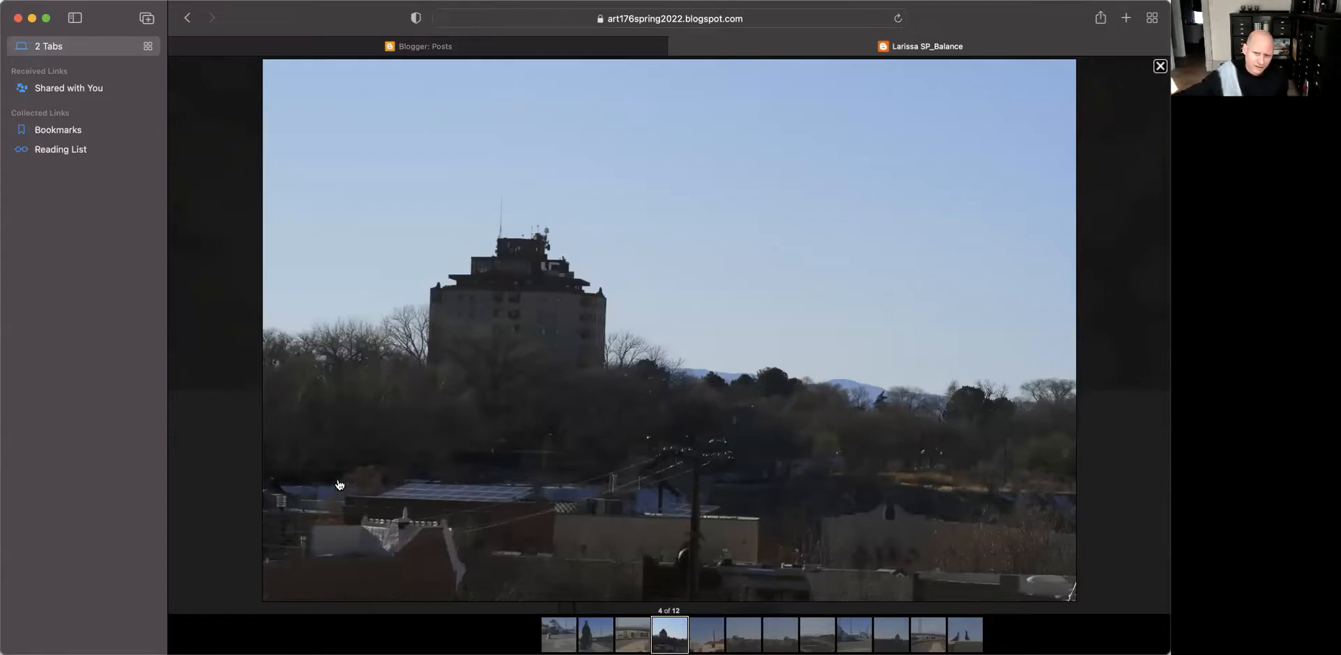
mouse_move(1054, 453)
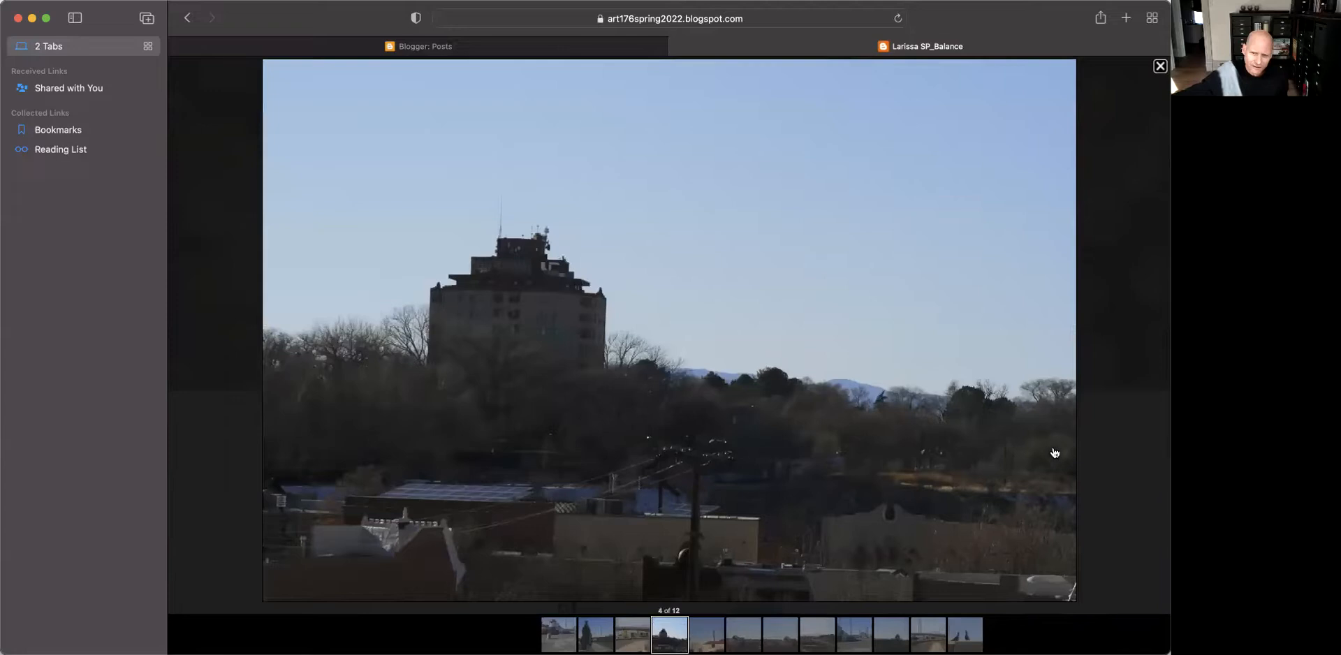
mouse_move(389, 210)
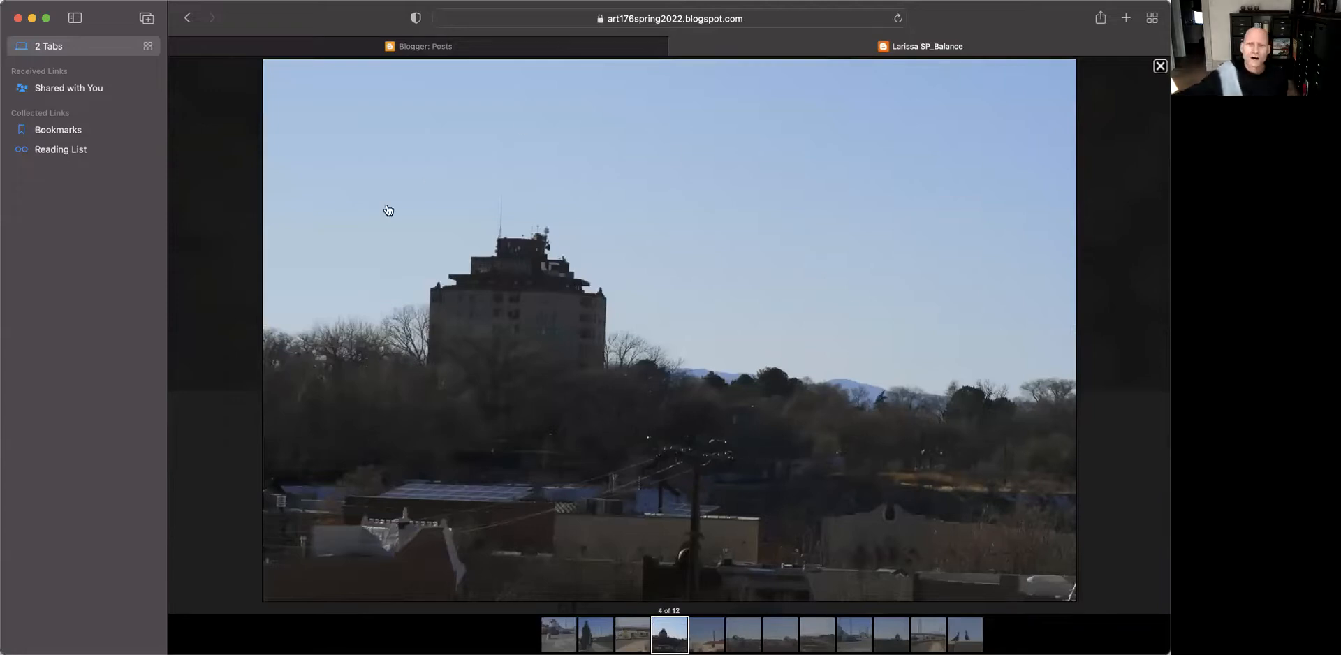
mouse_move(930, 259)
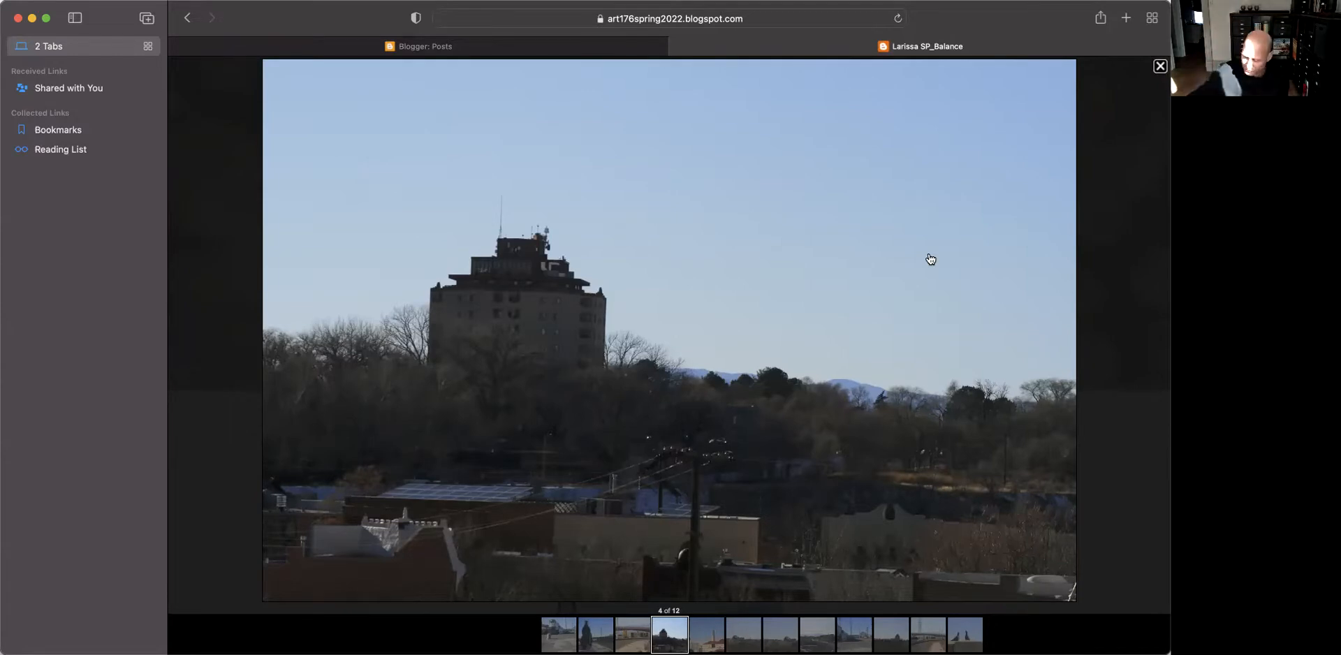
mouse_move(315, 368)
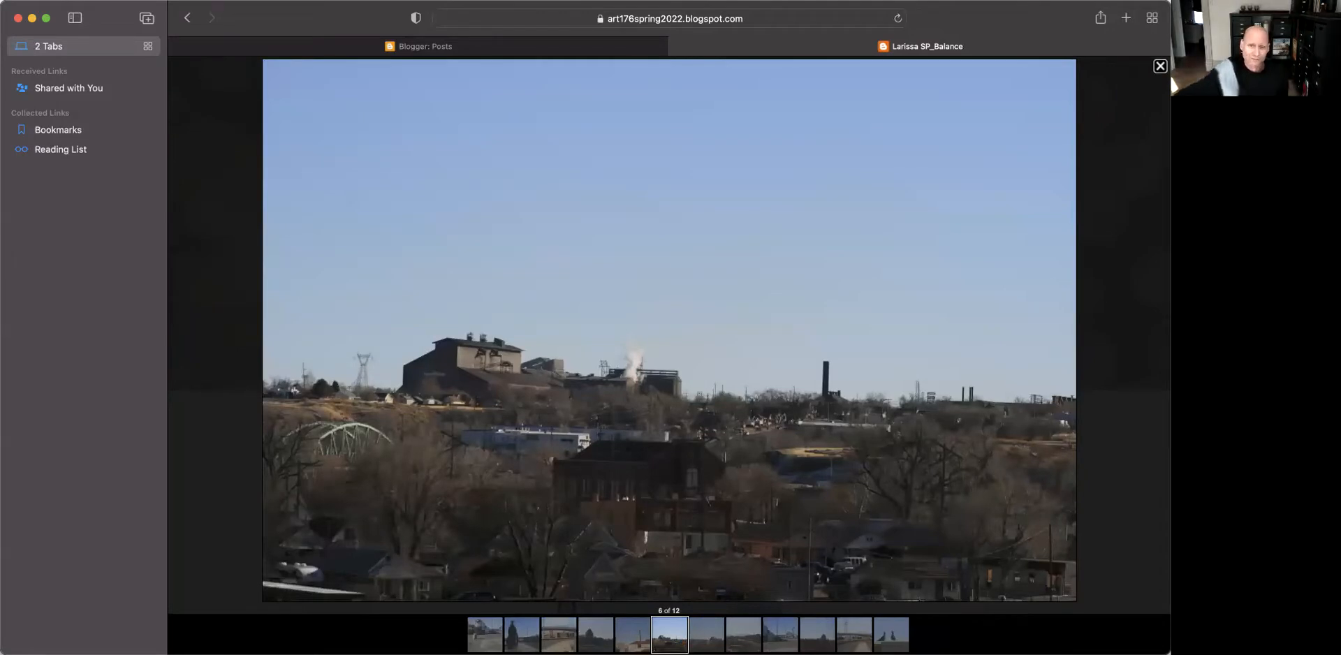
mouse_move(1074, 468)
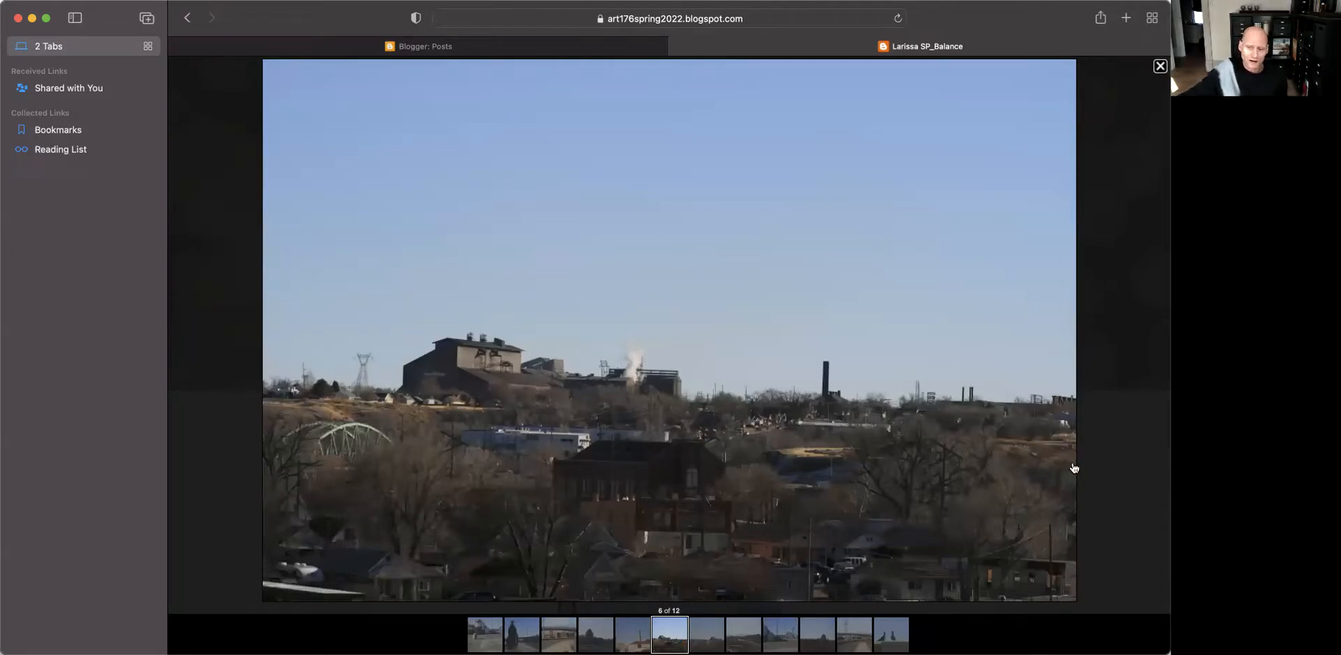
mouse_move(938, 134)
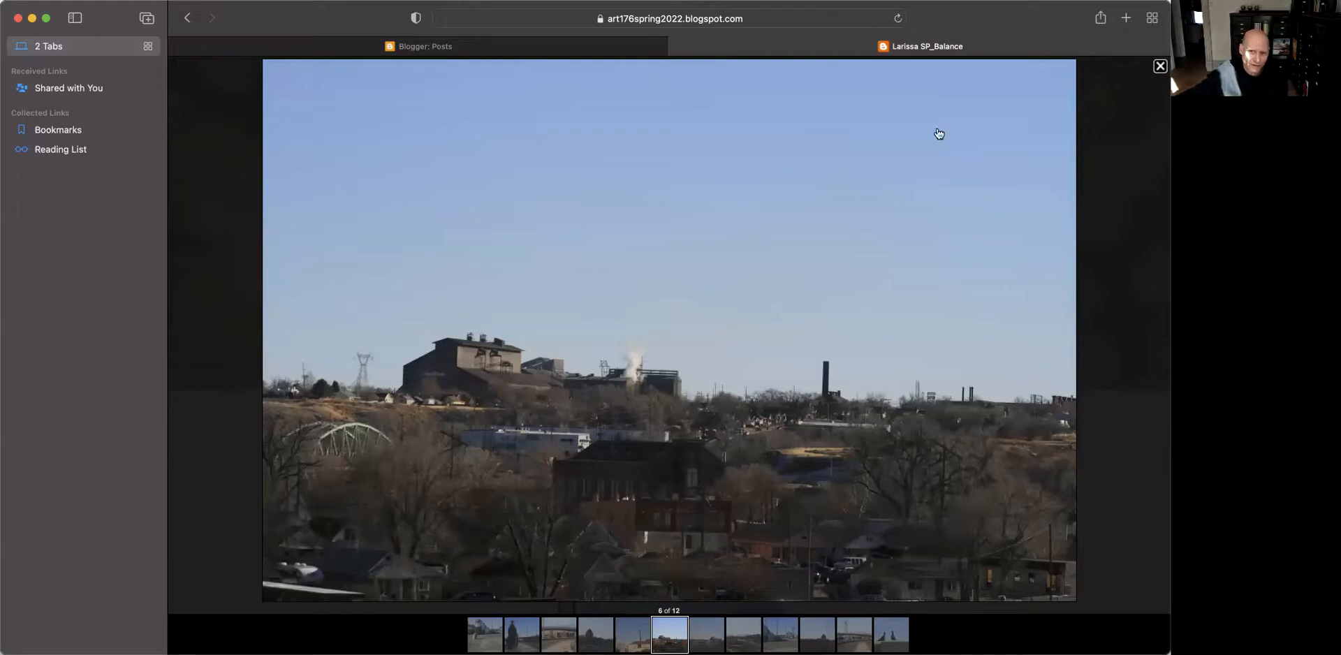
mouse_move(738, 531)
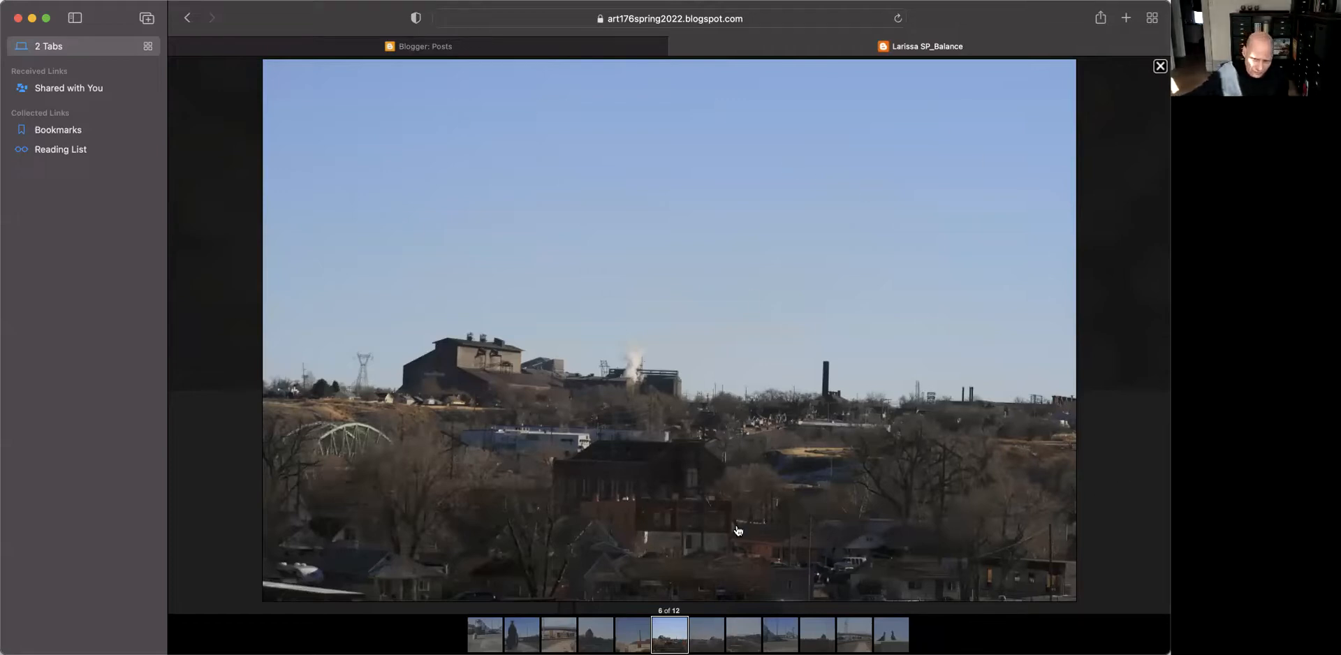
mouse_move(300, 465)
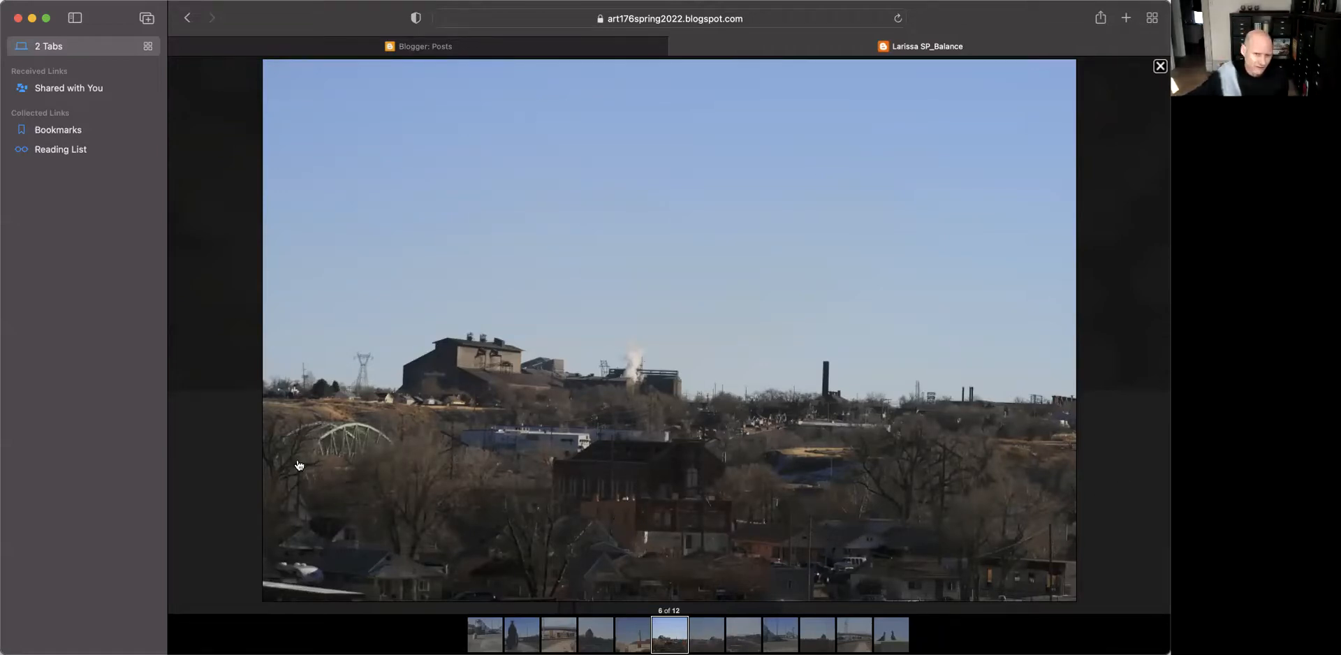
mouse_move(692, 484)
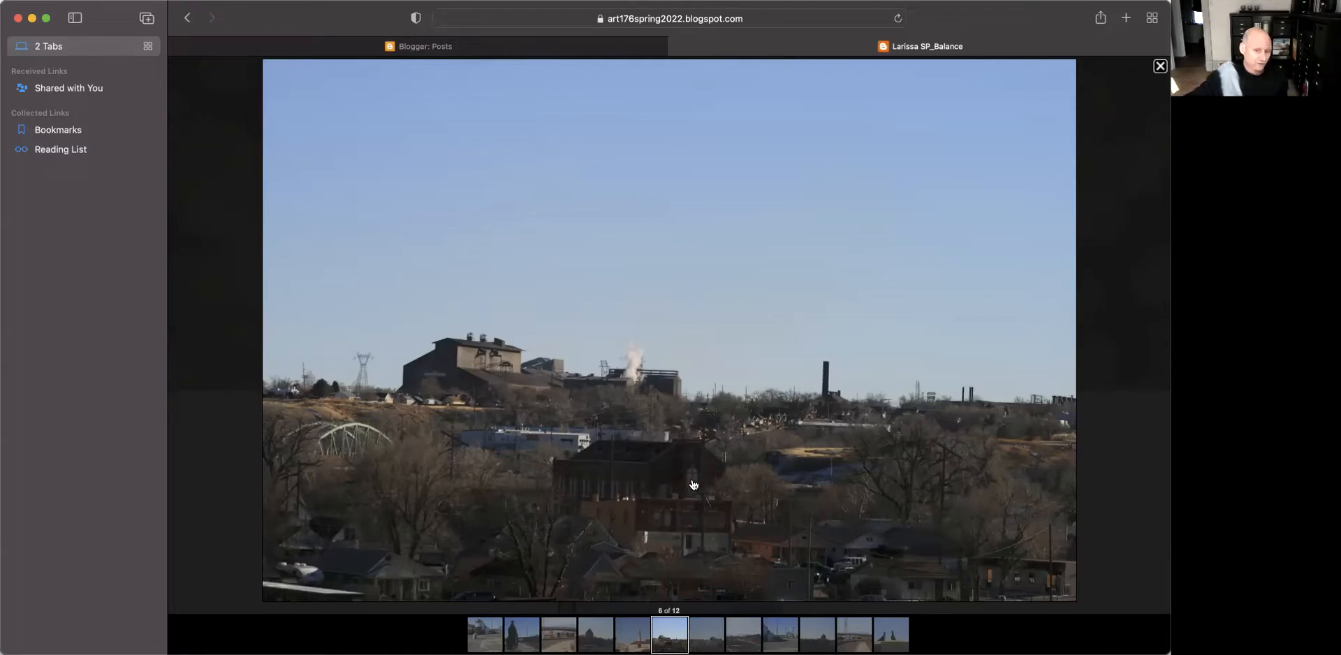
mouse_move(881, 494)
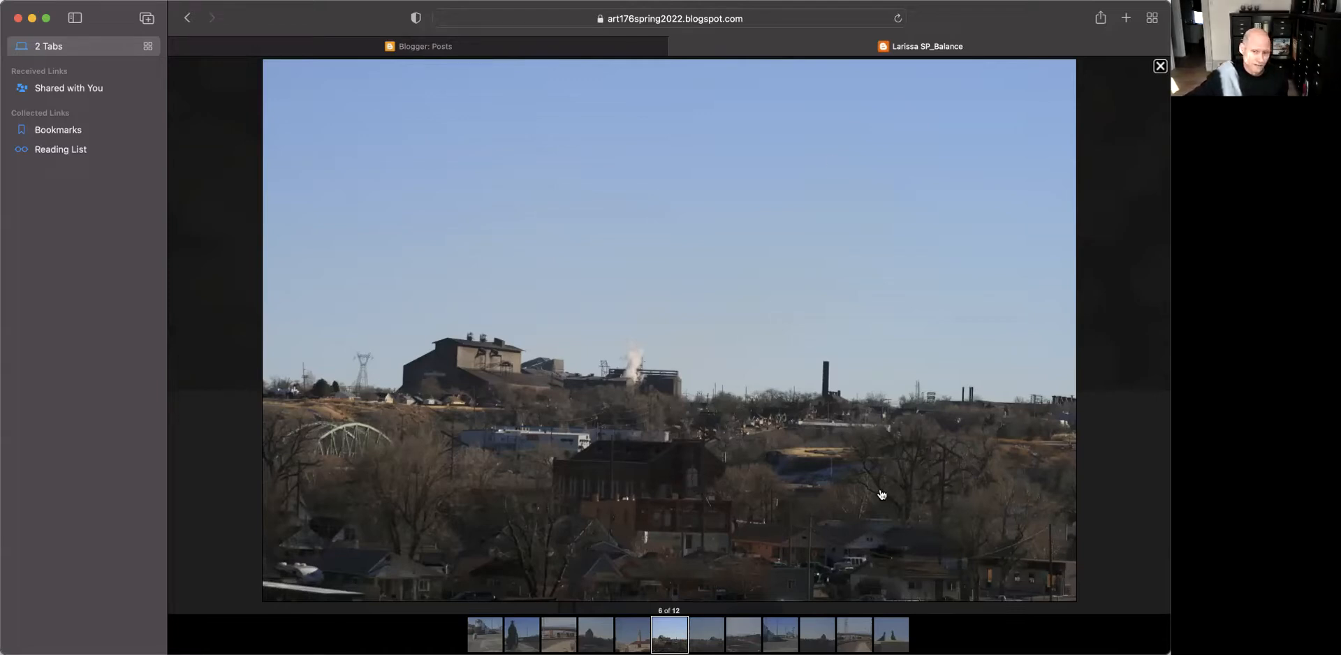
mouse_move(983, 468)
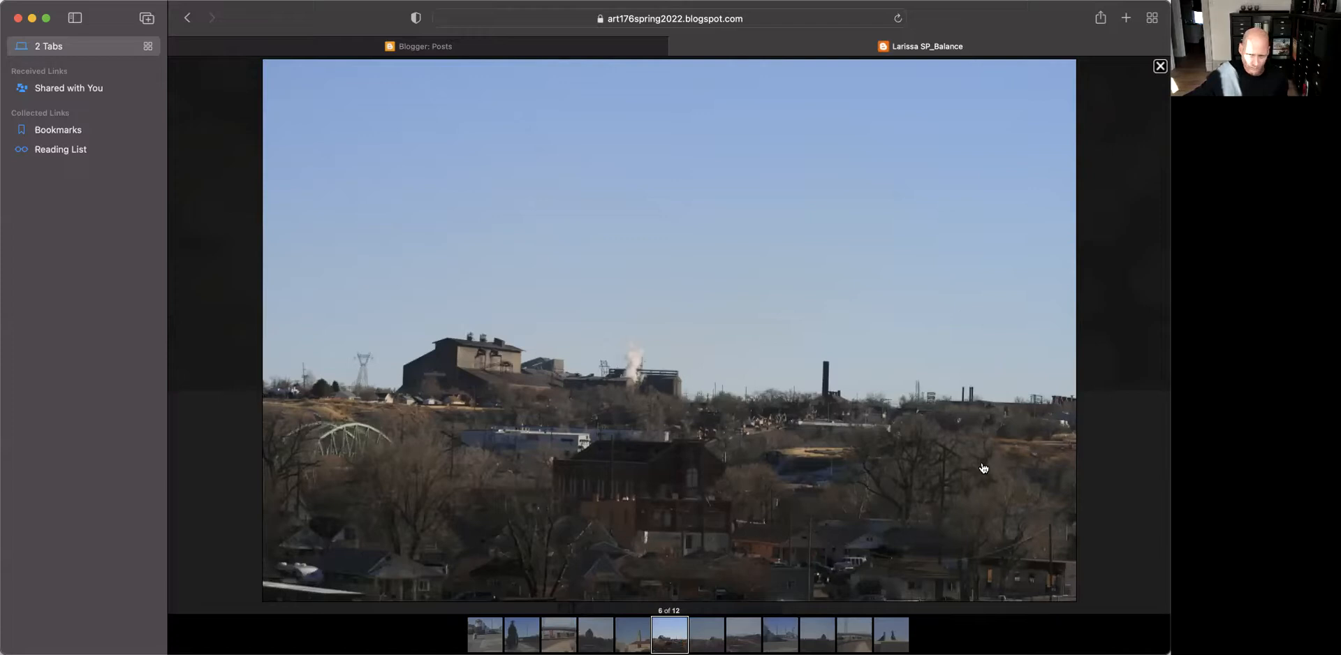
mouse_move(1058, 404)
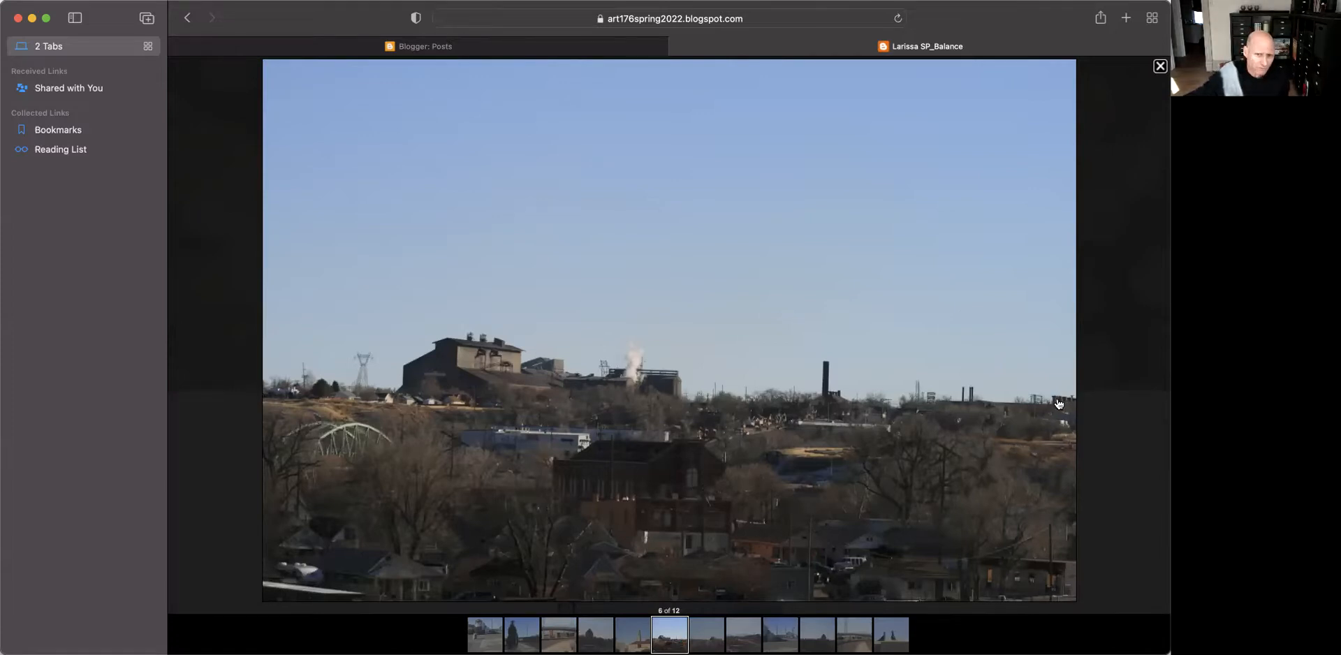
mouse_move(1054, 403)
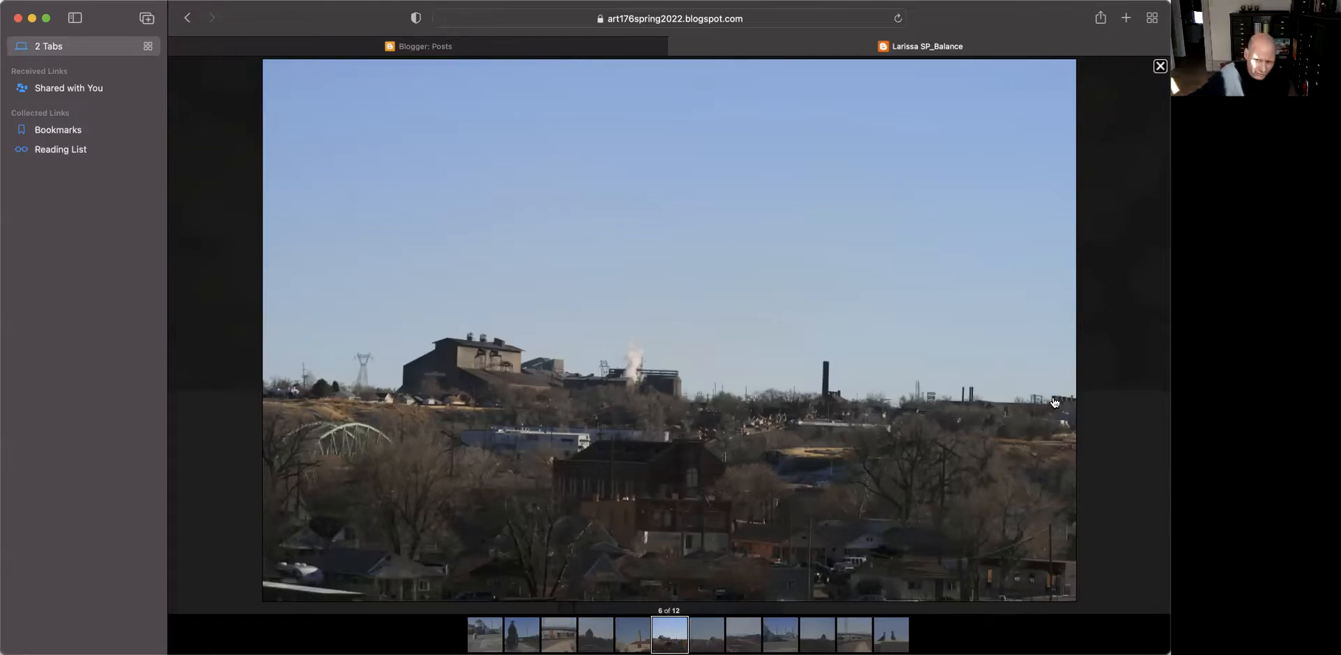
mouse_move(993, 435)
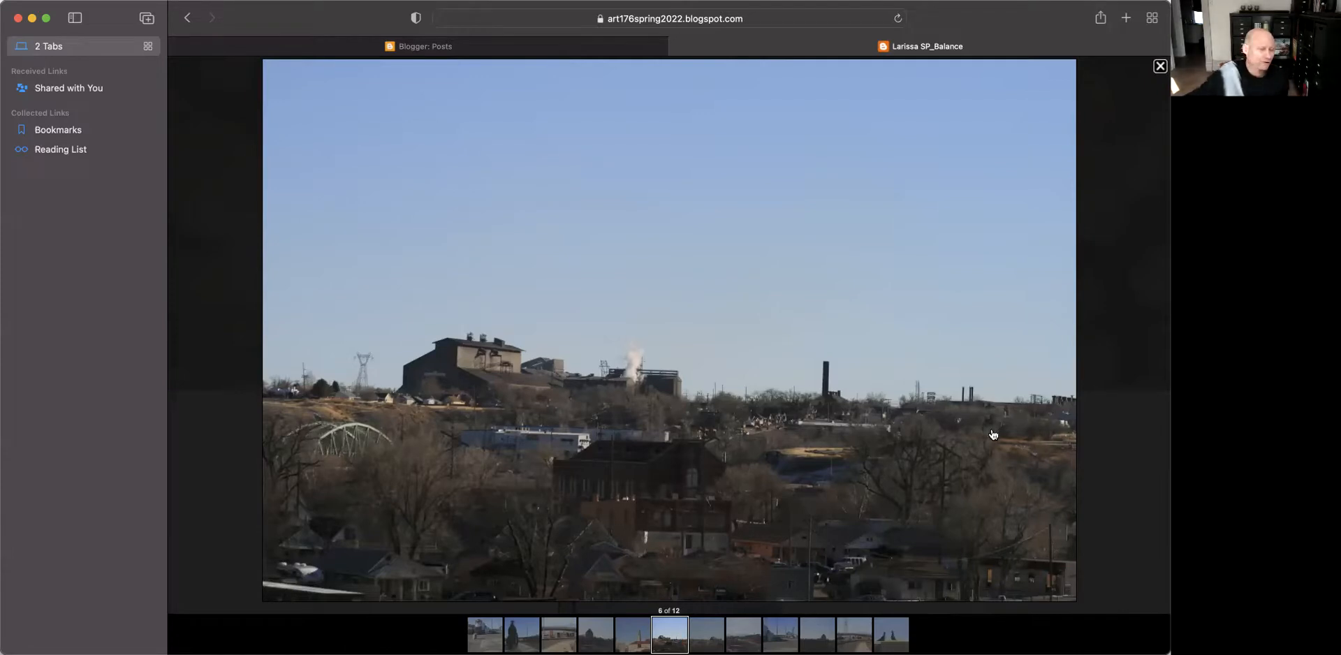
mouse_move(416, 331)
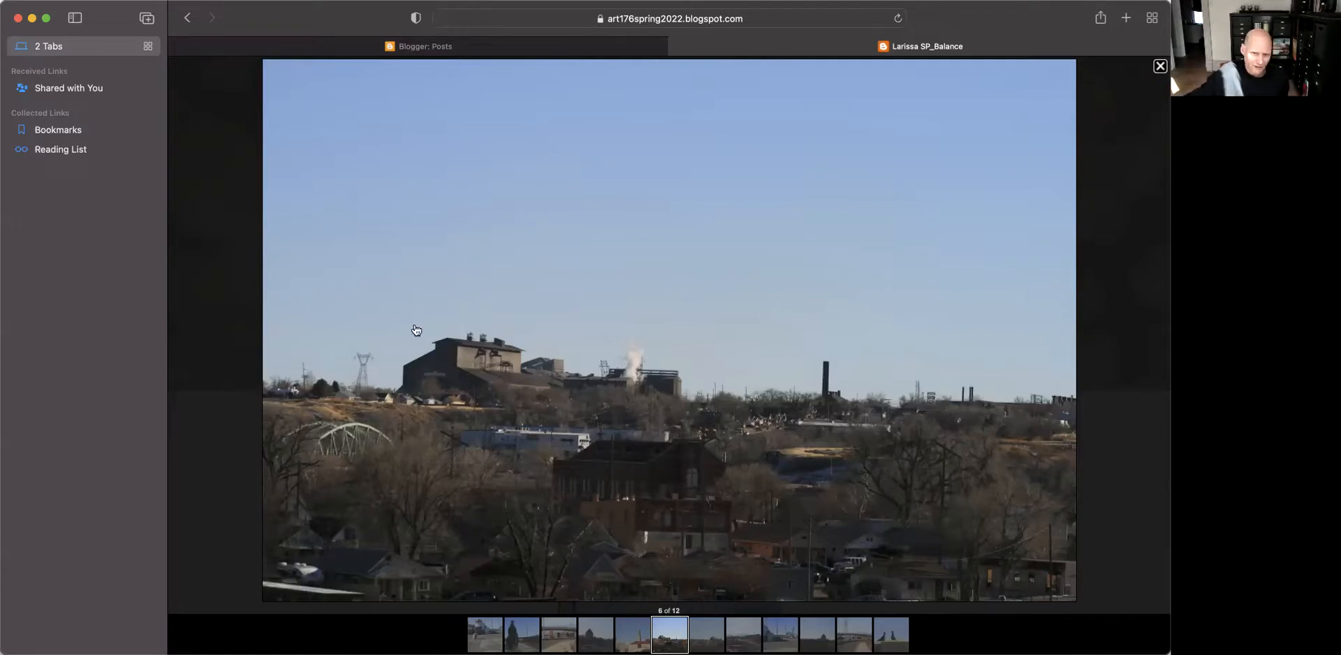
mouse_move(851, 482)
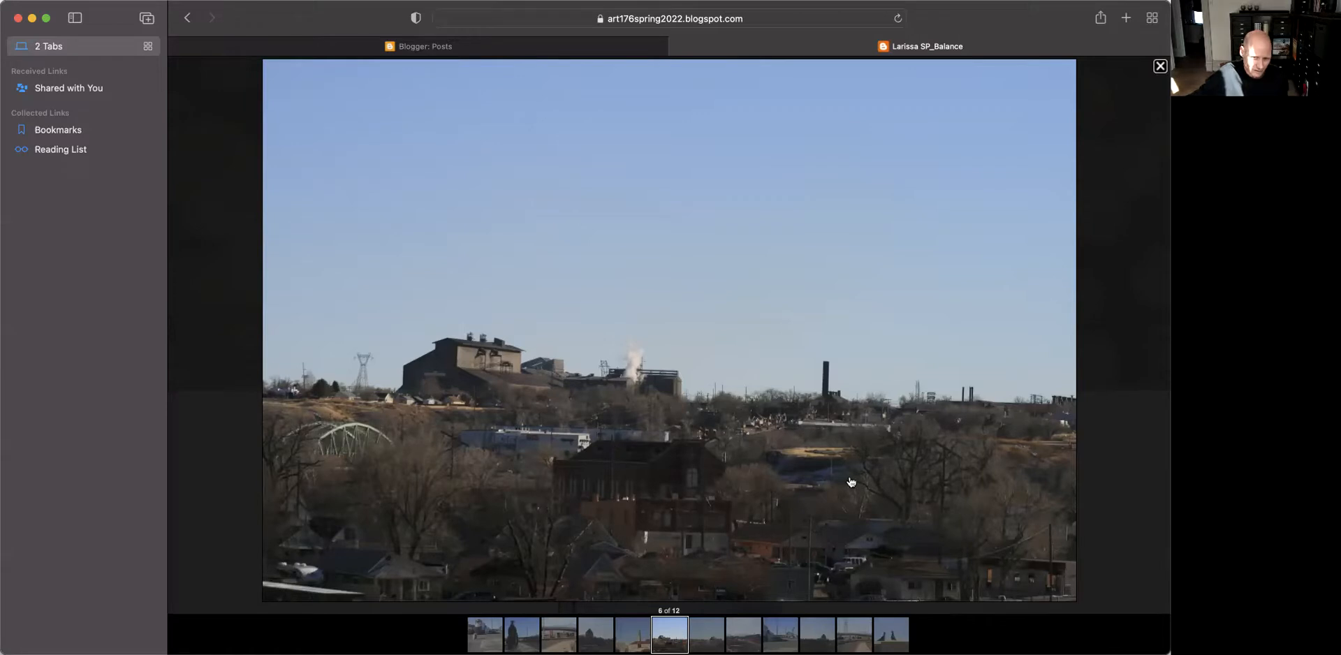
mouse_move(1049, 462)
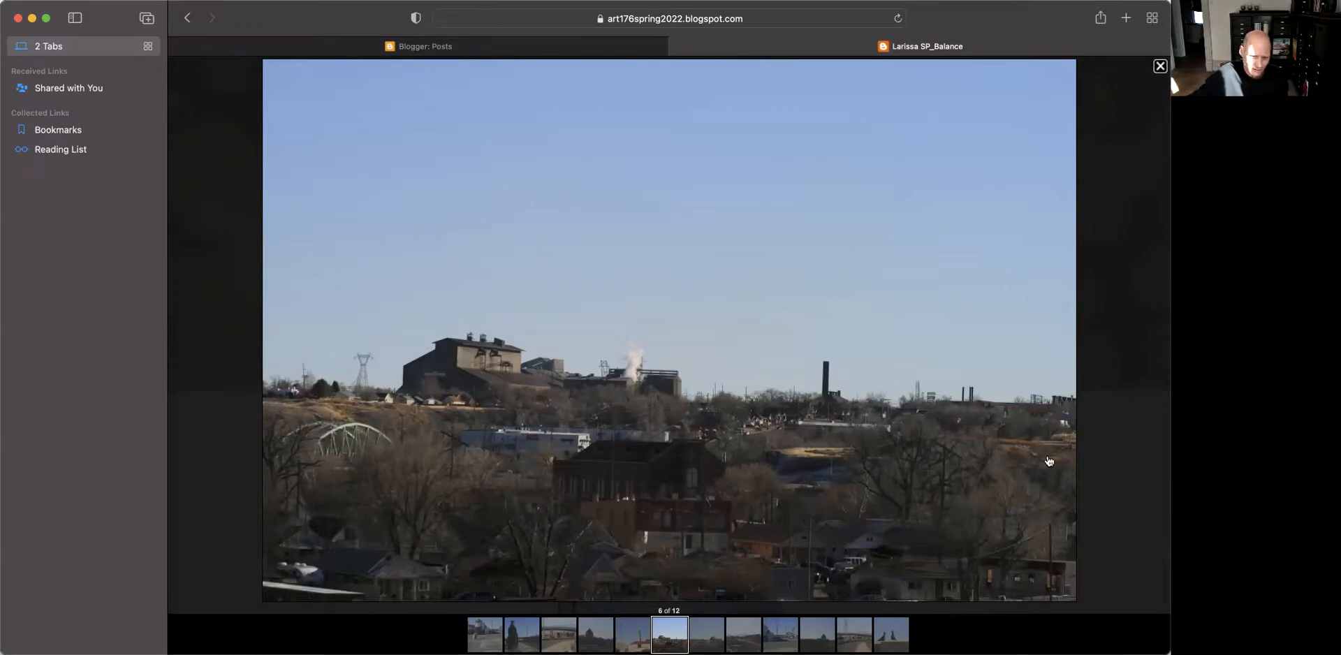
mouse_move(958, 602)
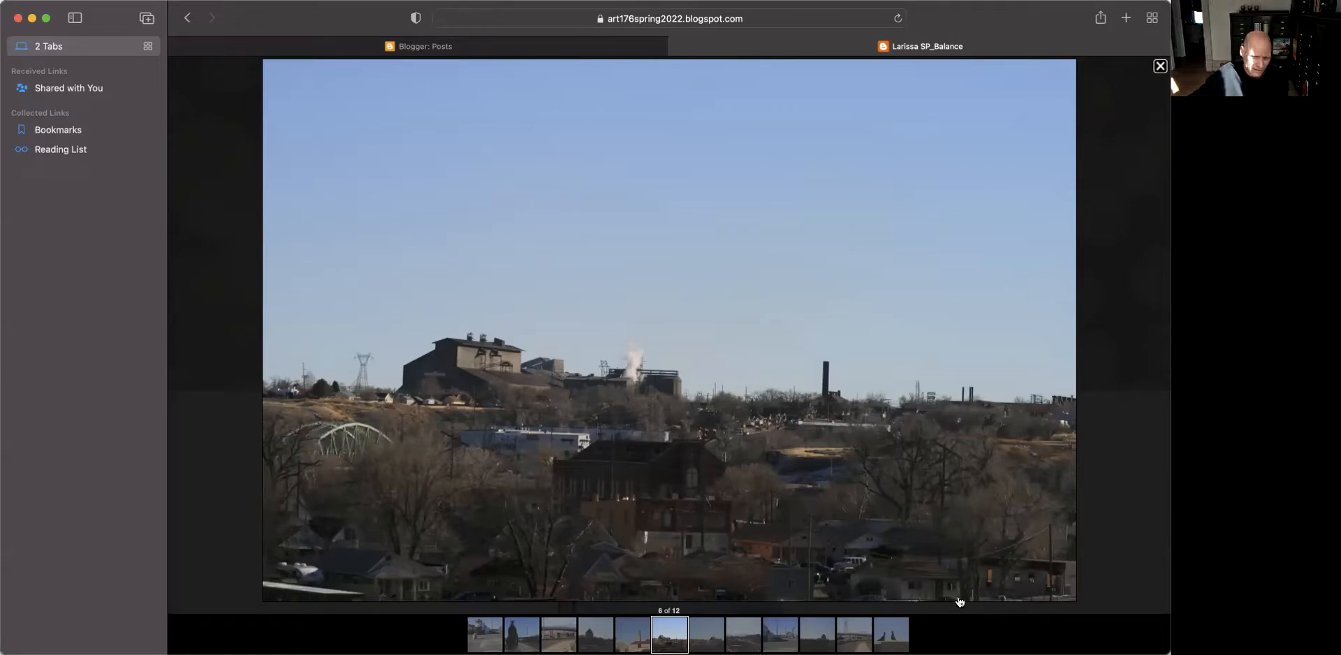
mouse_move(469, 594)
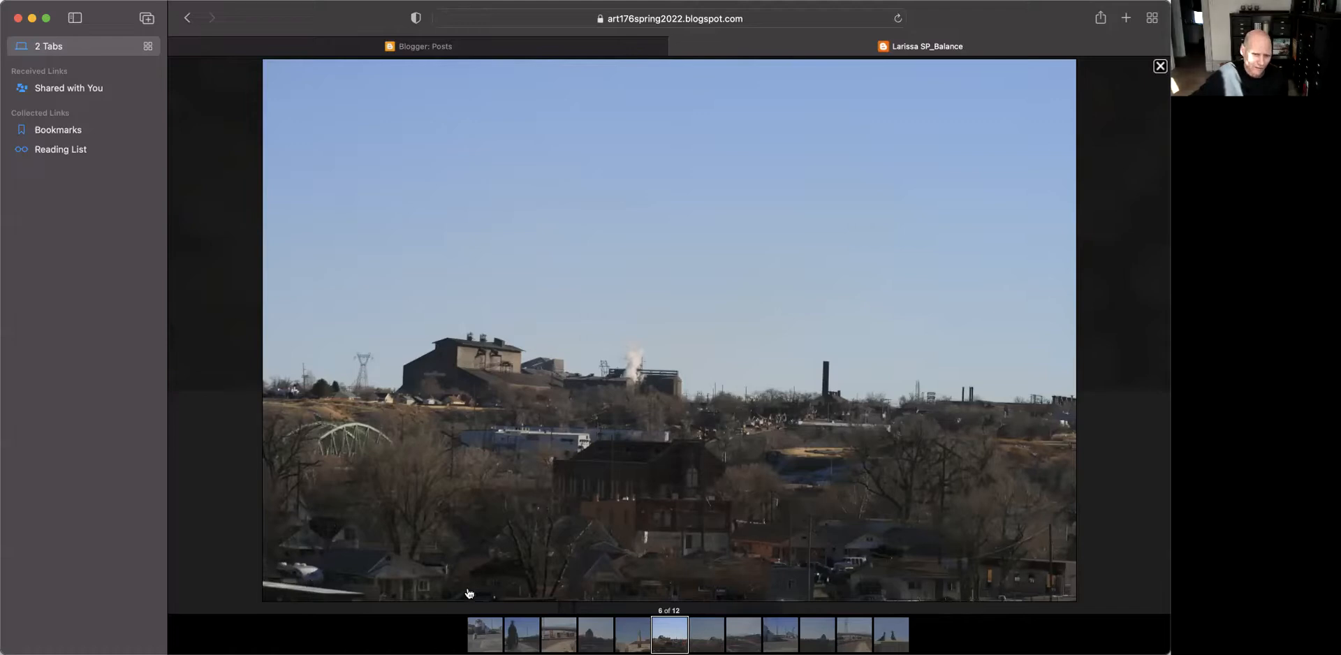
mouse_move(476, 465)
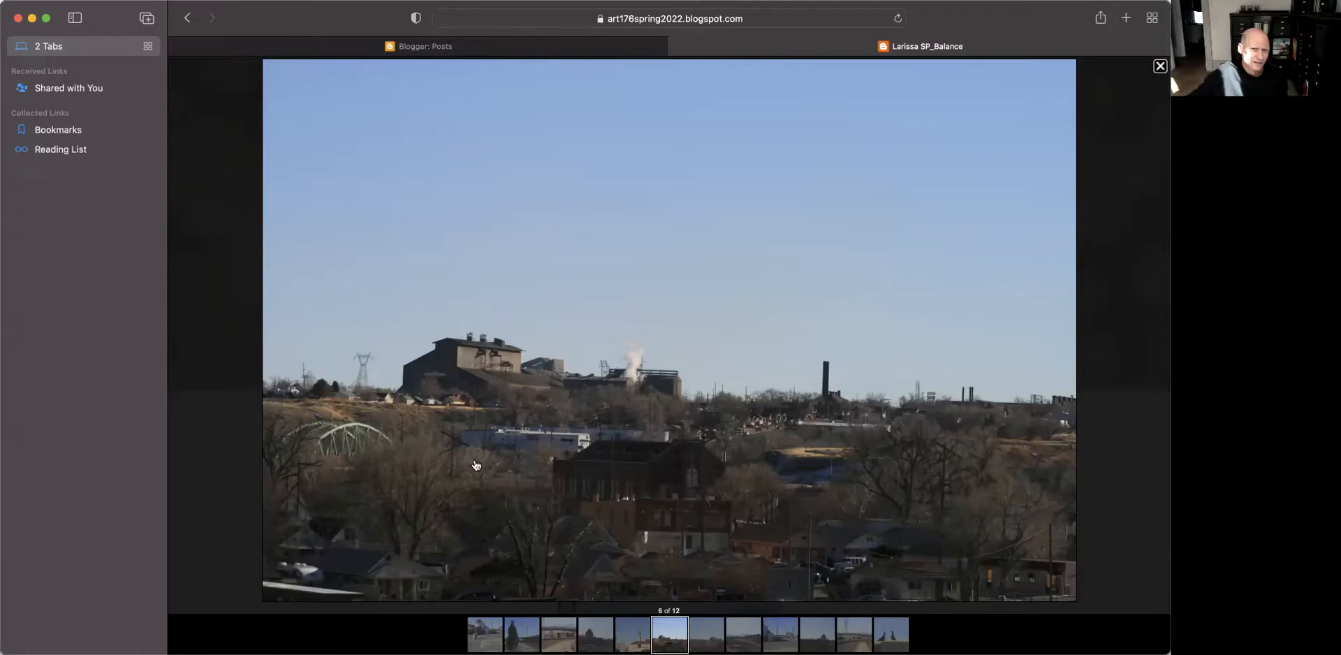
mouse_move(454, 180)
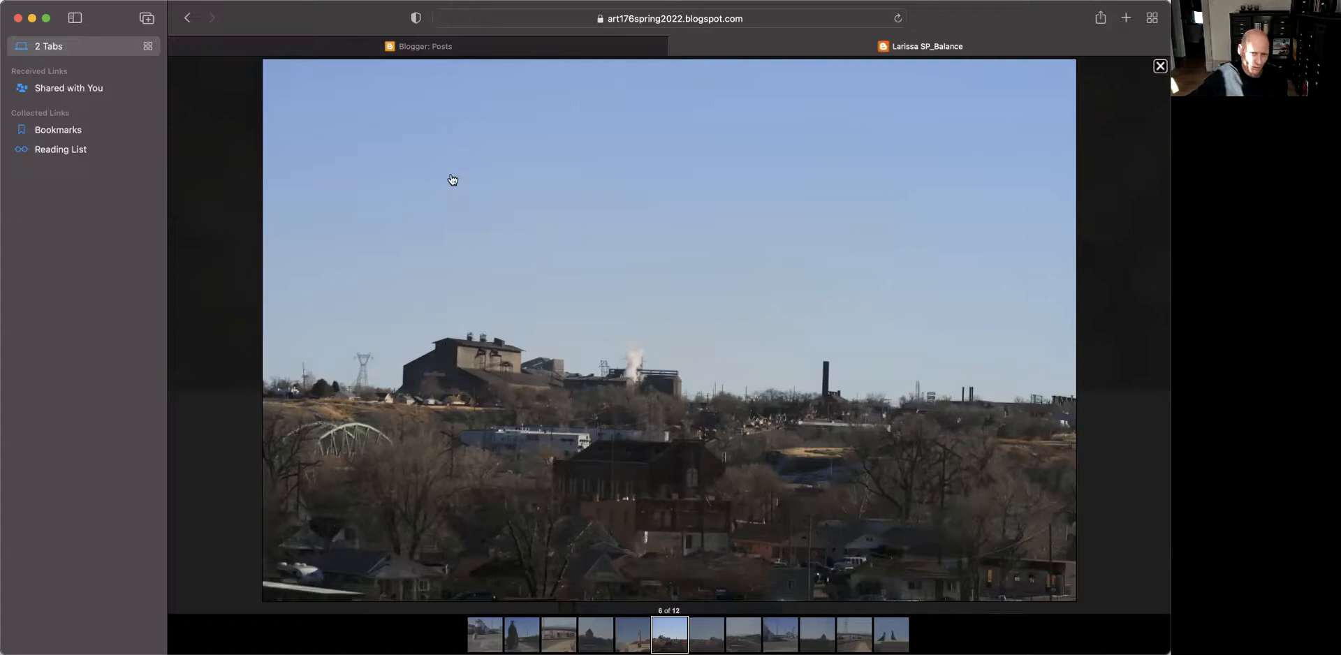
mouse_move(310, 227)
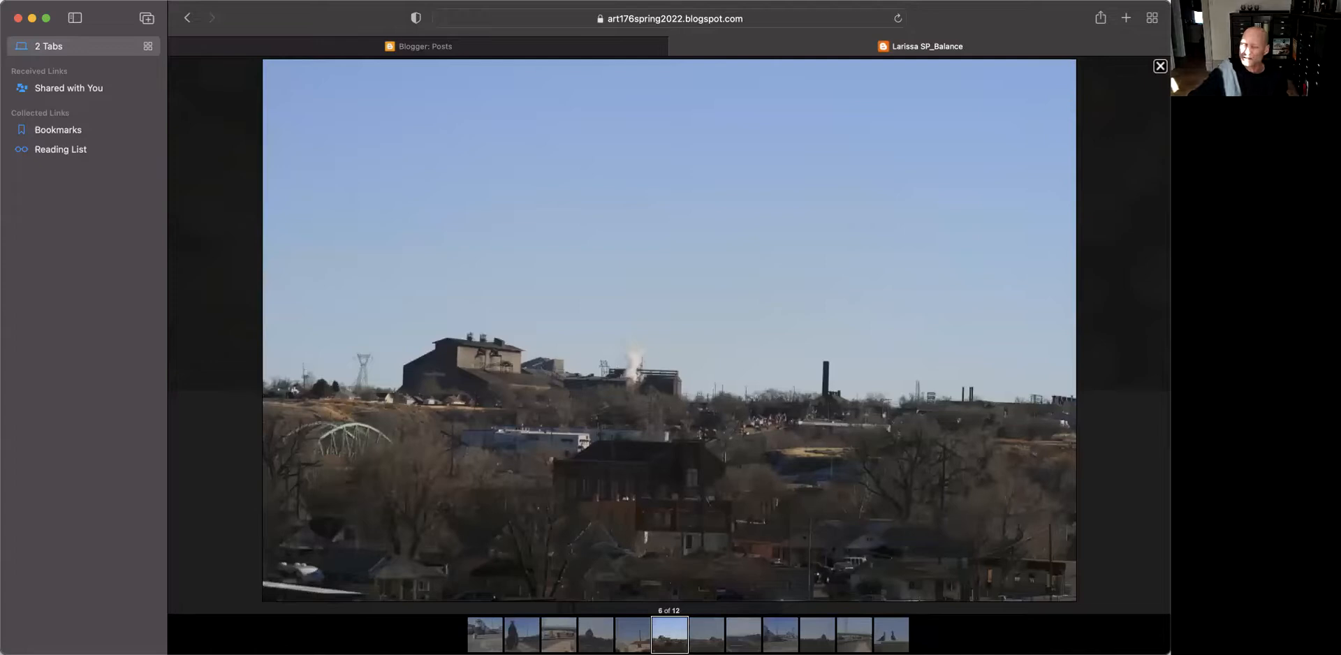
left_click(704, 633)
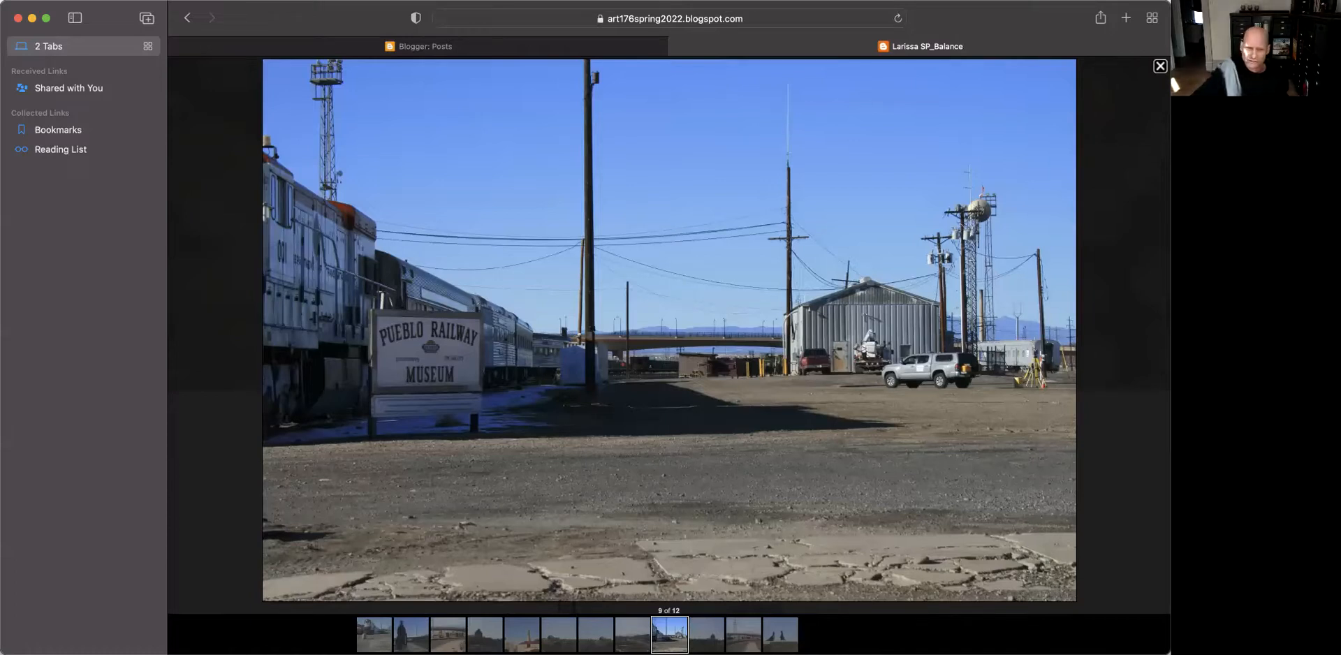
mouse_move(199, 335)
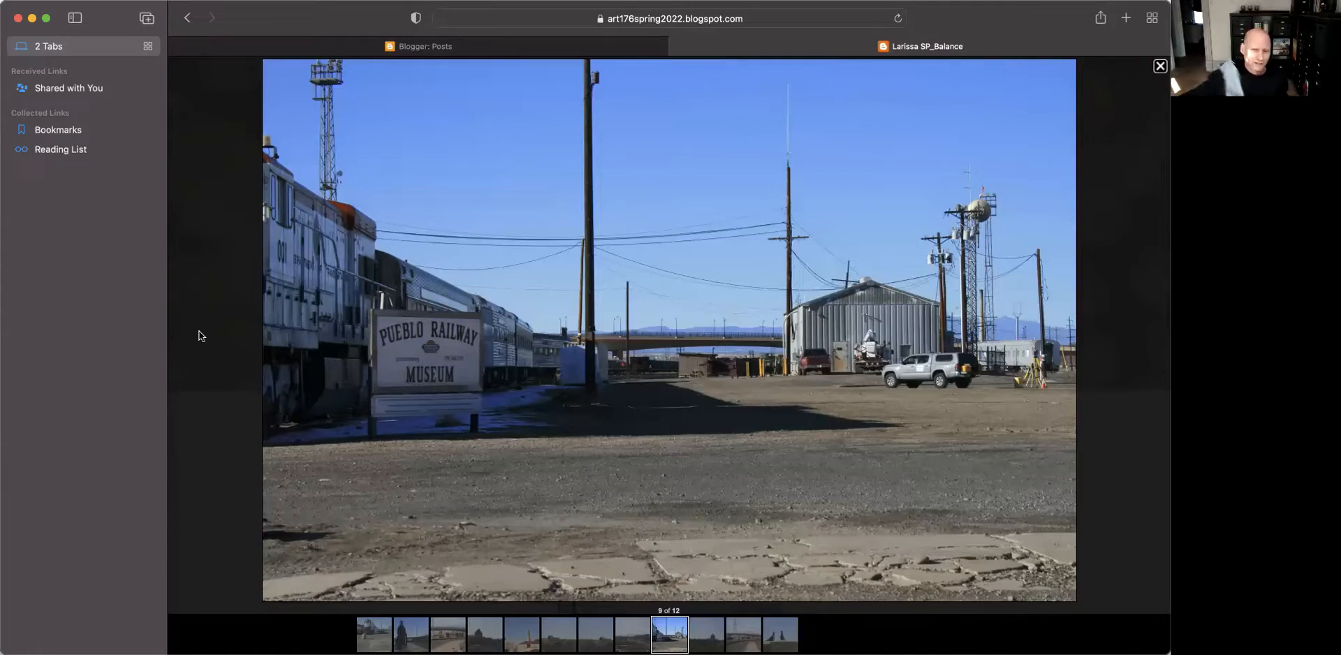
mouse_move(790, 472)
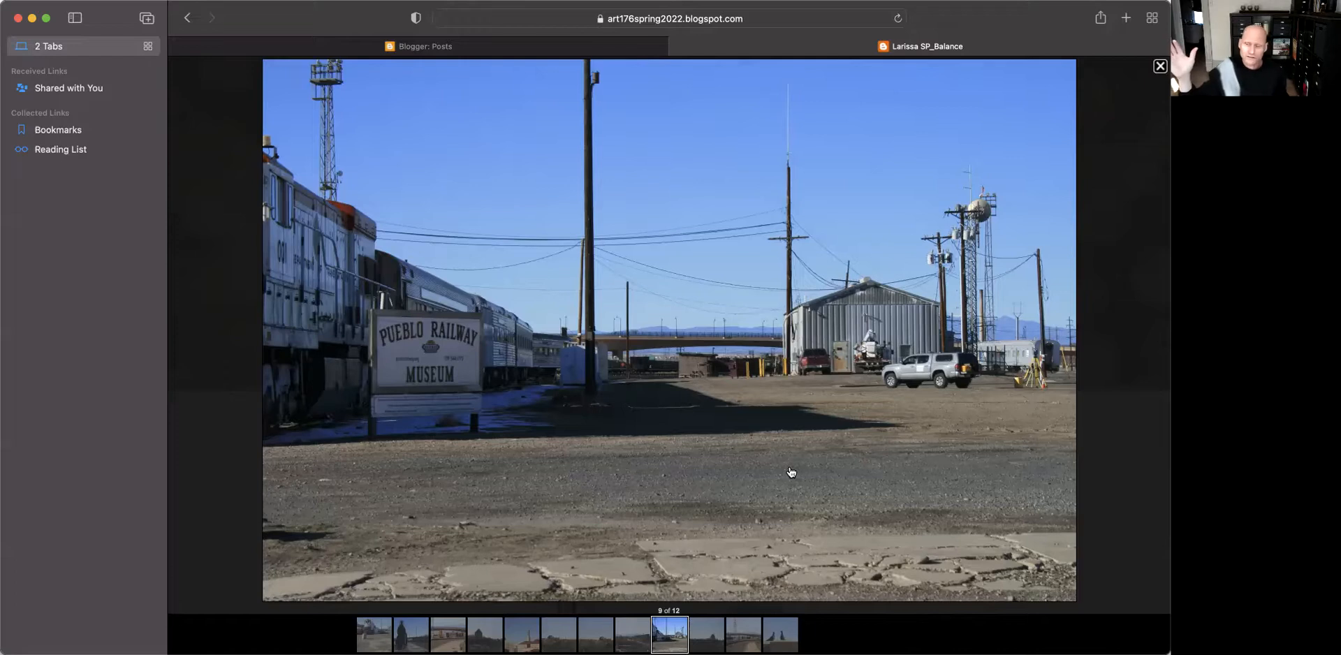
mouse_move(889, 357)
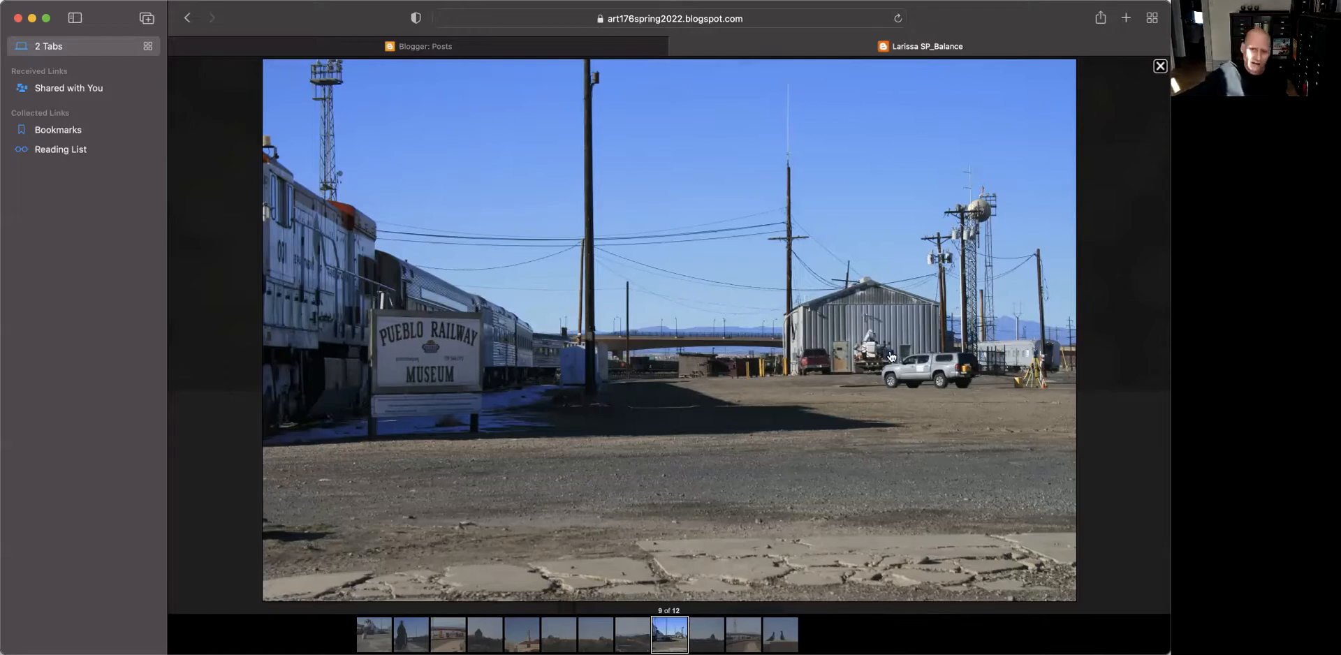
mouse_move(361, 343)
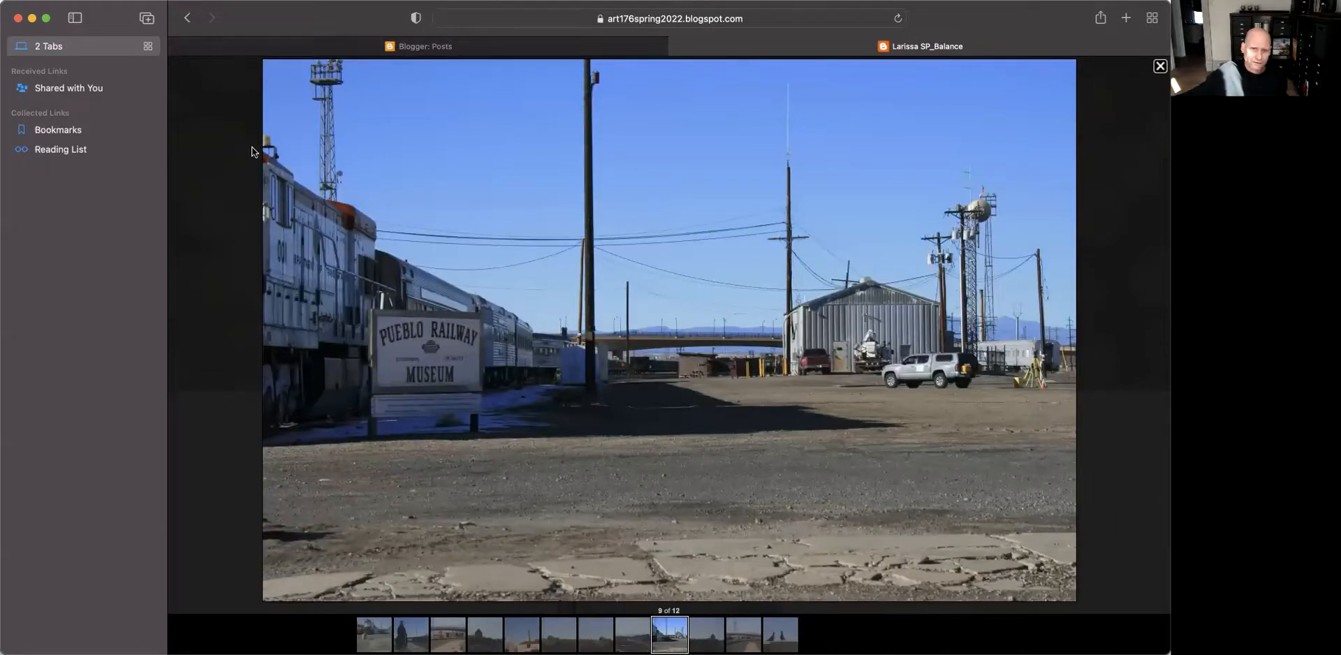
mouse_move(380, 236)
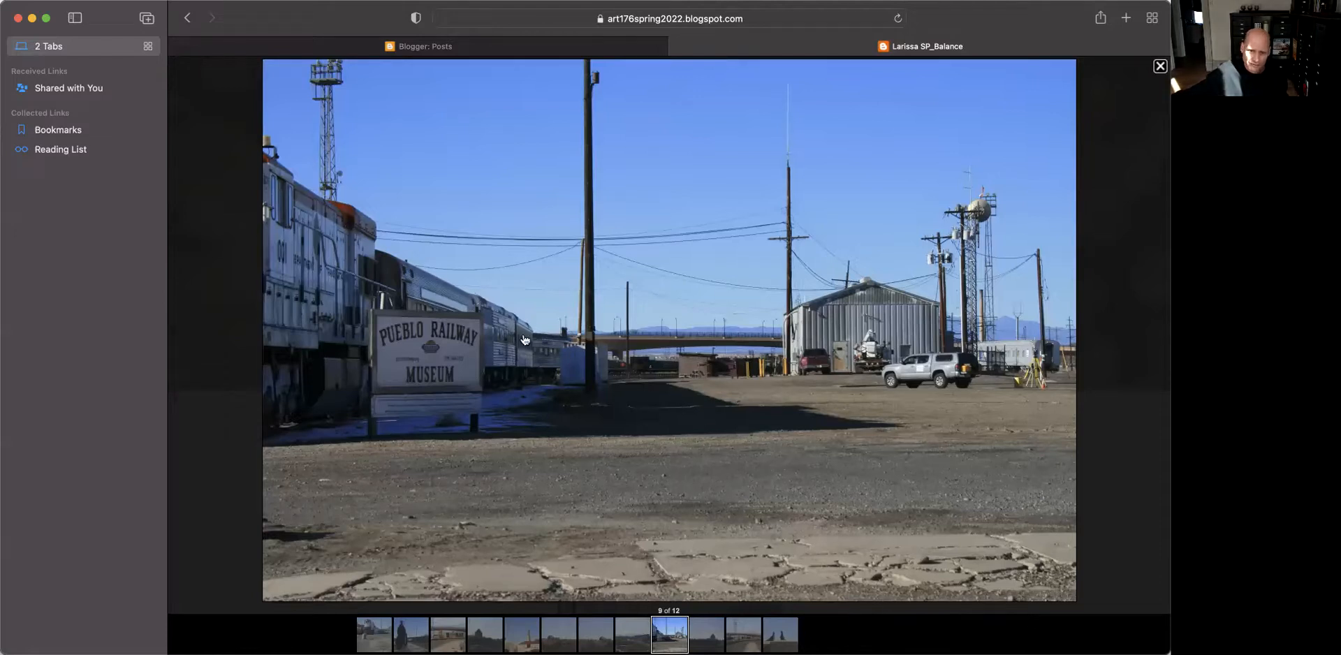
mouse_move(563, 343)
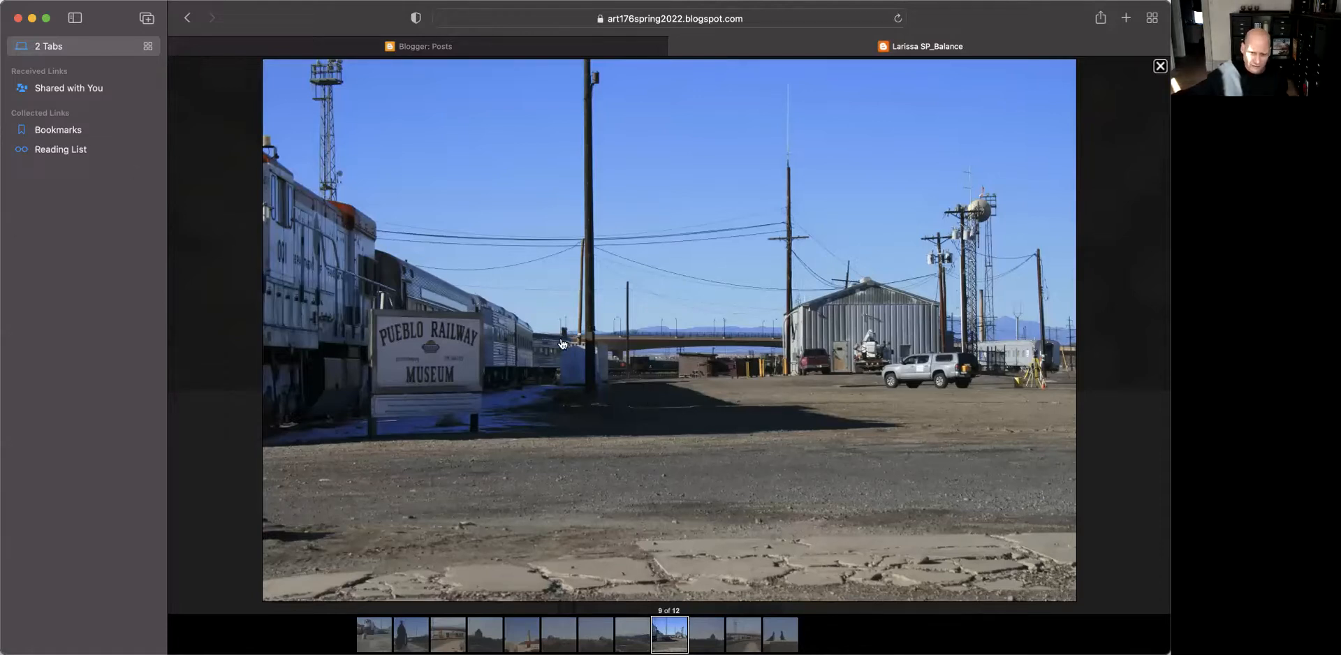
mouse_move(778, 459)
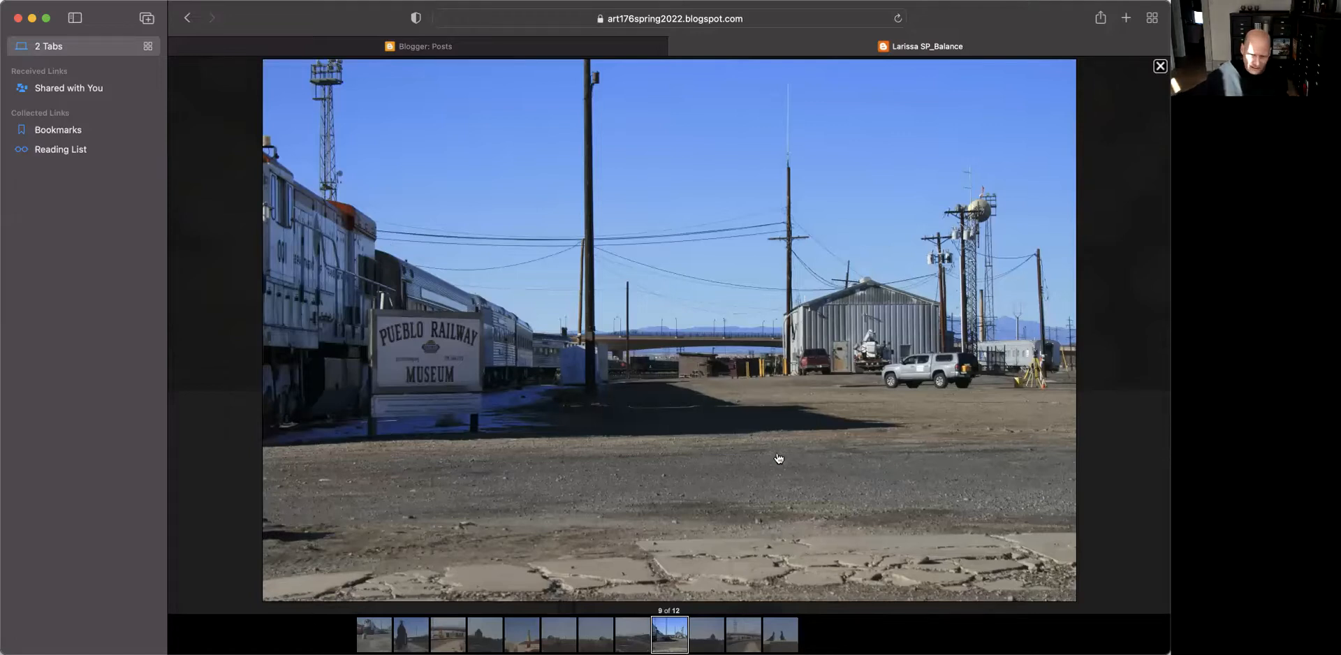
mouse_move(838, 486)
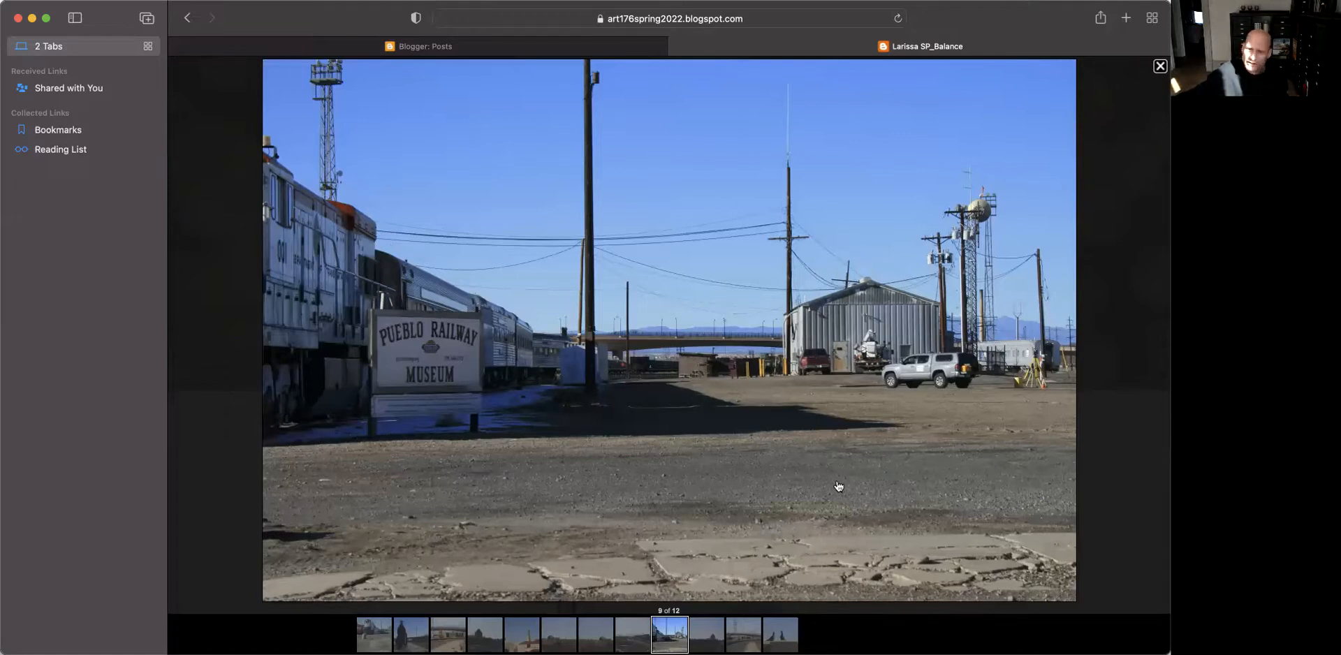
mouse_move(1003, 494)
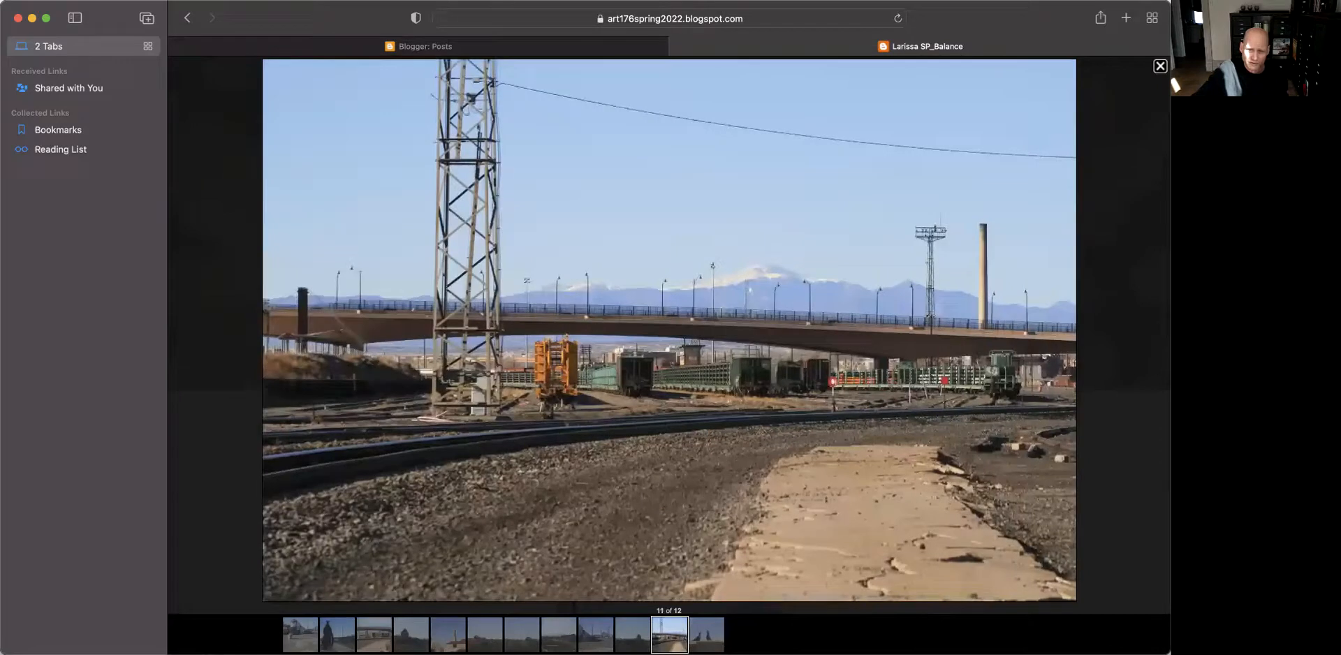
Advance the lightbox to the final photo, two pigeons on a ledge, 12 of 12.
left_click(706, 634)
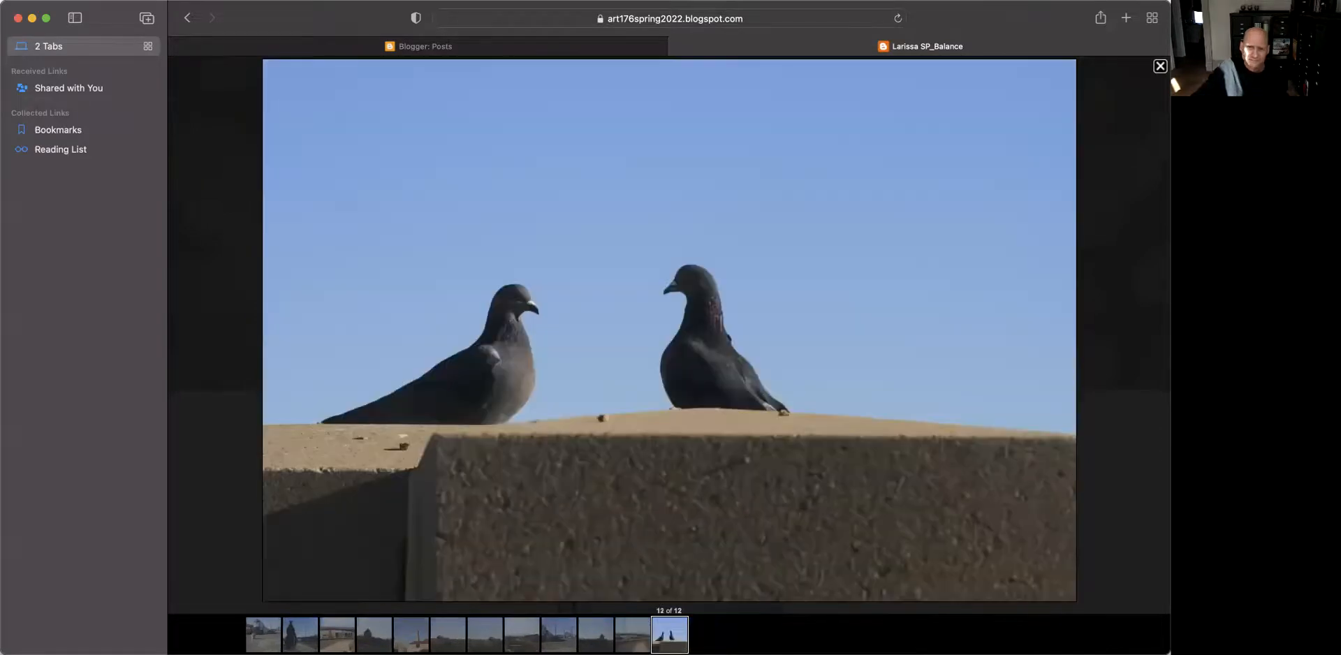